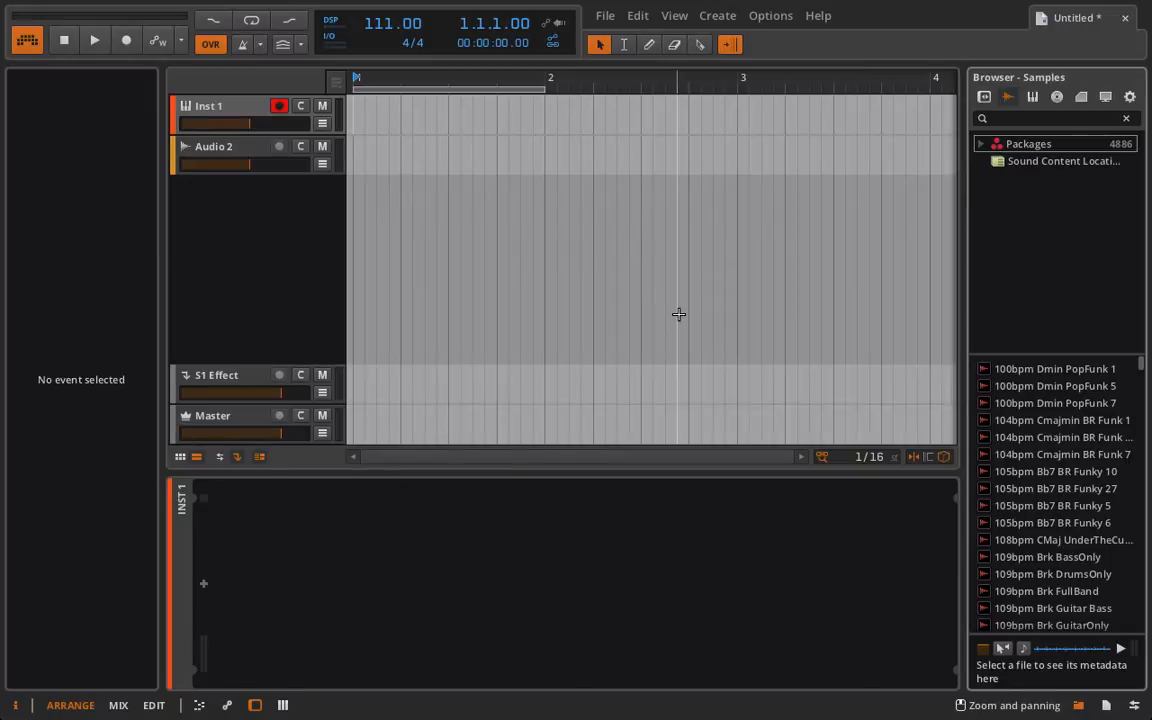
pyautogui.moveTo(663, 308)
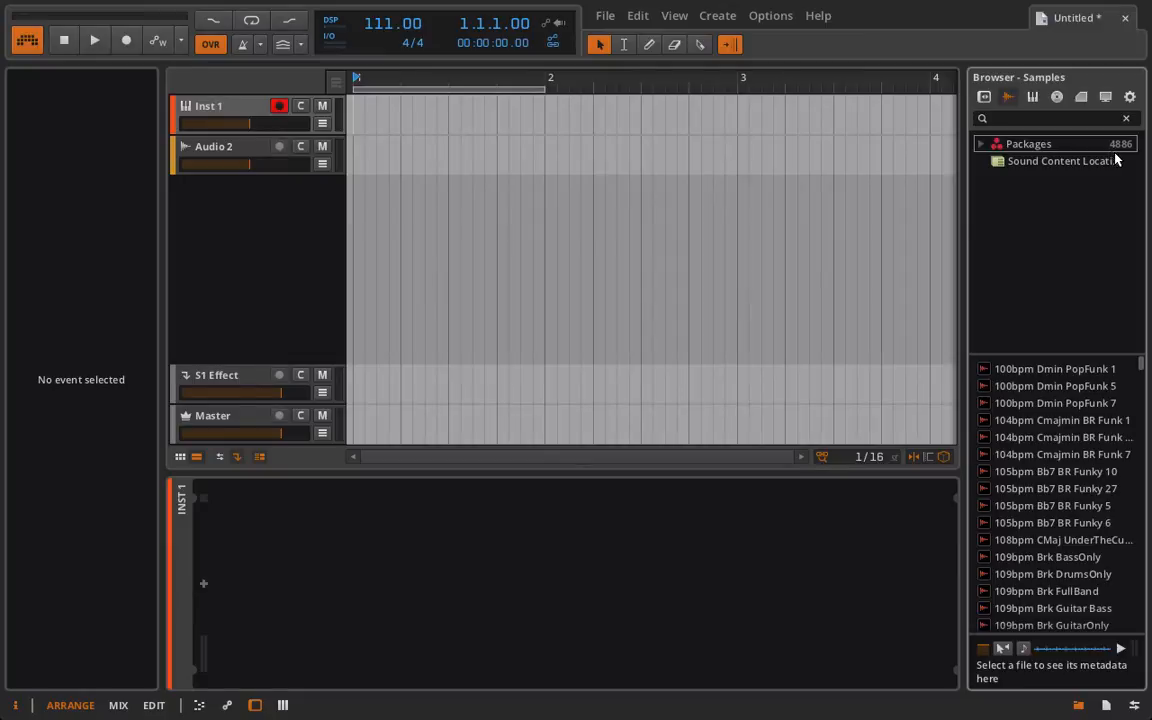
pyautogui.moveTo(1120, 160)
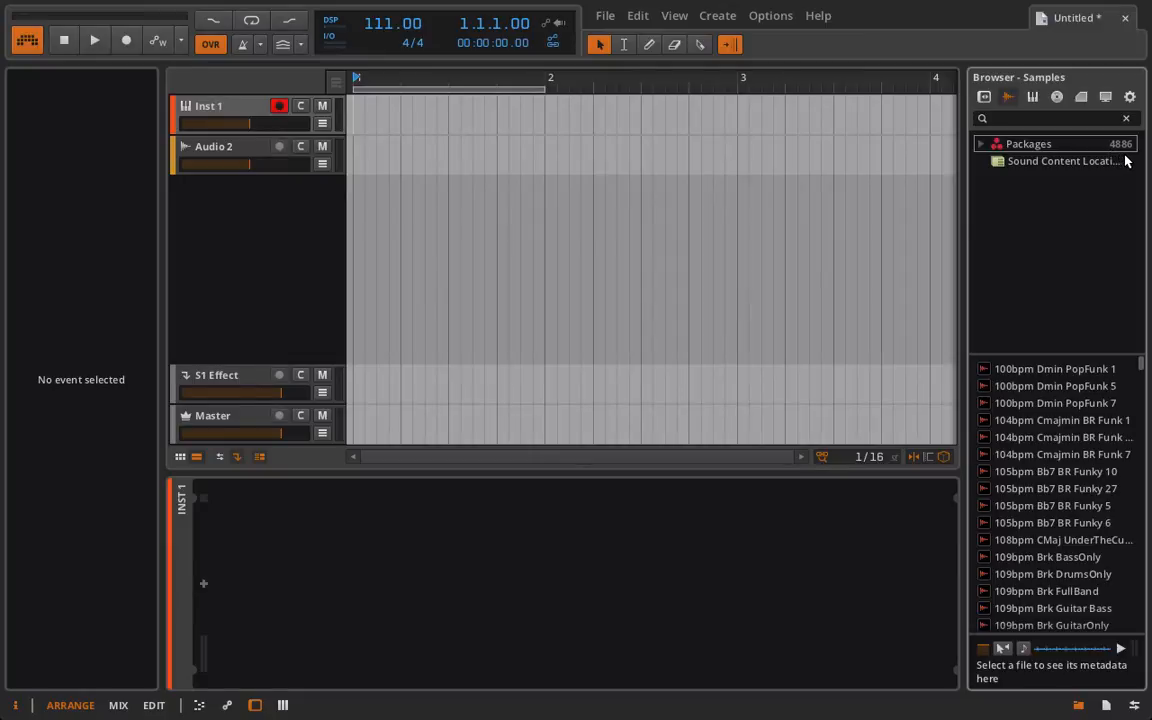
pyautogui.moveTo(1117, 168)
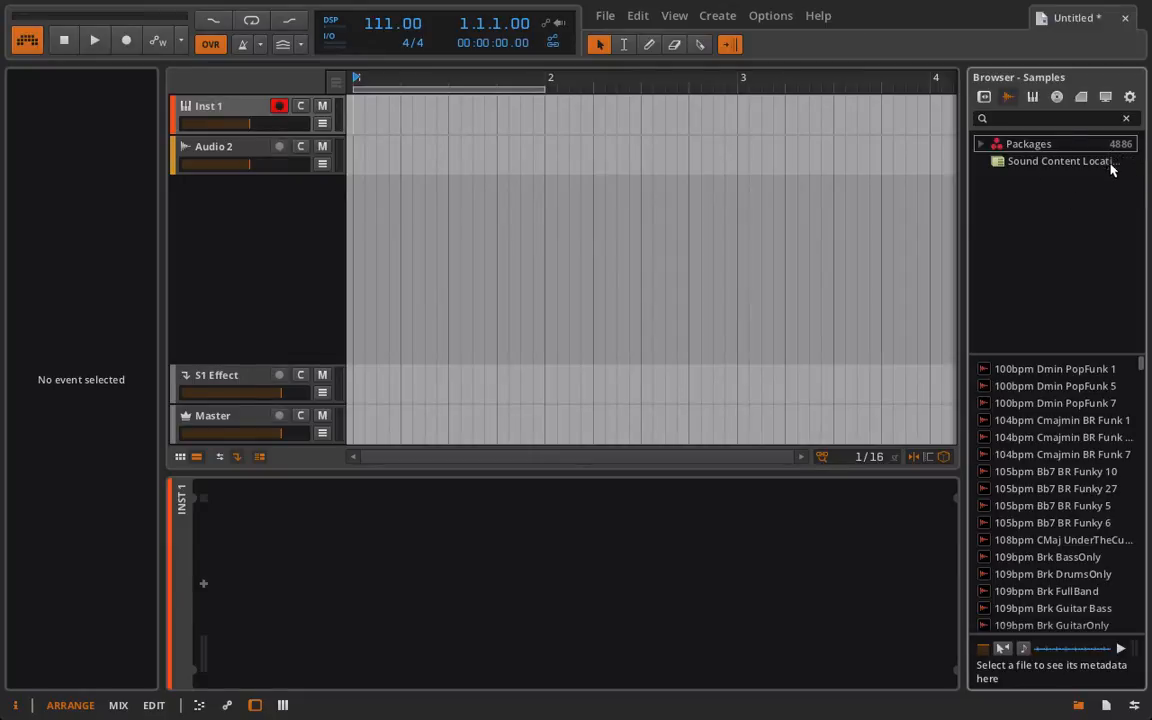
# Show browser configuration settings and briefly view the Package Manager's installed packages.
pyautogui.click(1031, 96)
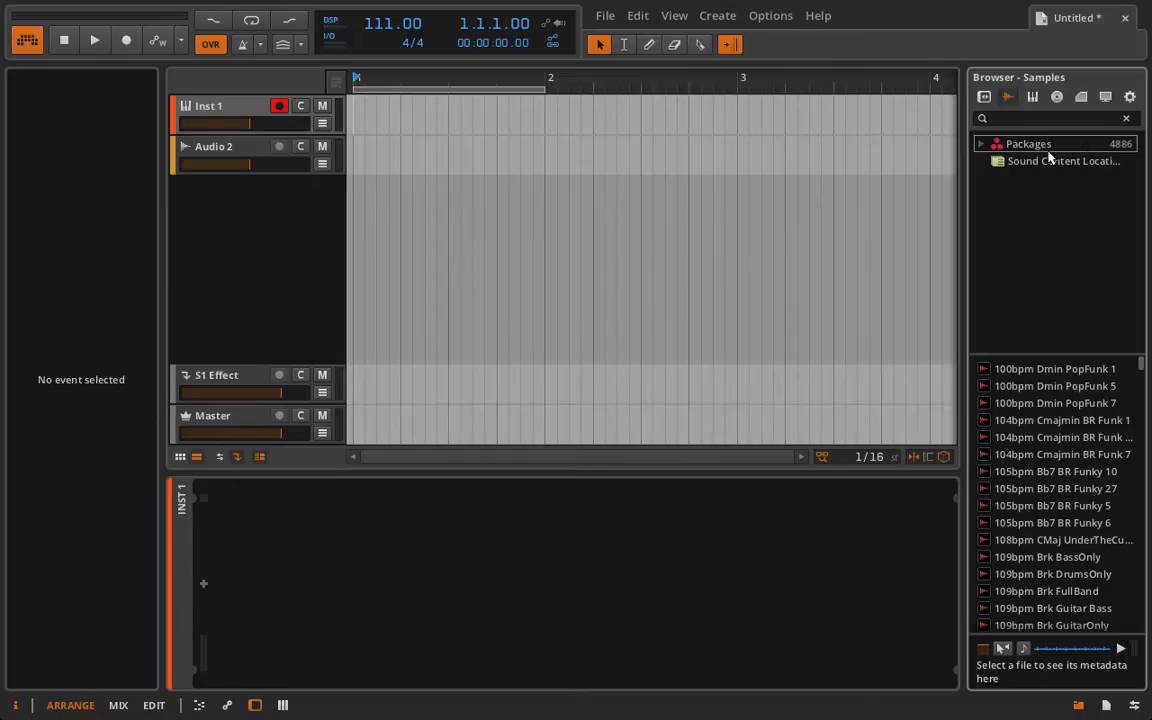
pyautogui.moveTo(1130, 97)
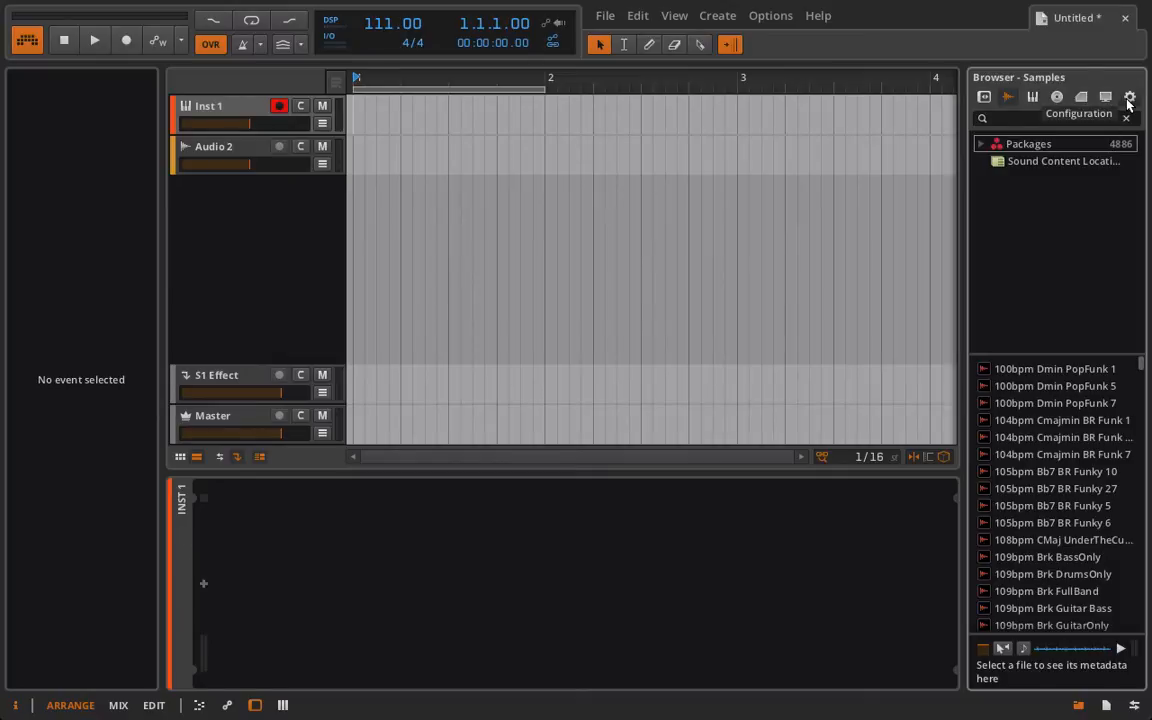
pyautogui.moveTo(1129, 105)
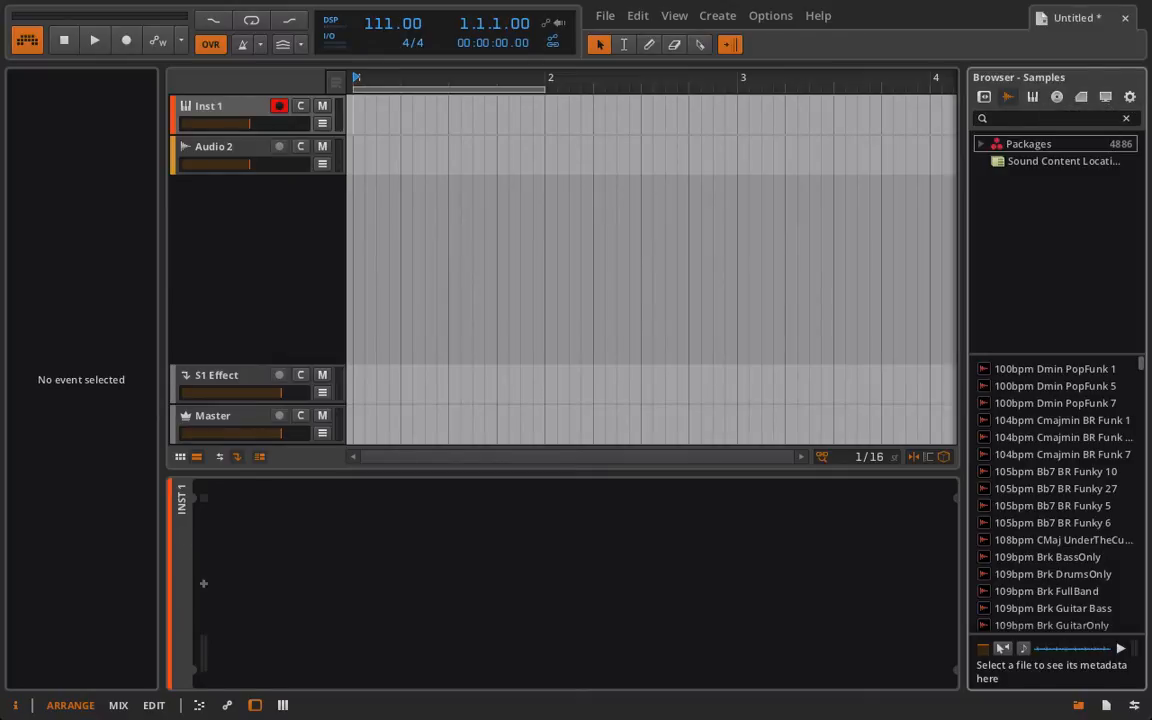
pyautogui.click(1078, 705)
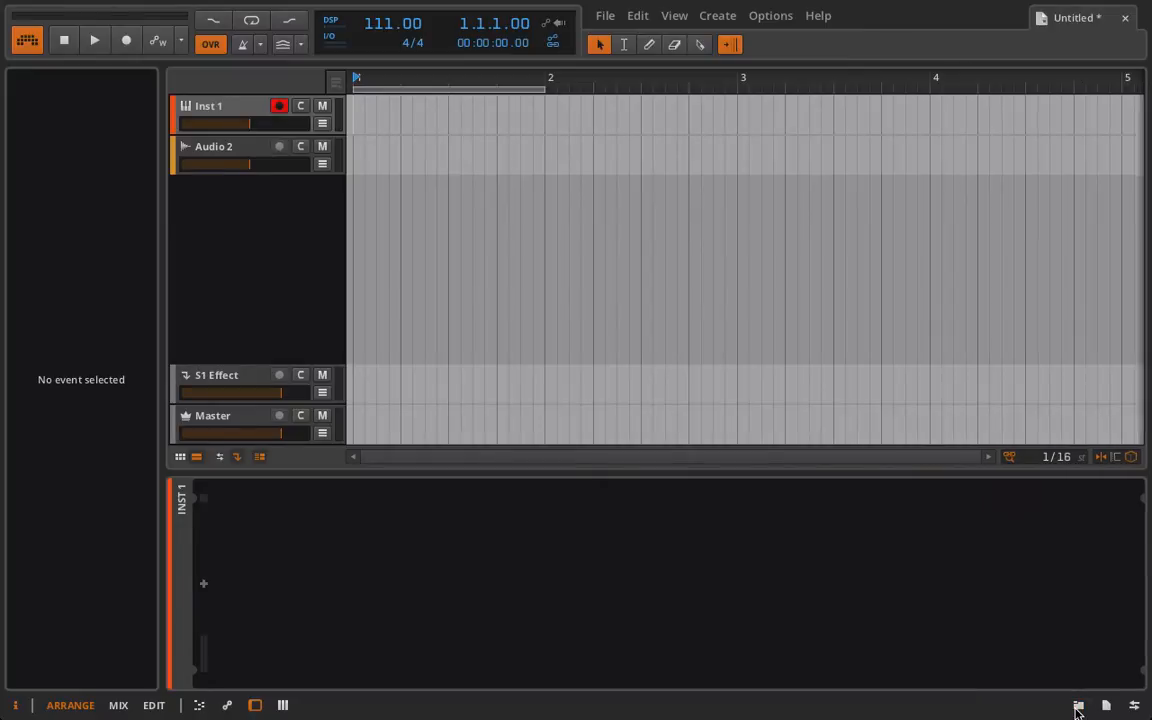
pyautogui.moveTo(1079, 706)
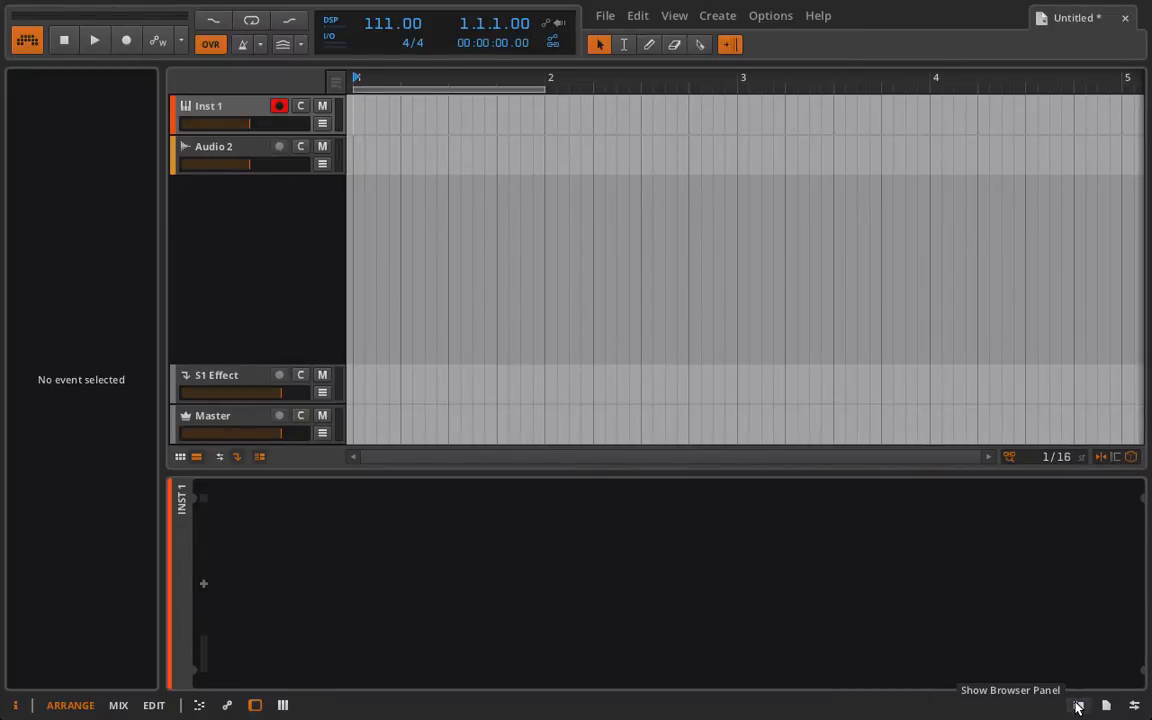
pyautogui.click(1078, 705)
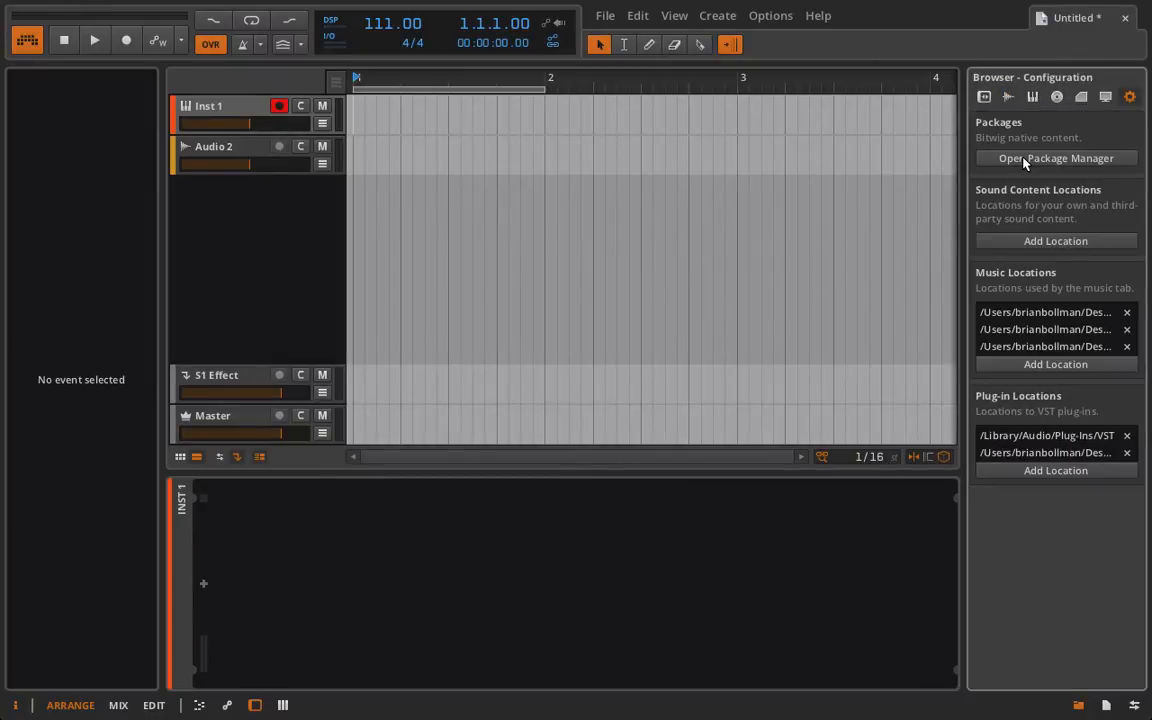
pyautogui.click(1055, 158)
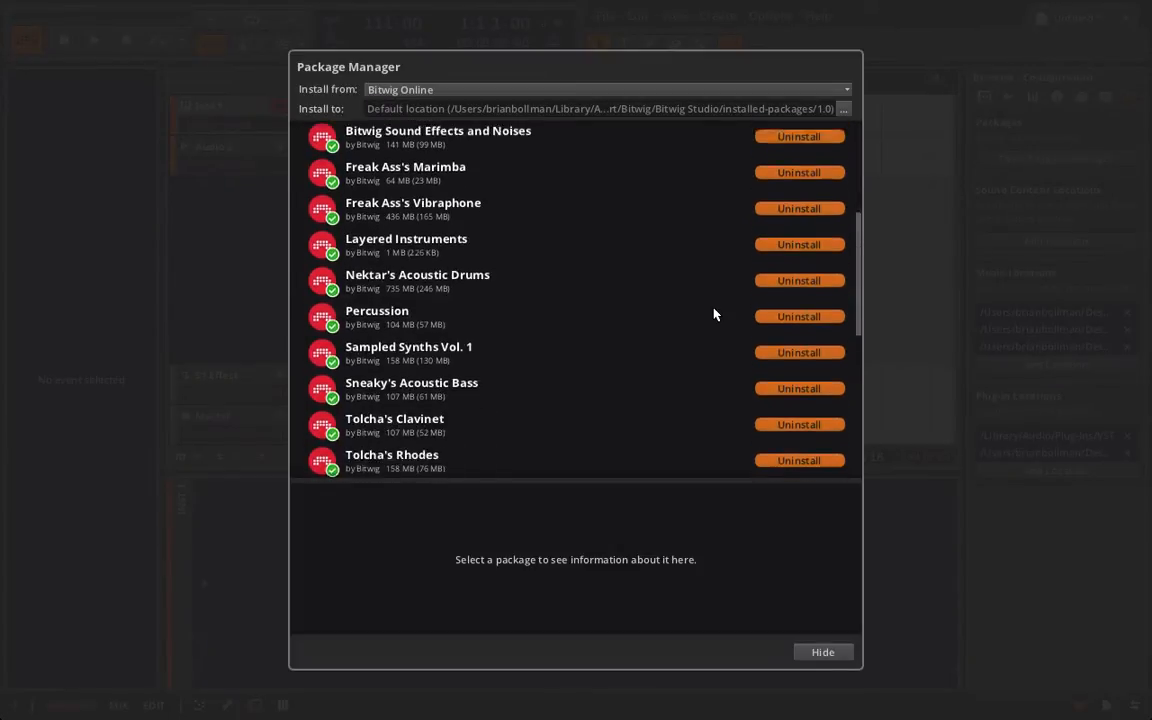
pyautogui.scroll(-3)
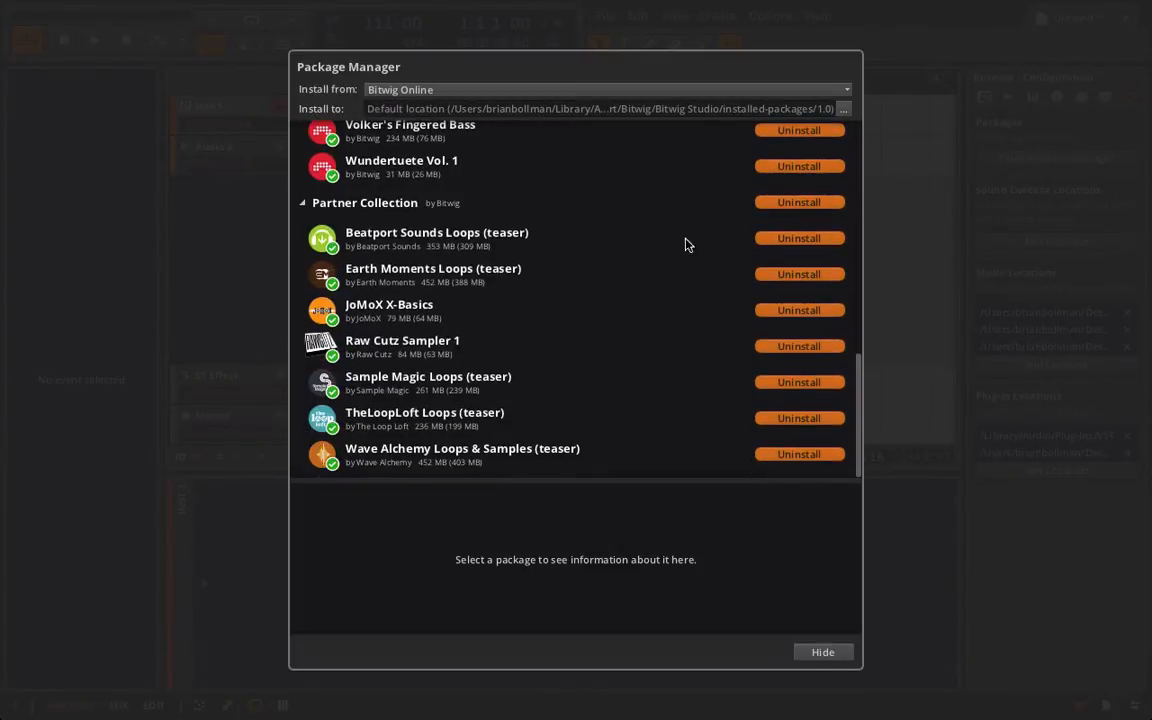
pyautogui.click(822, 651)
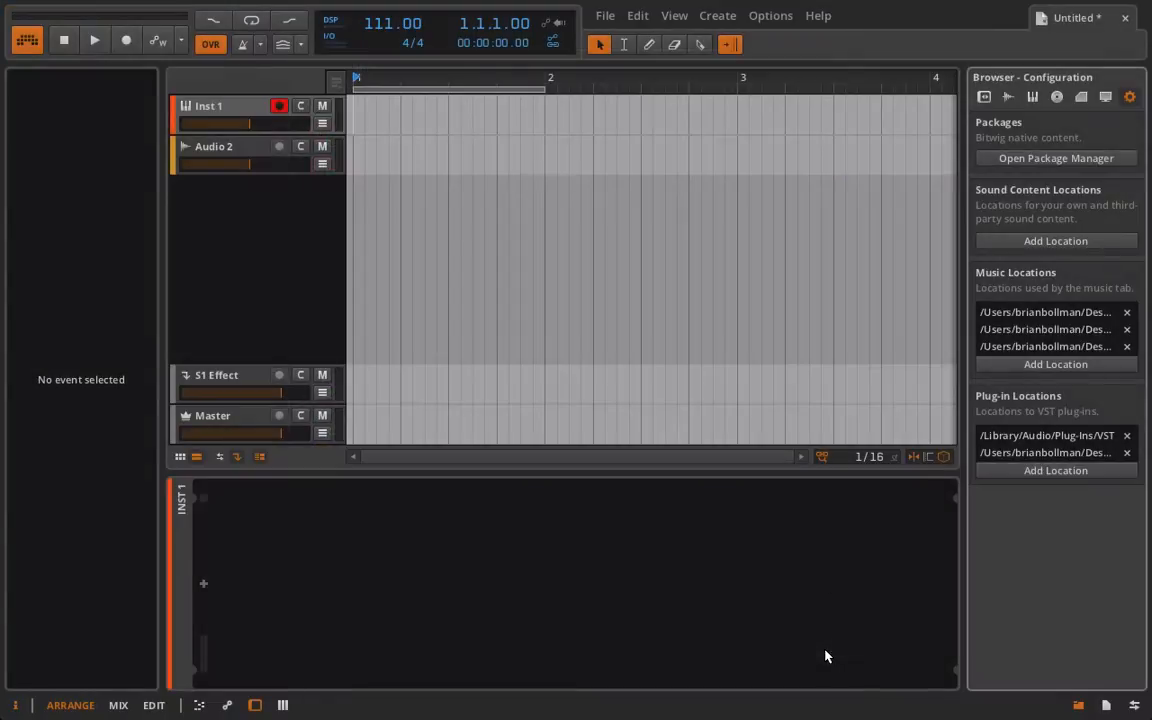
# In Samples, expand Packages down to Bitwig Drum Machines and select Claps.
pyautogui.click(1008, 96)
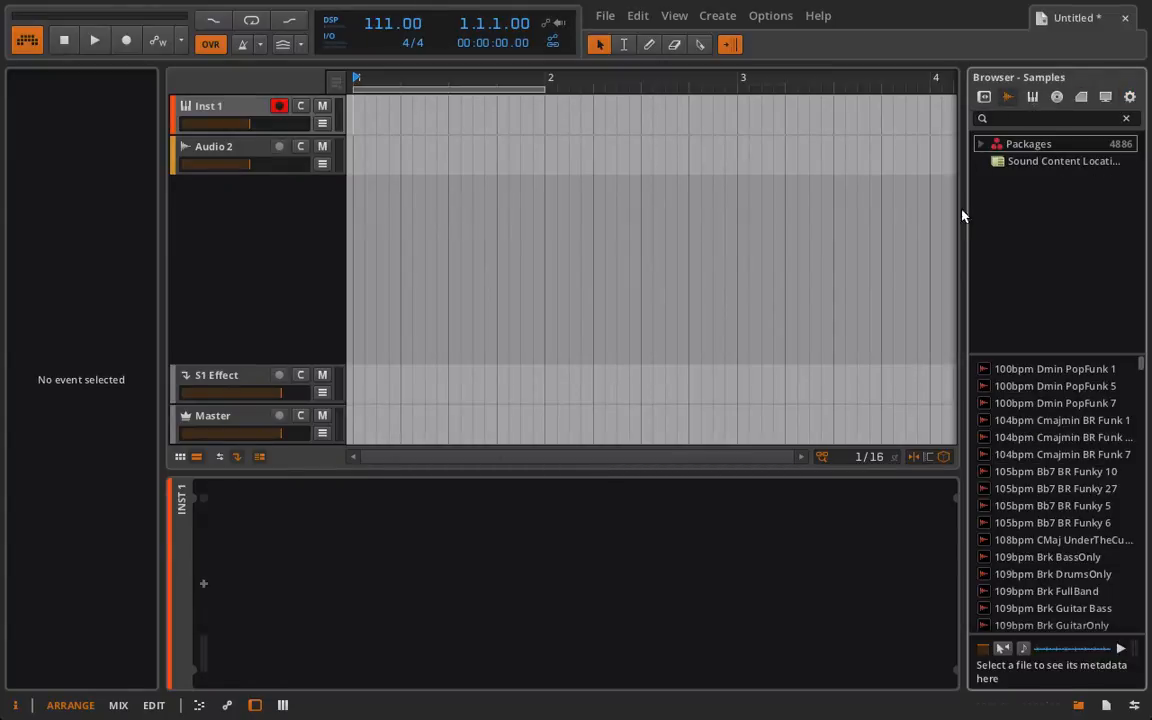
pyautogui.click(981, 143)
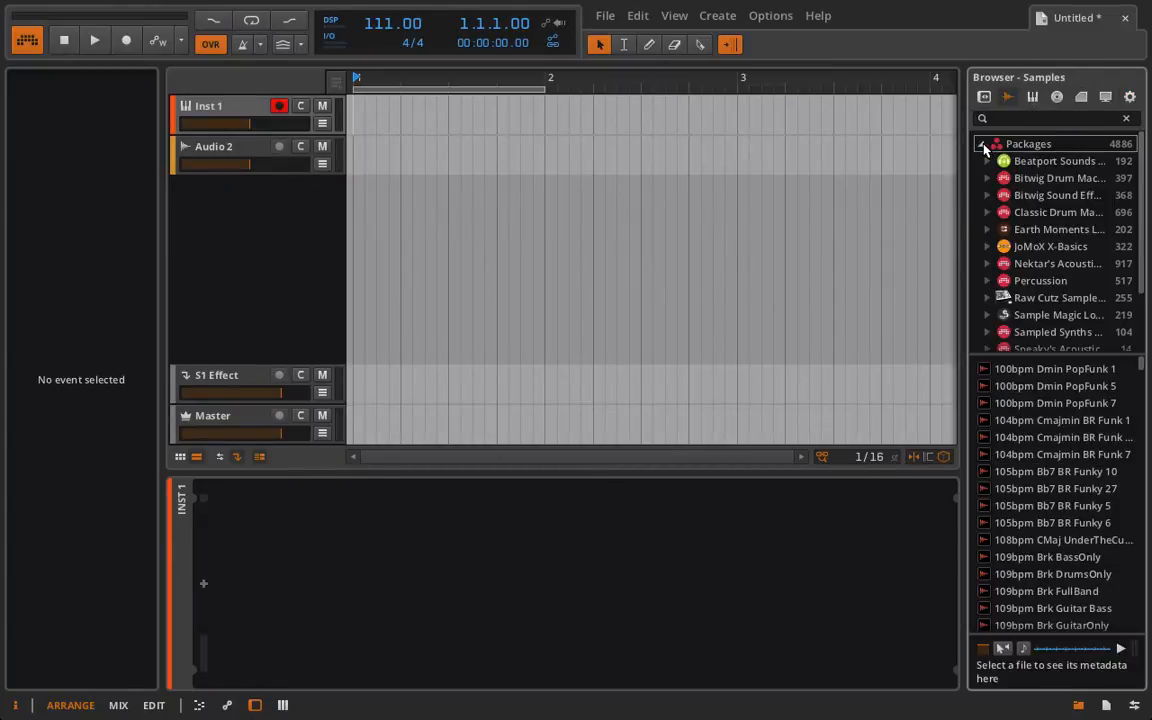
pyautogui.click(1057, 177)
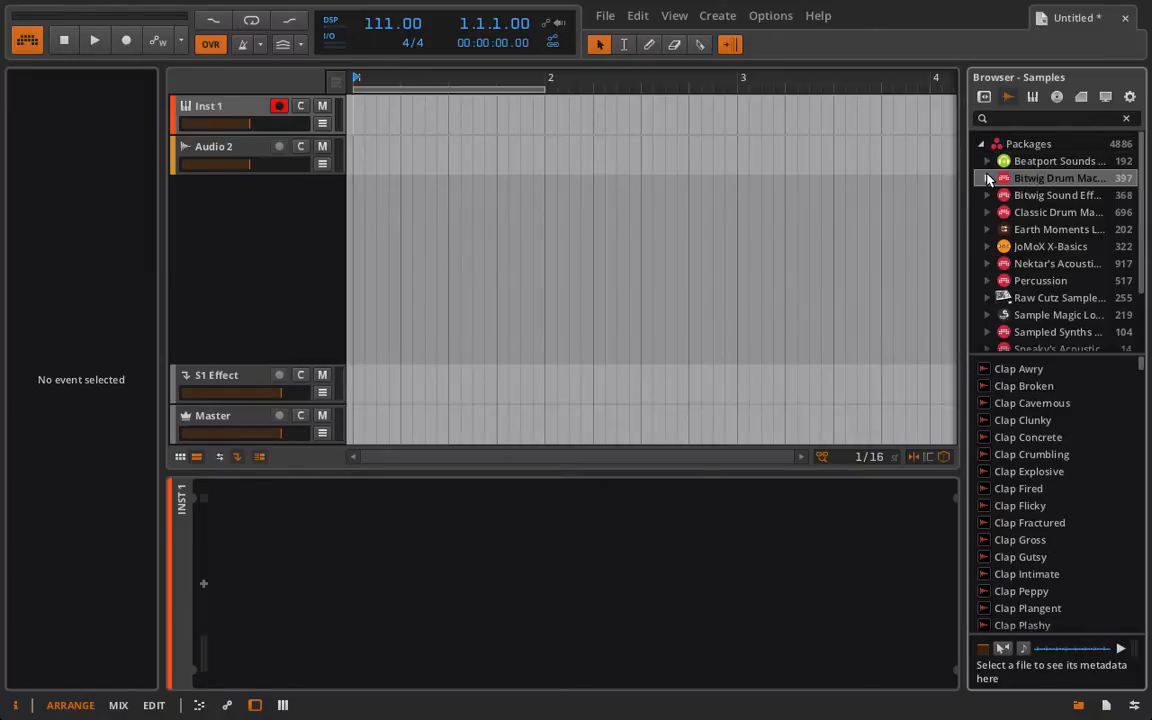
pyautogui.click(987, 177)
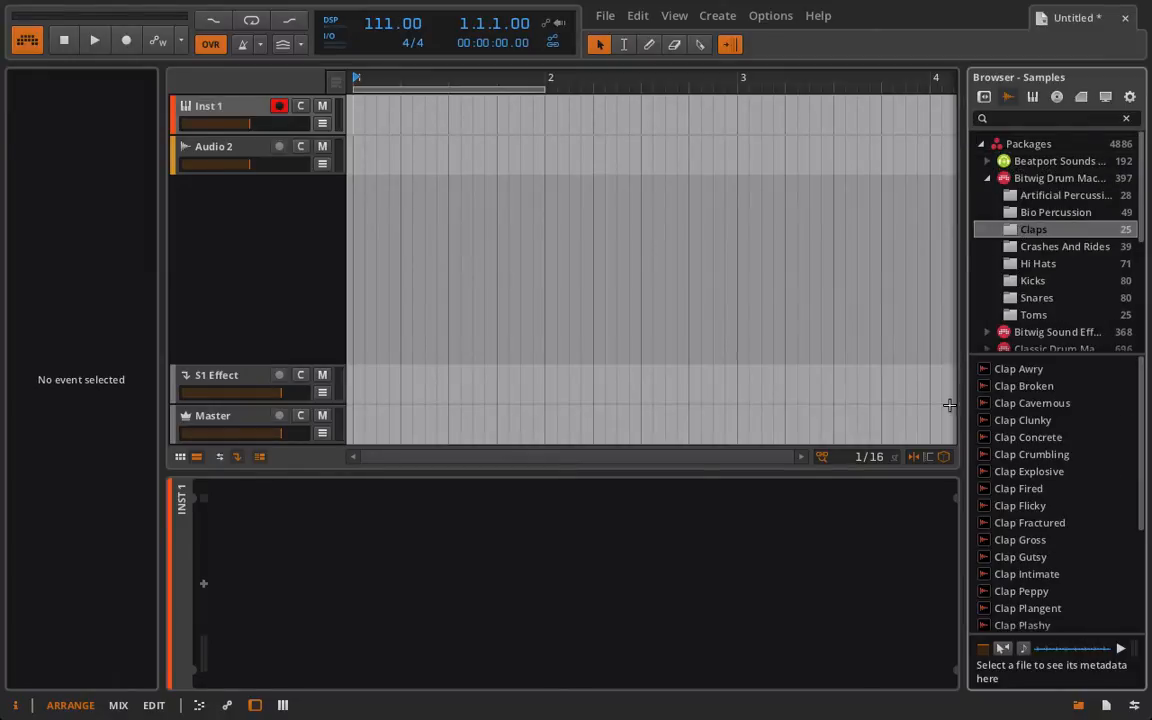
pyautogui.click(1018, 368)
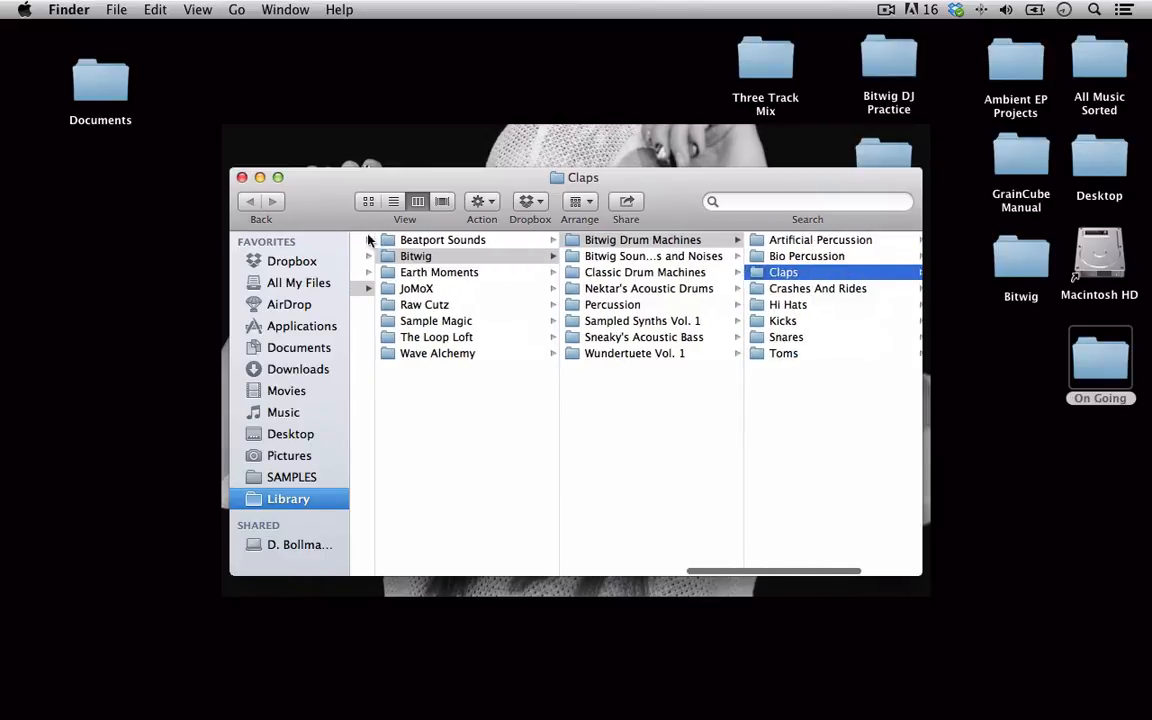
pyautogui.moveTo(510, 363)
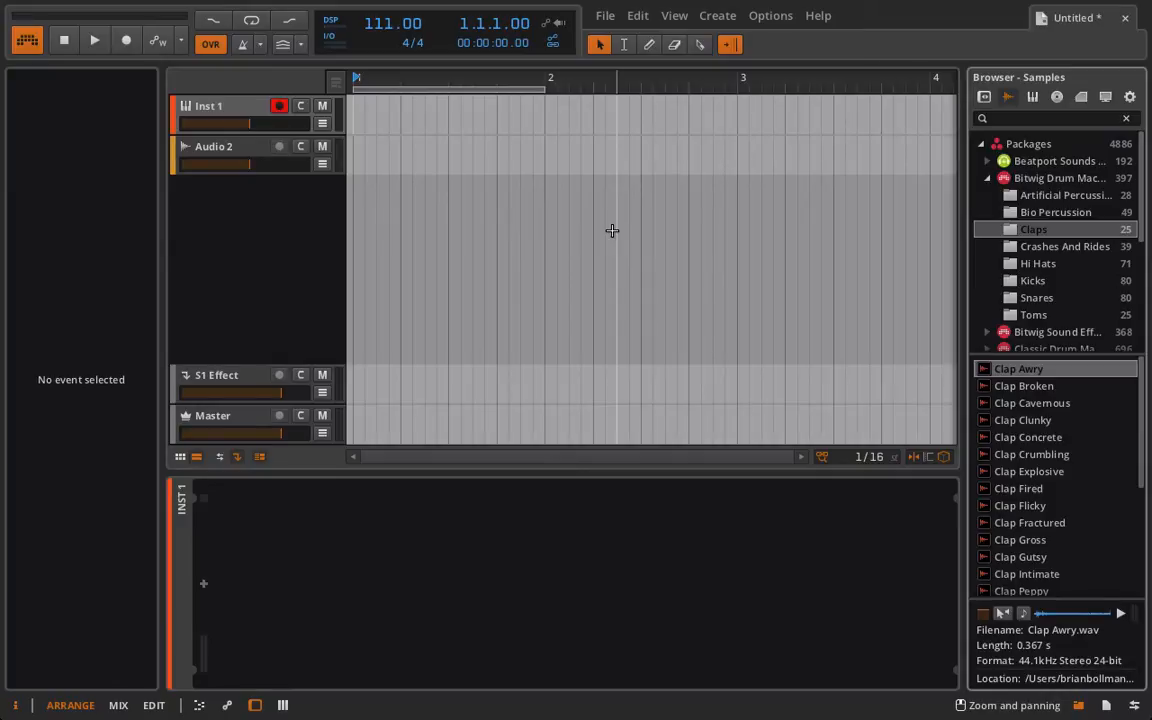
pyautogui.moveTo(876, 190)
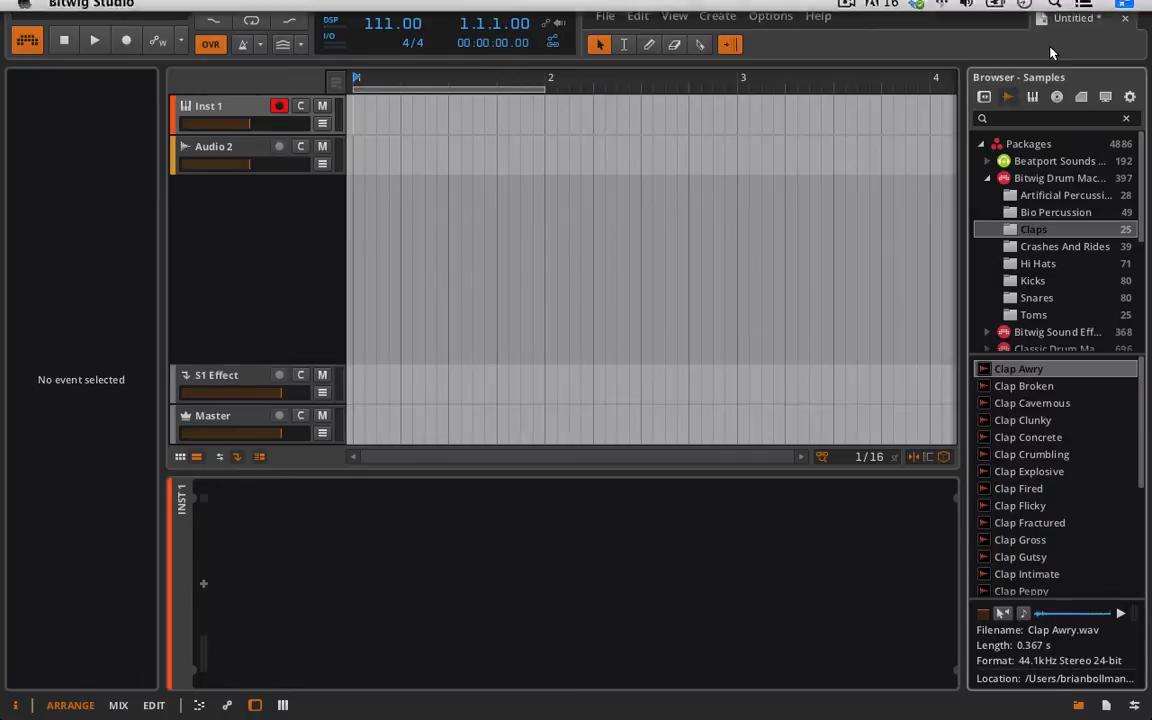
# Switch the browser to its Configuration settings with the gear.
pyautogui.click(1129, 96)
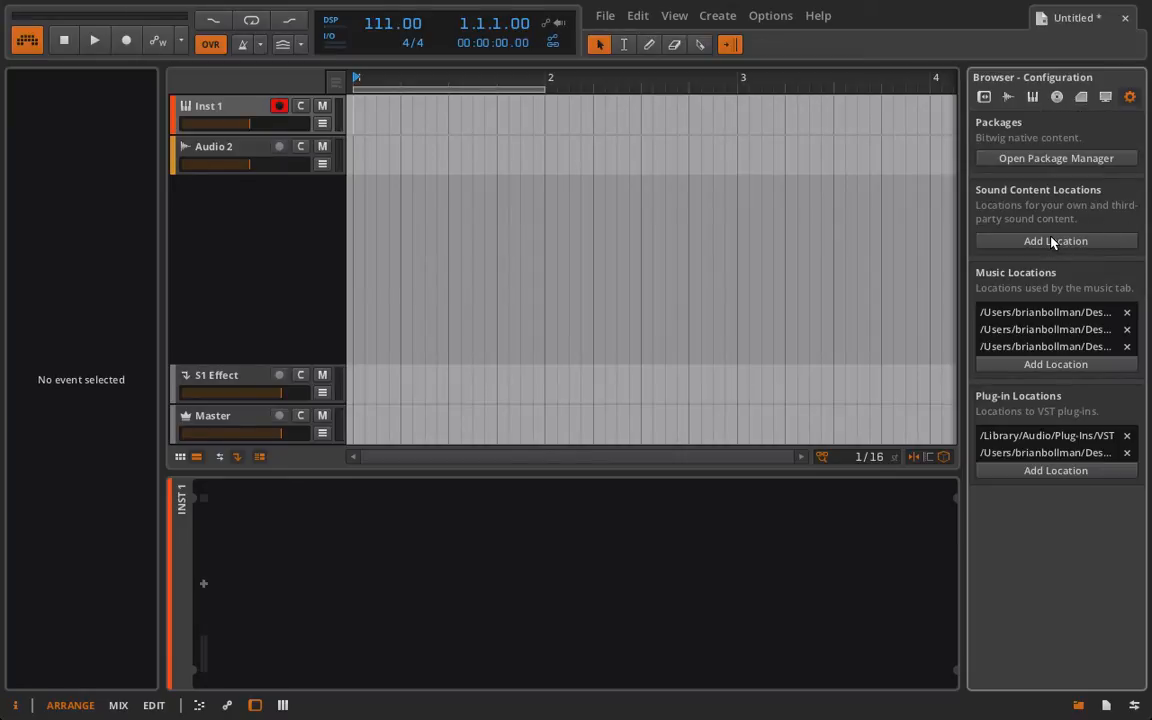
pyautogui.moveTo(1052, 243)
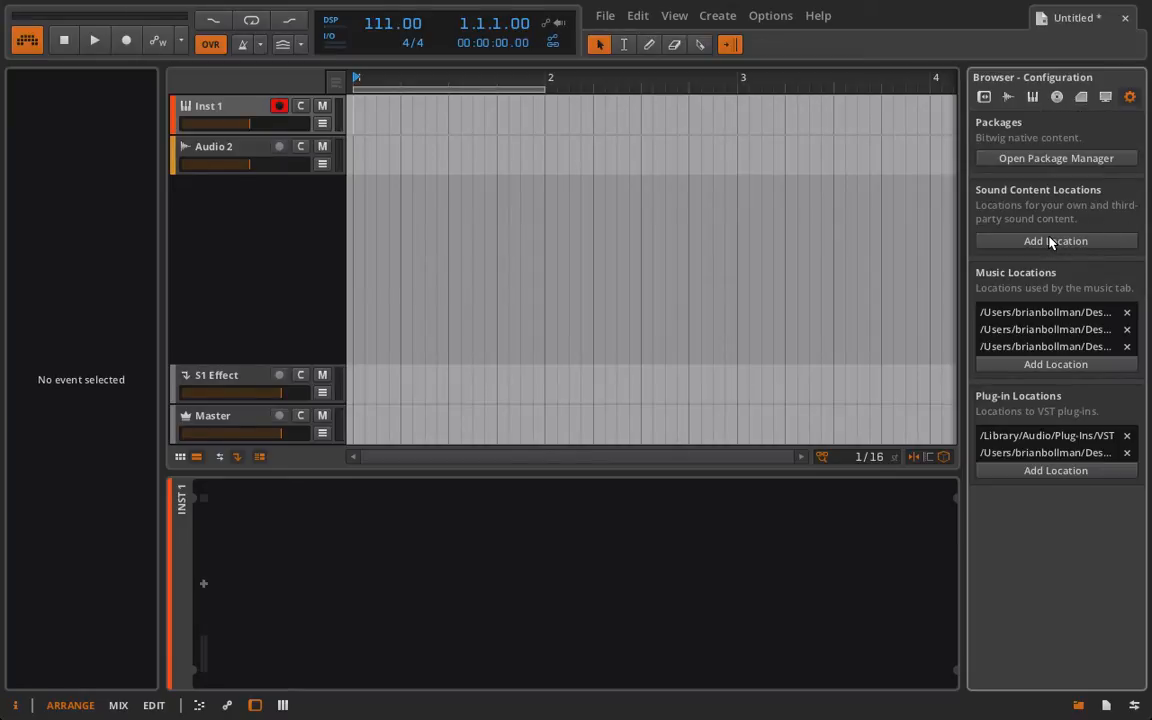
# Return the browser to the Samples view with Packages collapsed.
pyautogui.click(1007, 96)
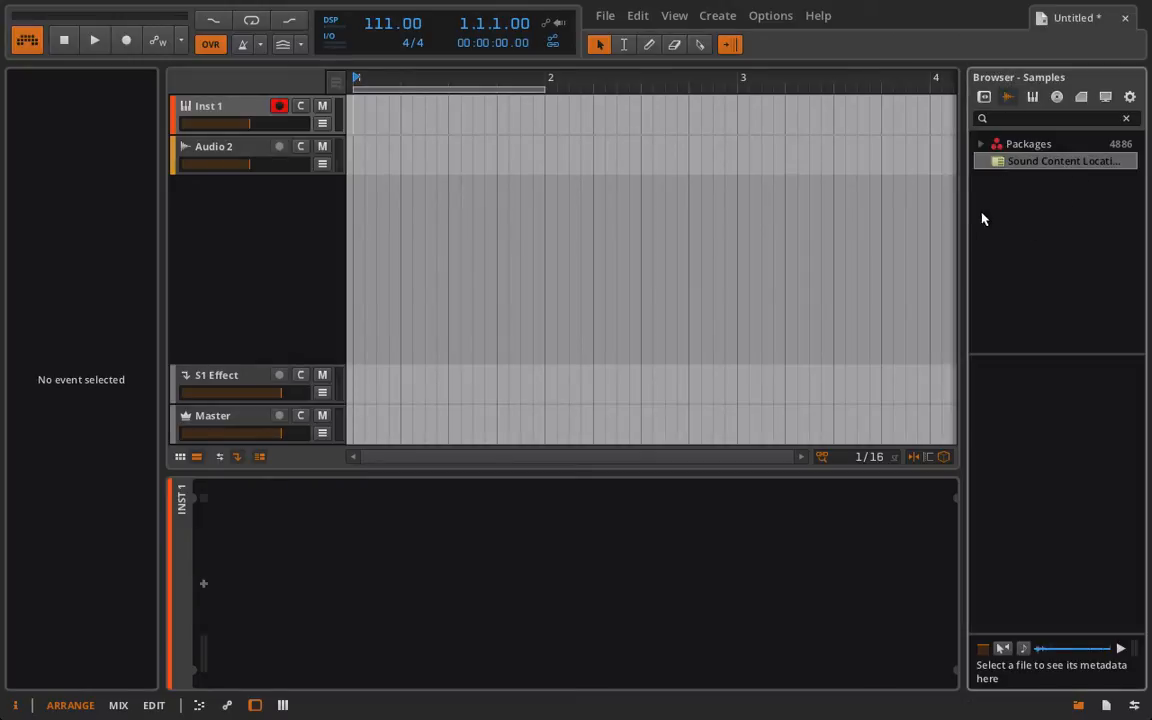
pyautogui.moveTo(1054, 233)
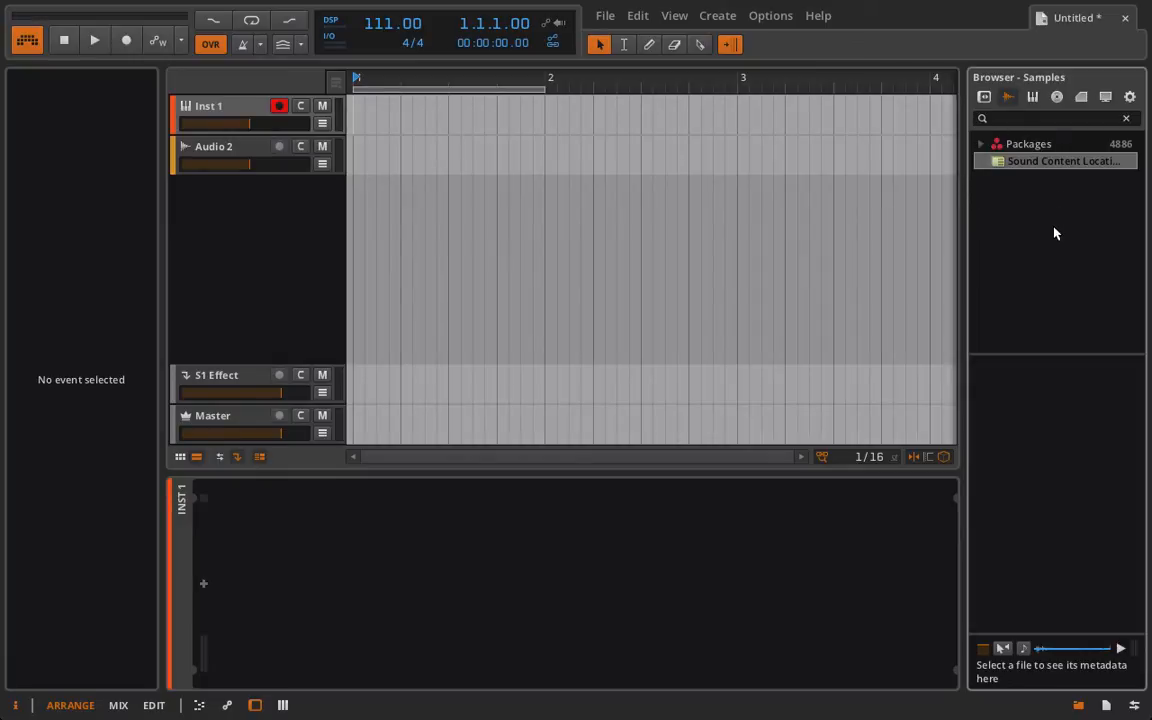
pyautogui.moveTo(1050, 240)
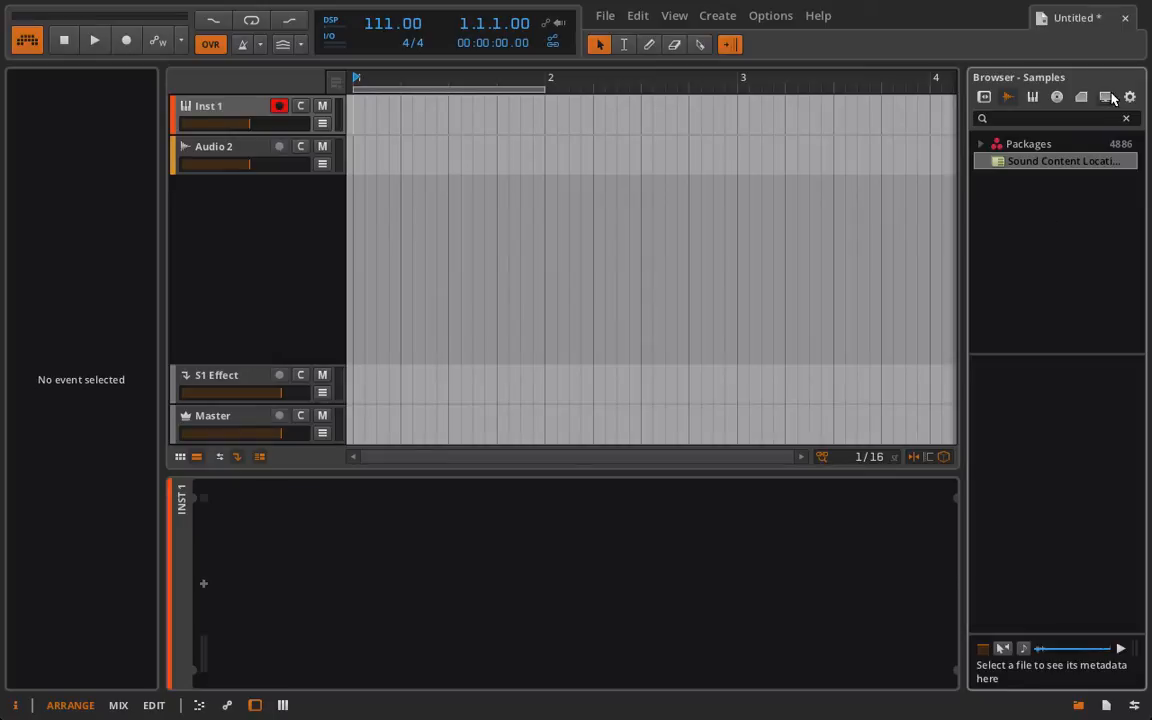
pyautogui.moveTo(1074, 8)
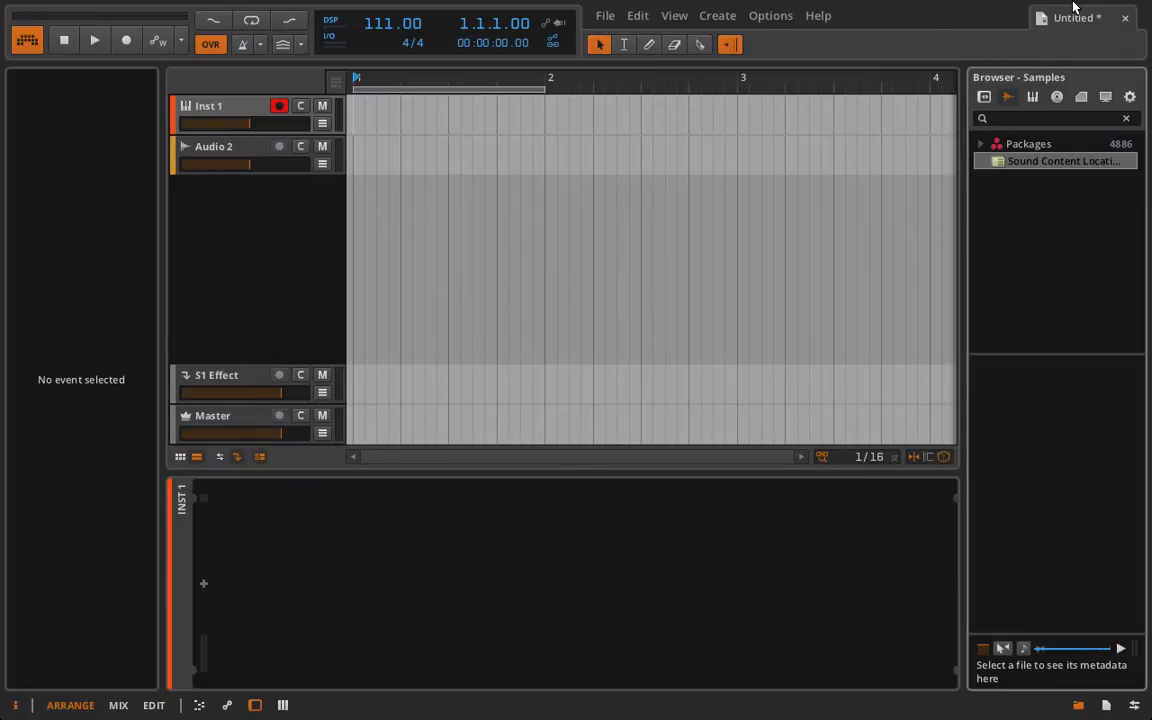
pyautogui.moveTo(1033, 22)
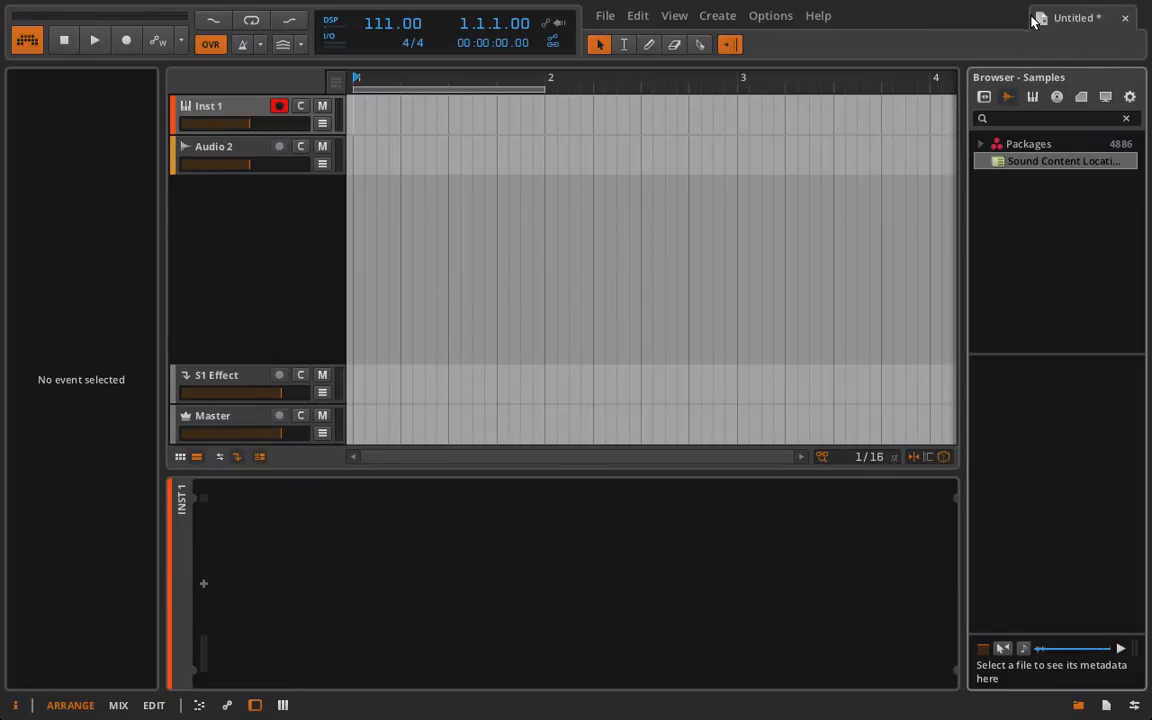
# Create a new project and save it as 'Favorite Bitwig Samples'.
pyautogui.click(605, 15)
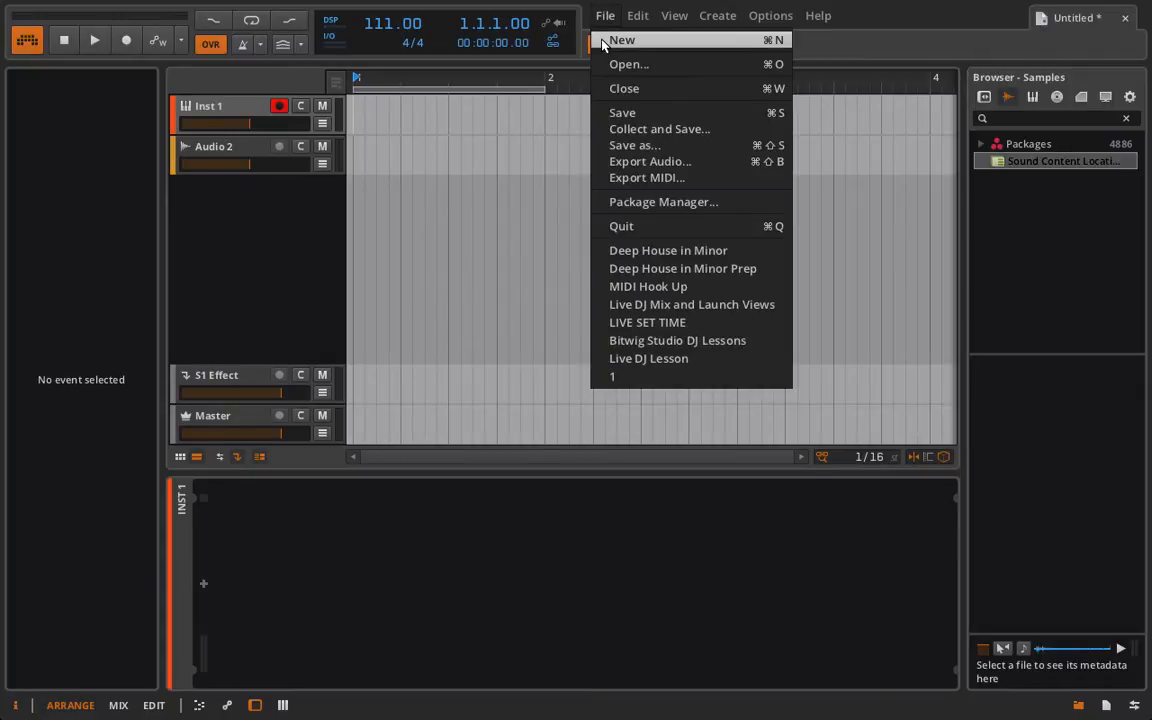
pyautogui.click(622, 40)
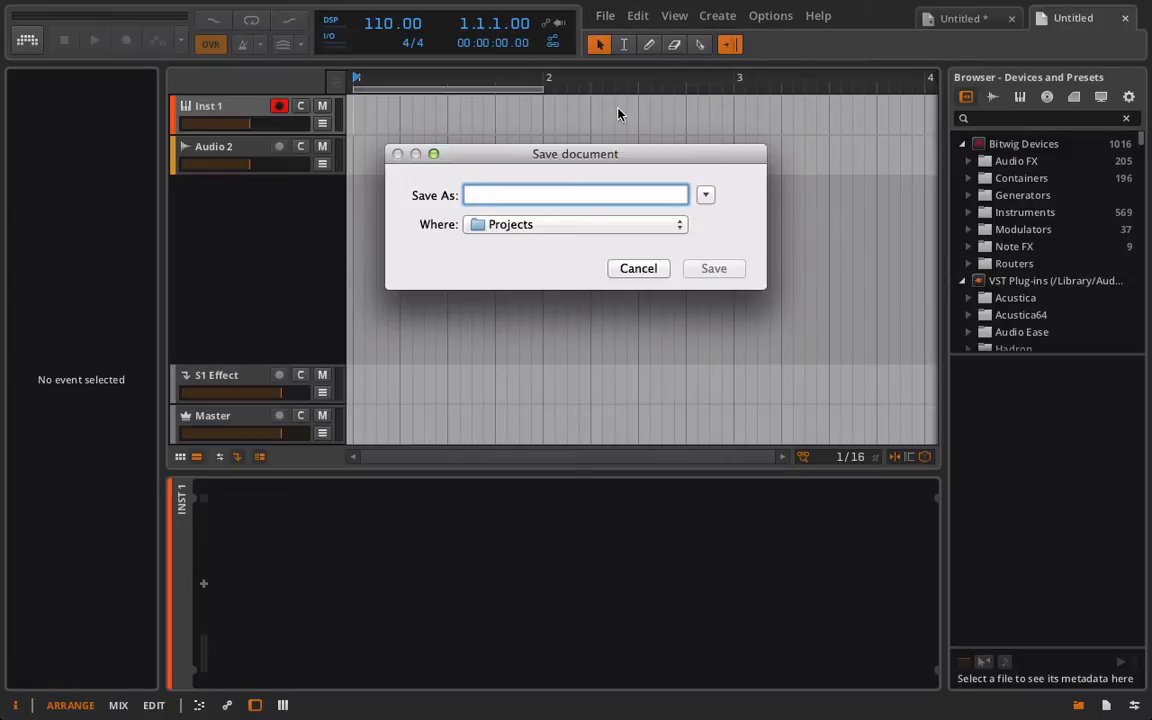
pyautogui.write('Favorite')
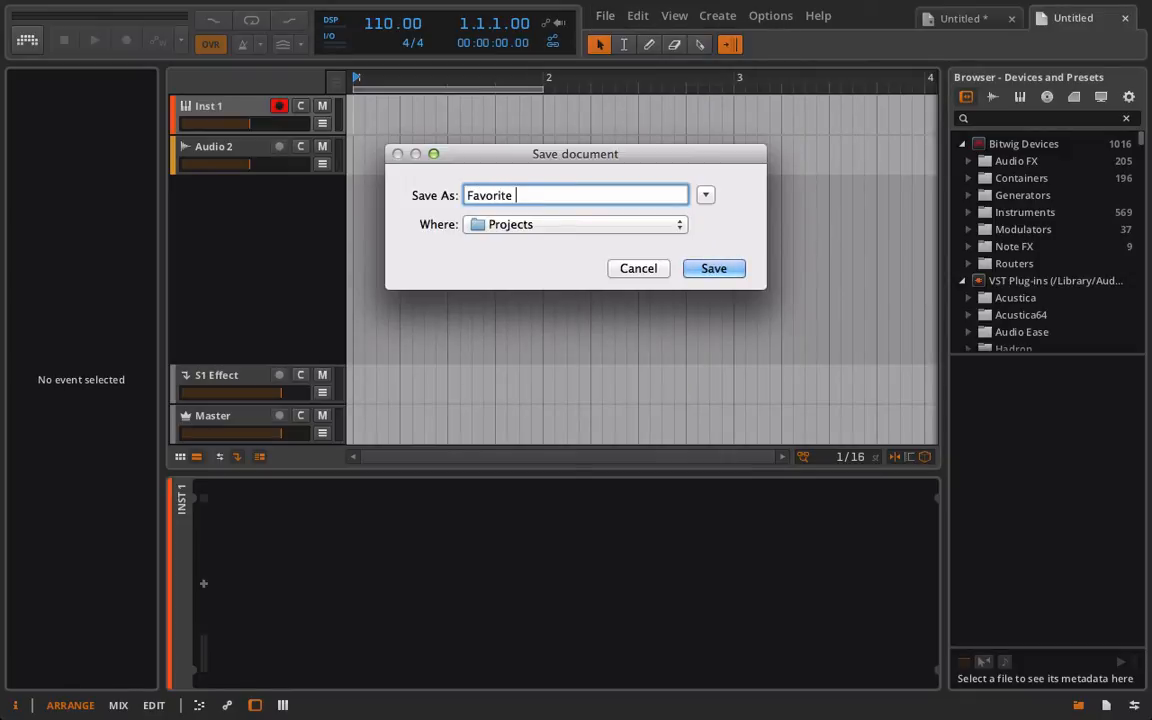
pyautogui.click(713, 268)
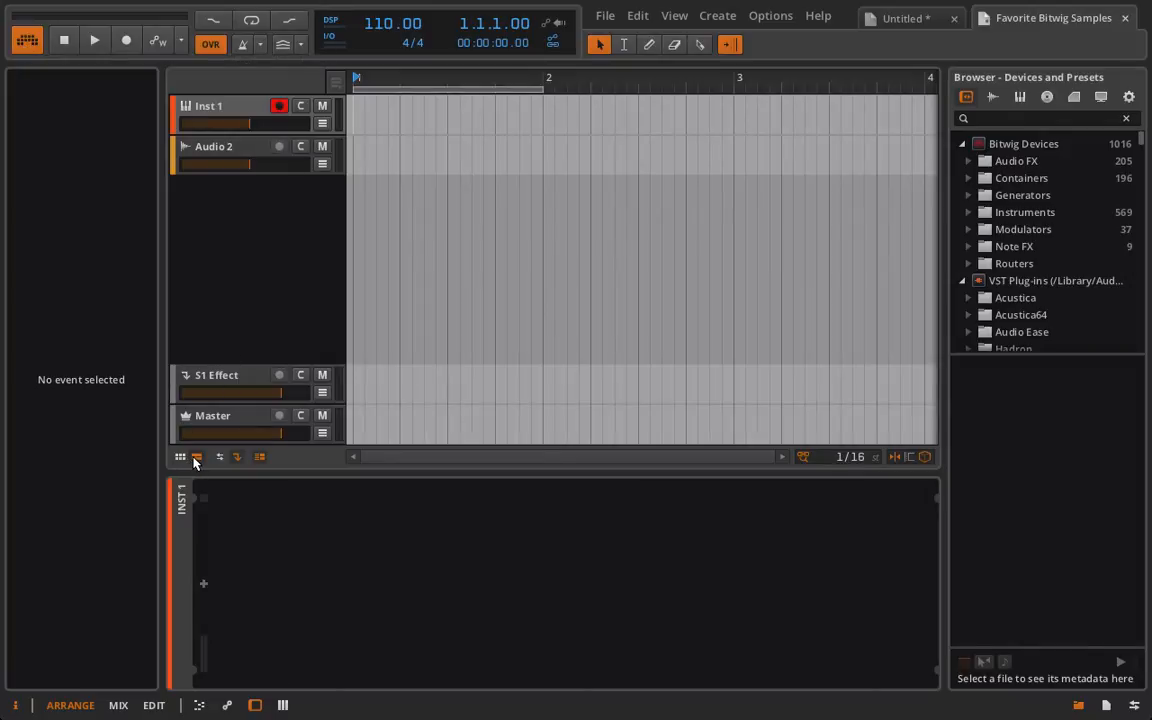
# Show the clip launcher grid of scenes for the new project.
pyautogui.click(197, 457)
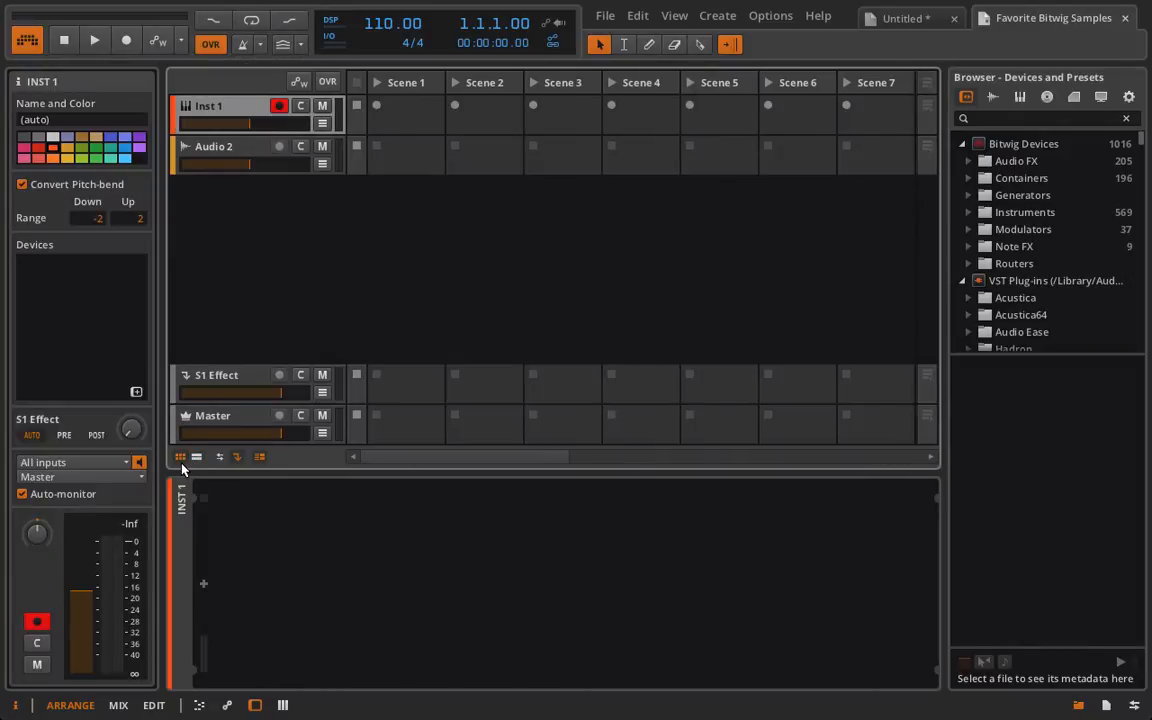
pyautogui.moveTo(180, 457)
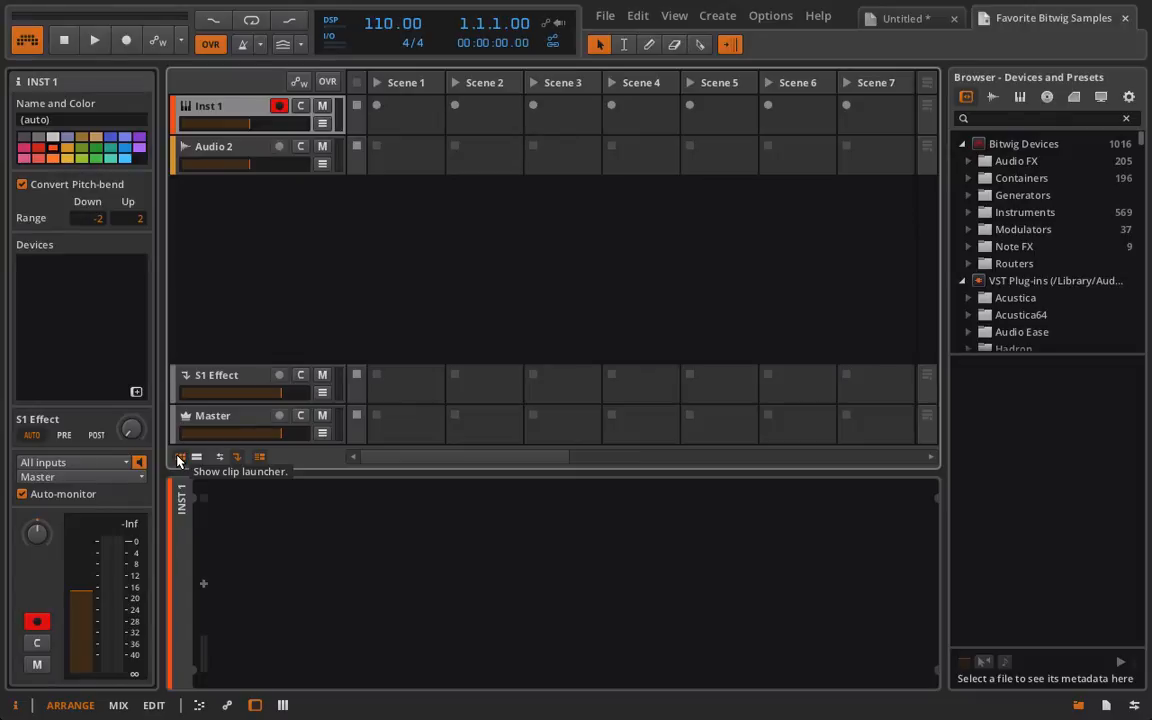
pyautogui.moveTo(372, 122)
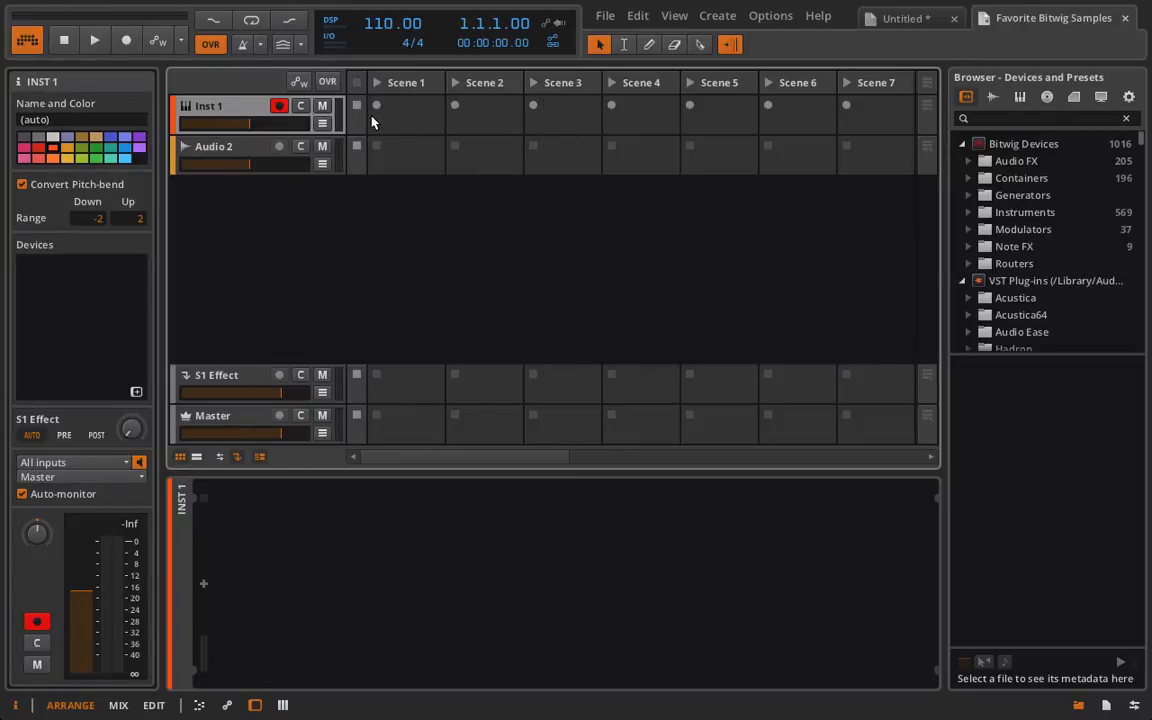
pyautogui.moveTo(492, 121)
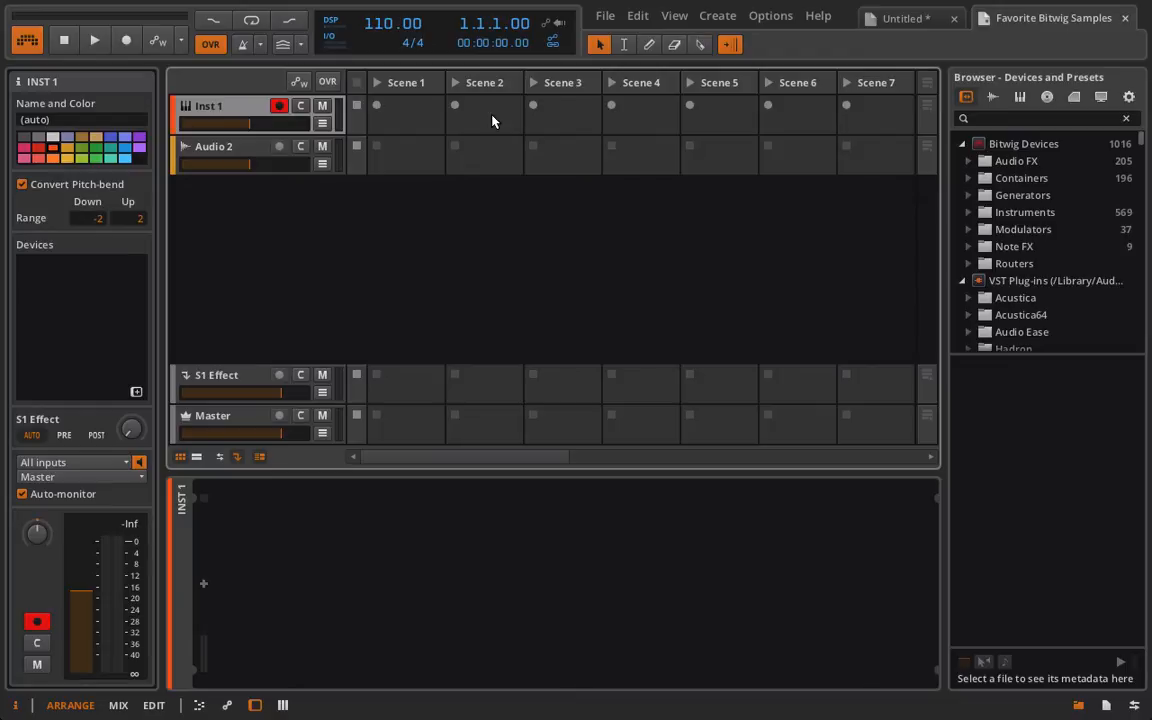
pyautogui.moveTo(315, 115)
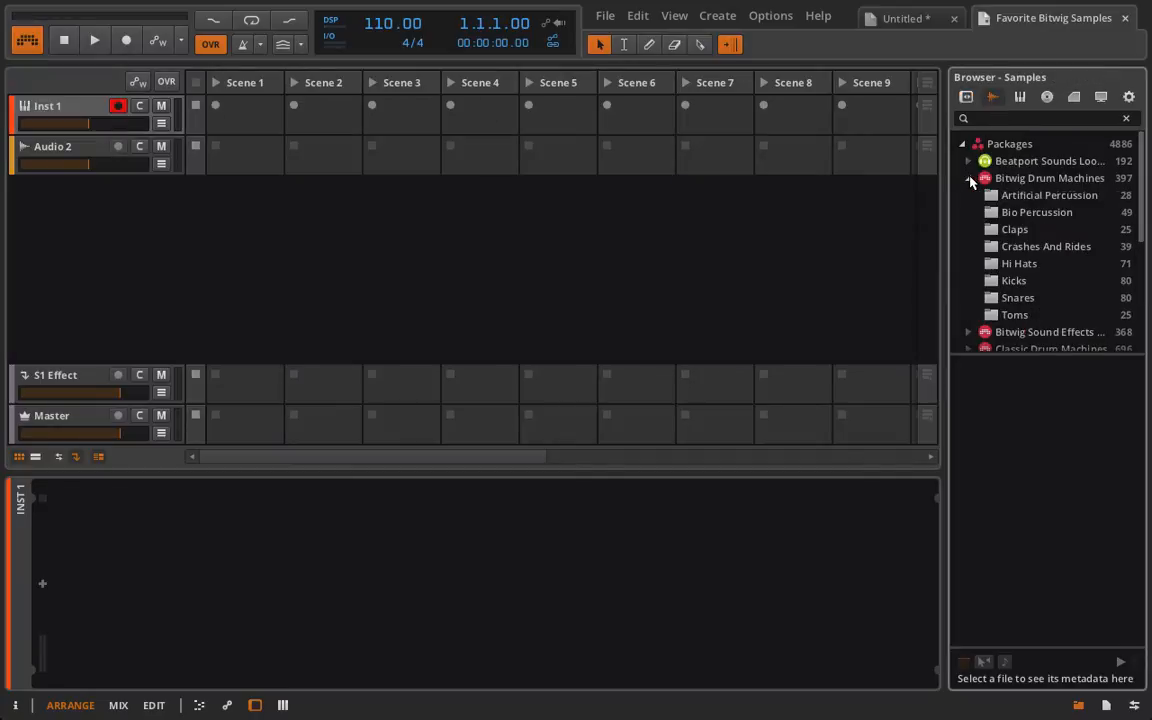
# Drag Clap Awry from the Claps folder into Scene 1, removing extra copies.
pyautogui.click(1014, 229)
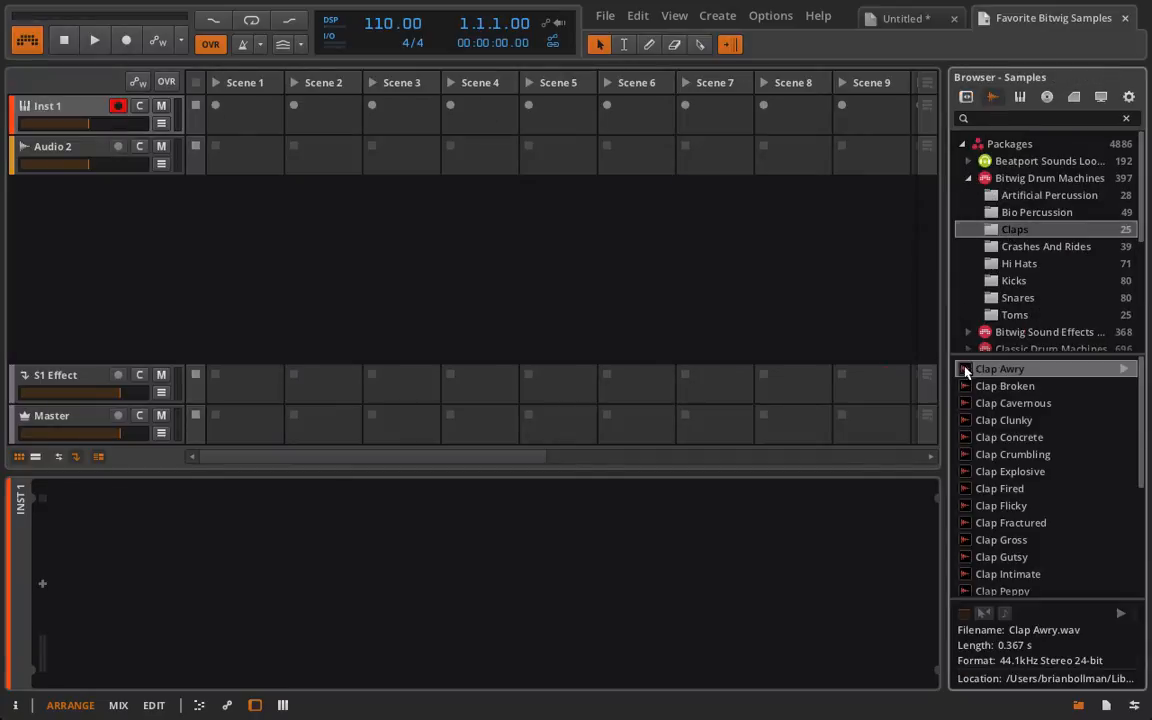
pyautogui.moveTo(999, 369); pyautogui.dragTo(245, 118)
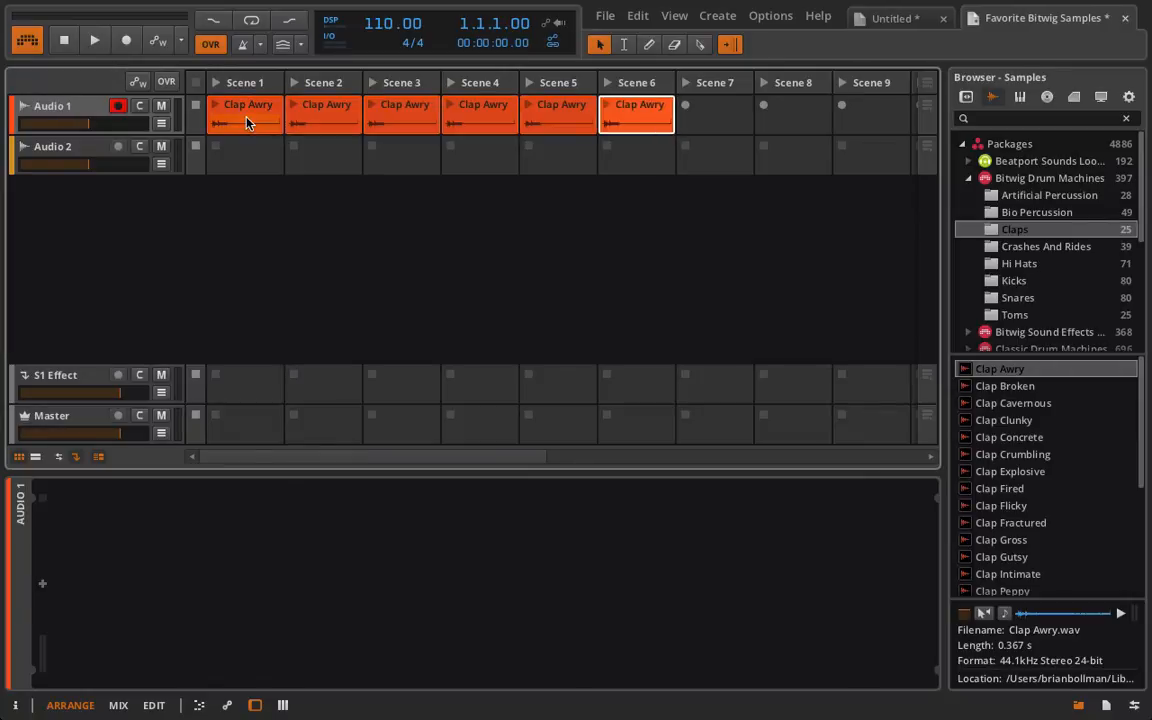
pyautogui.click(323, 113)
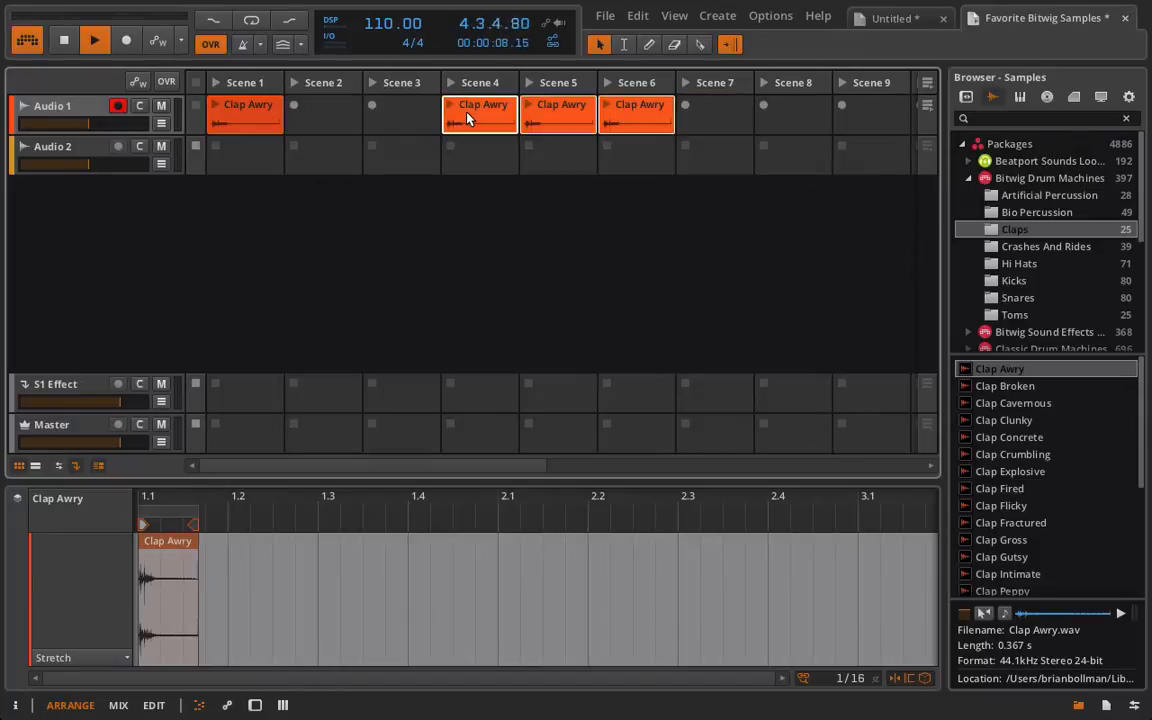
pyautogui.click(64, 40)
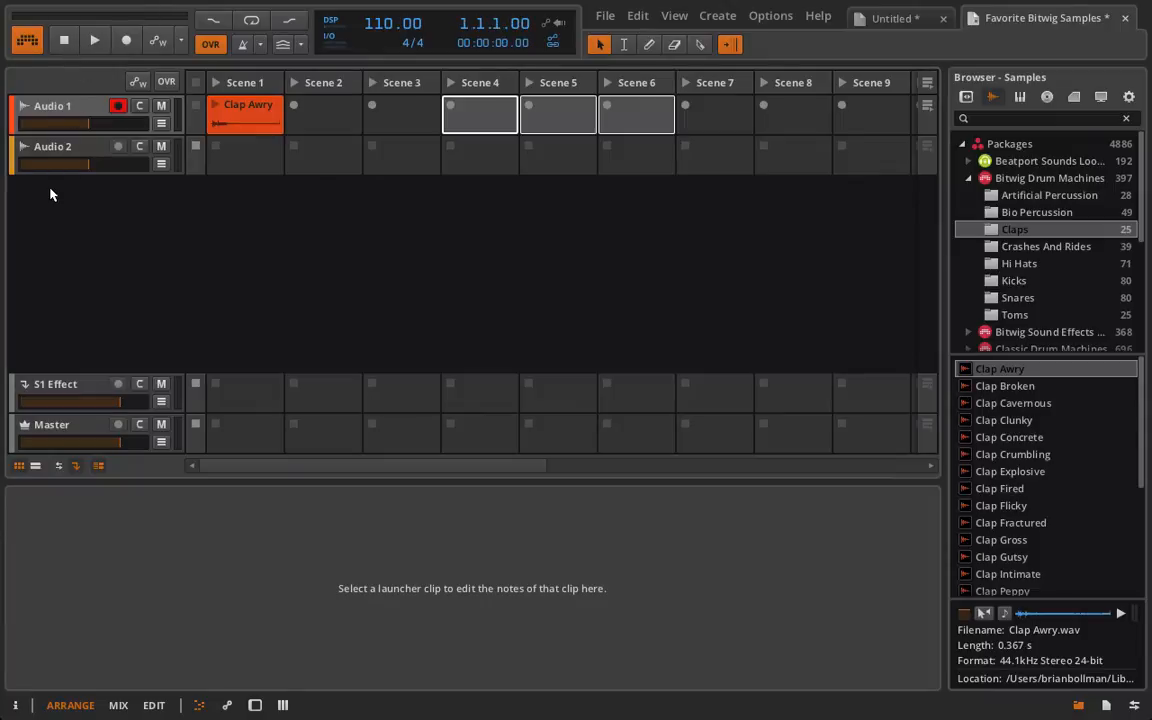
pyautogui.moveTo(79, 238)
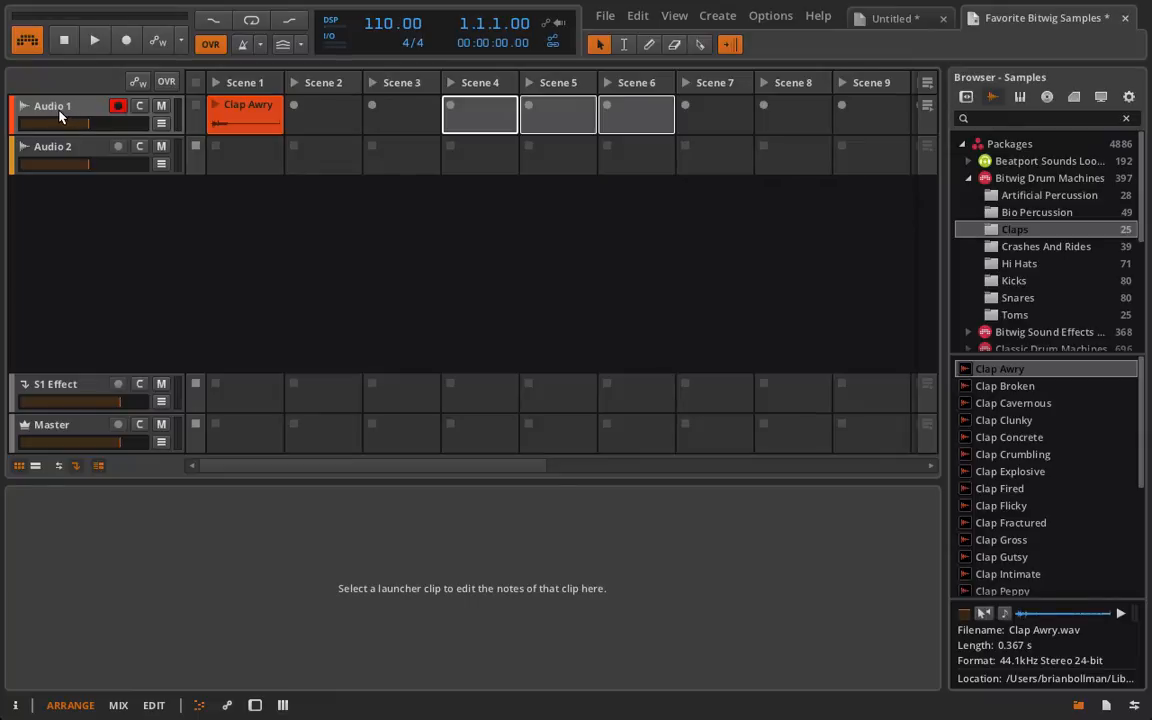
# Rename the first track to Kick and the second to Clap.
pyautogui.doubleClick(52, 105)
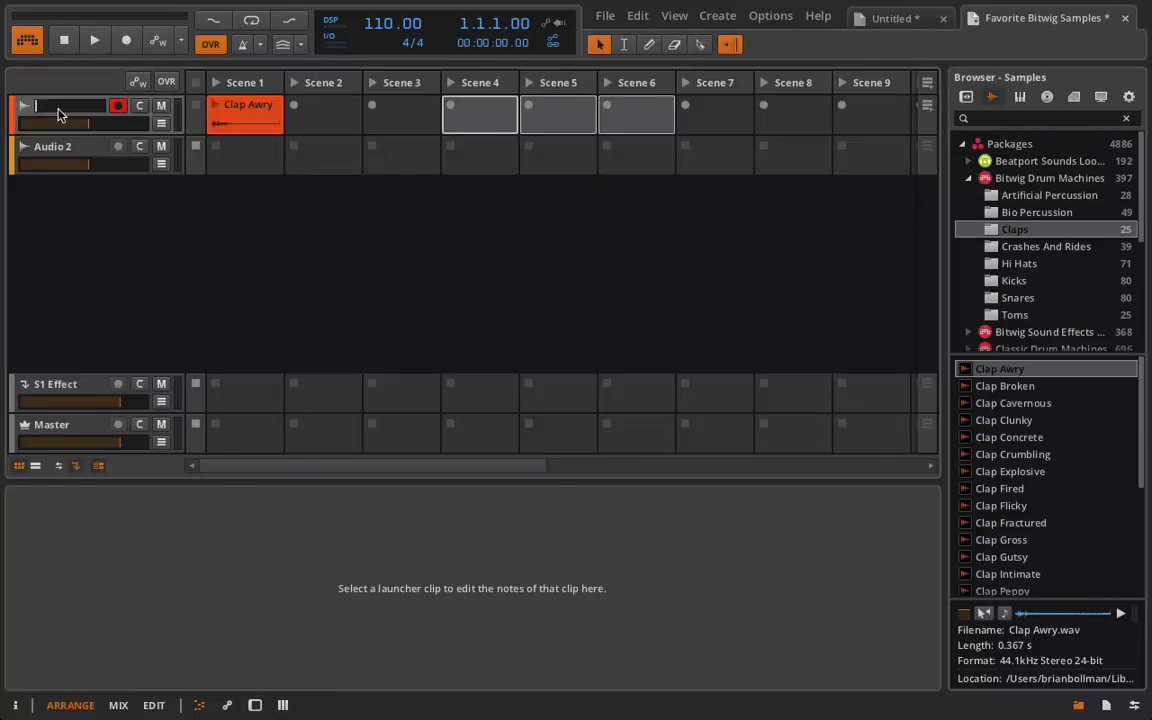
pyautogui.write('Kick')
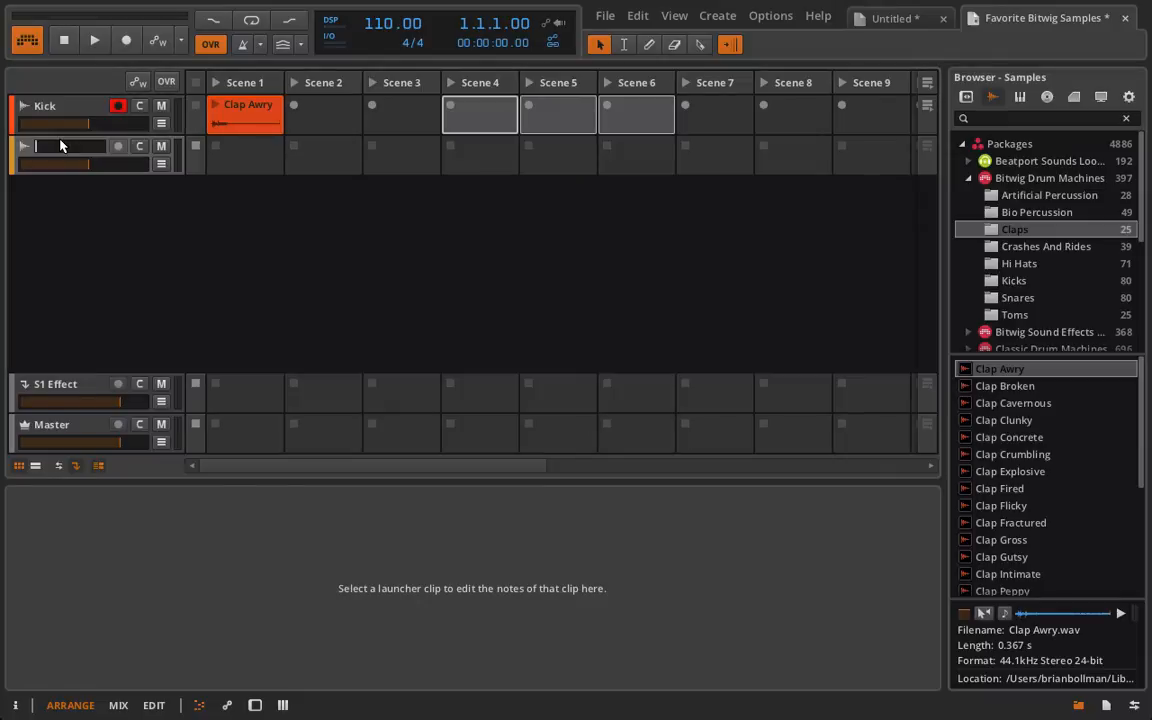
pyautogui.write('Clap')
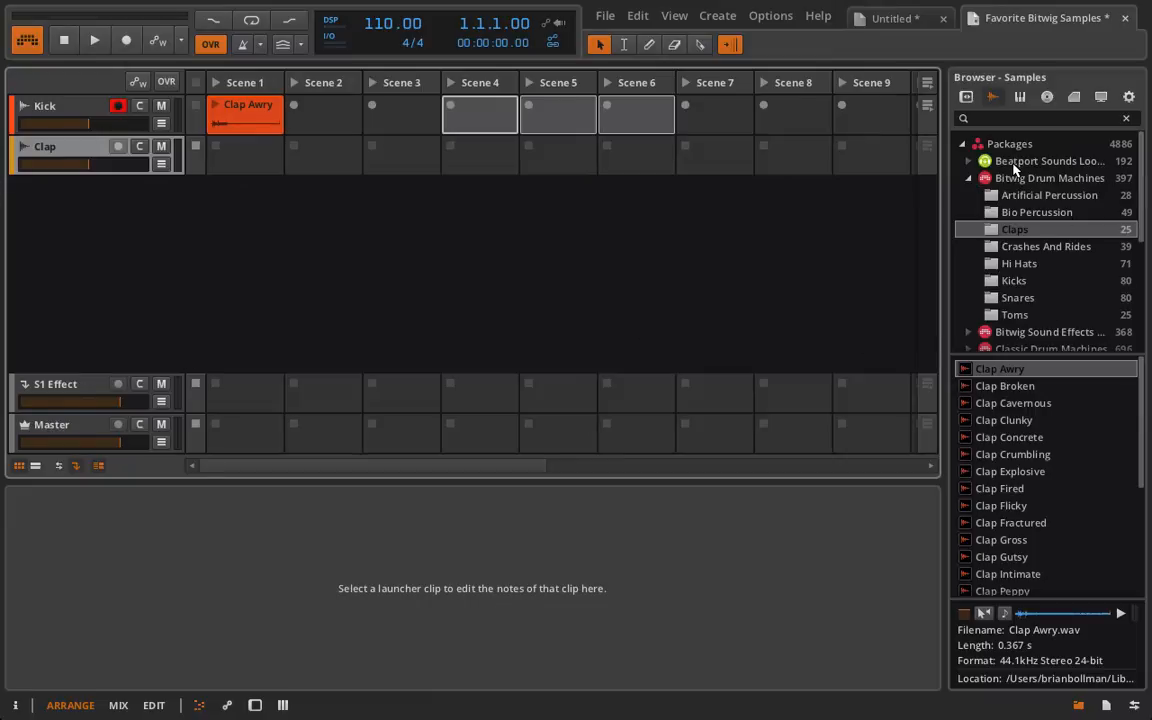
pyautogui.moveTo(1042, 216)
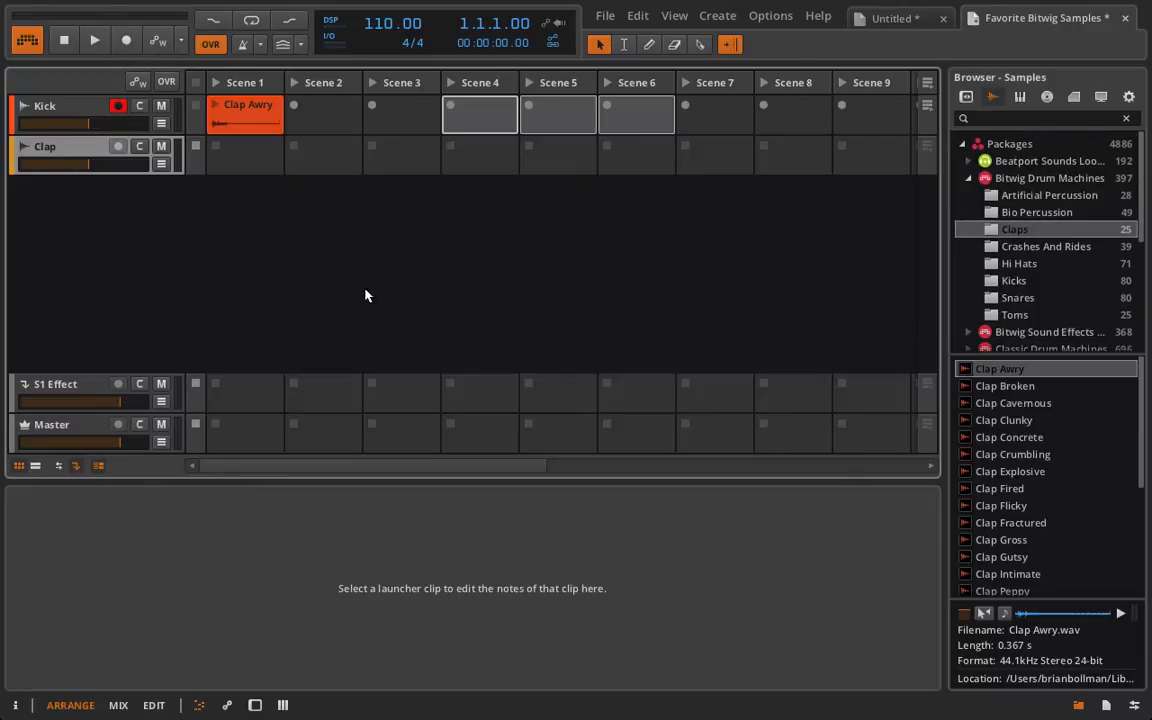
pyautogui.moveTo(280, 312)
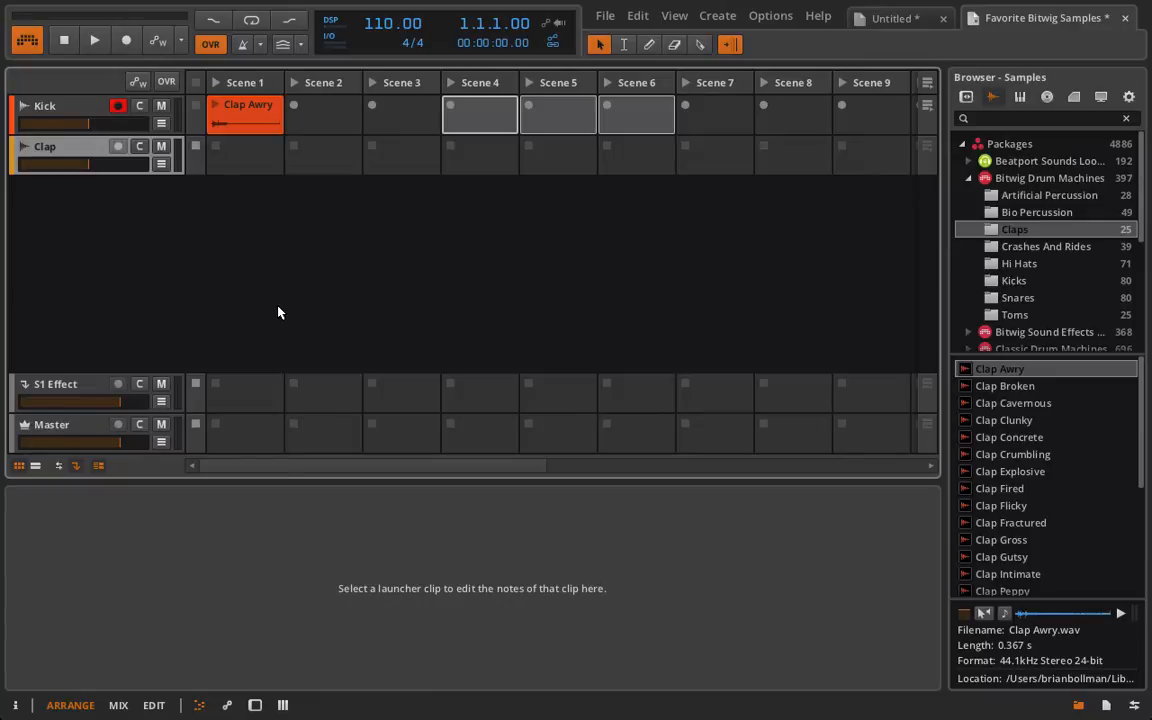
# Collapse Drum Machines, expand Beatport Sounds and open its One Shots folder.
pyautogui.click(245, 113)
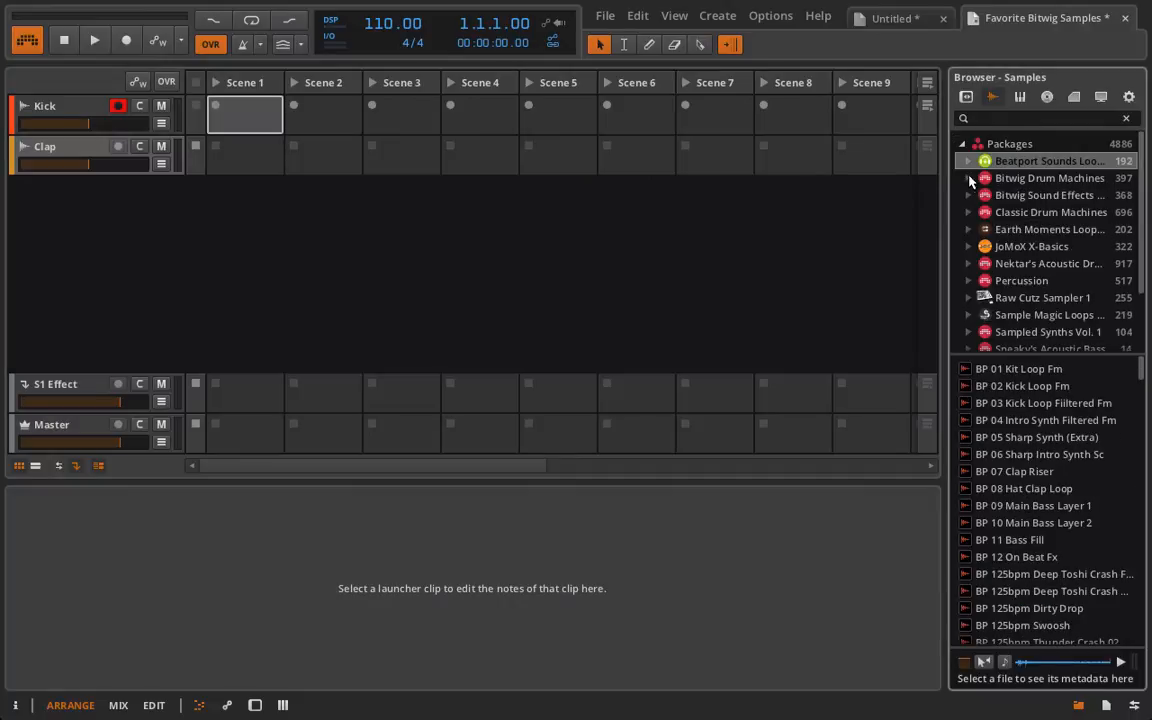
pyautogui.click(968, 161)
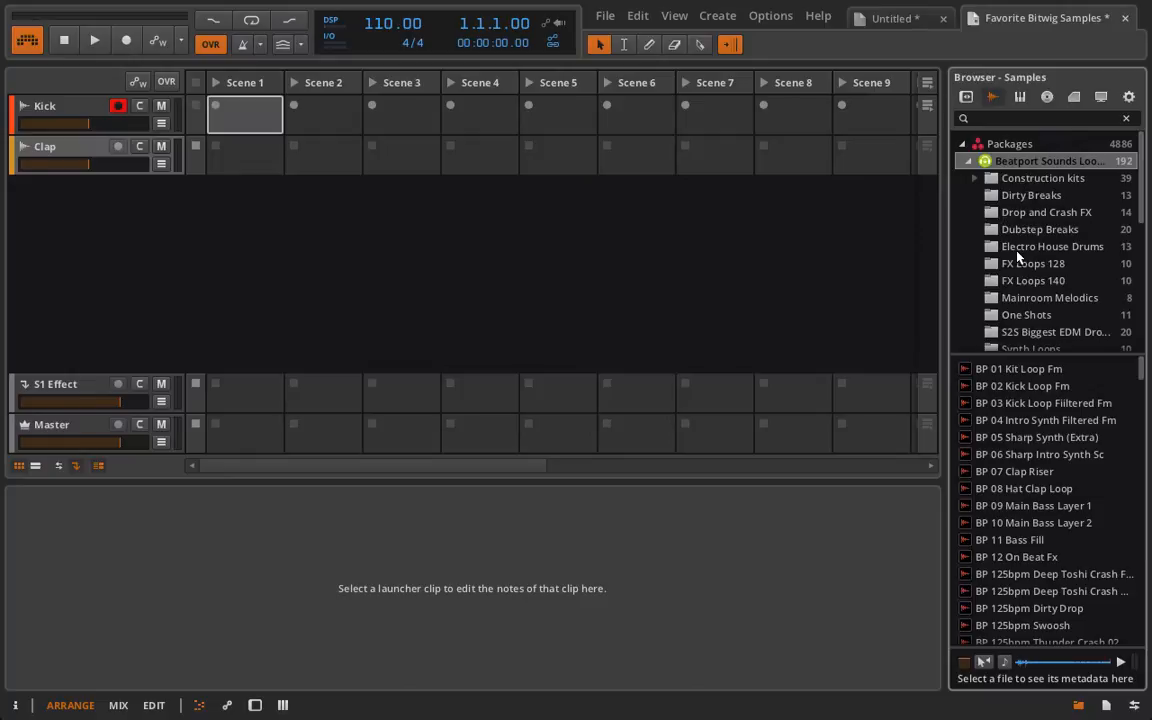
pyautogui.scroll(-3)
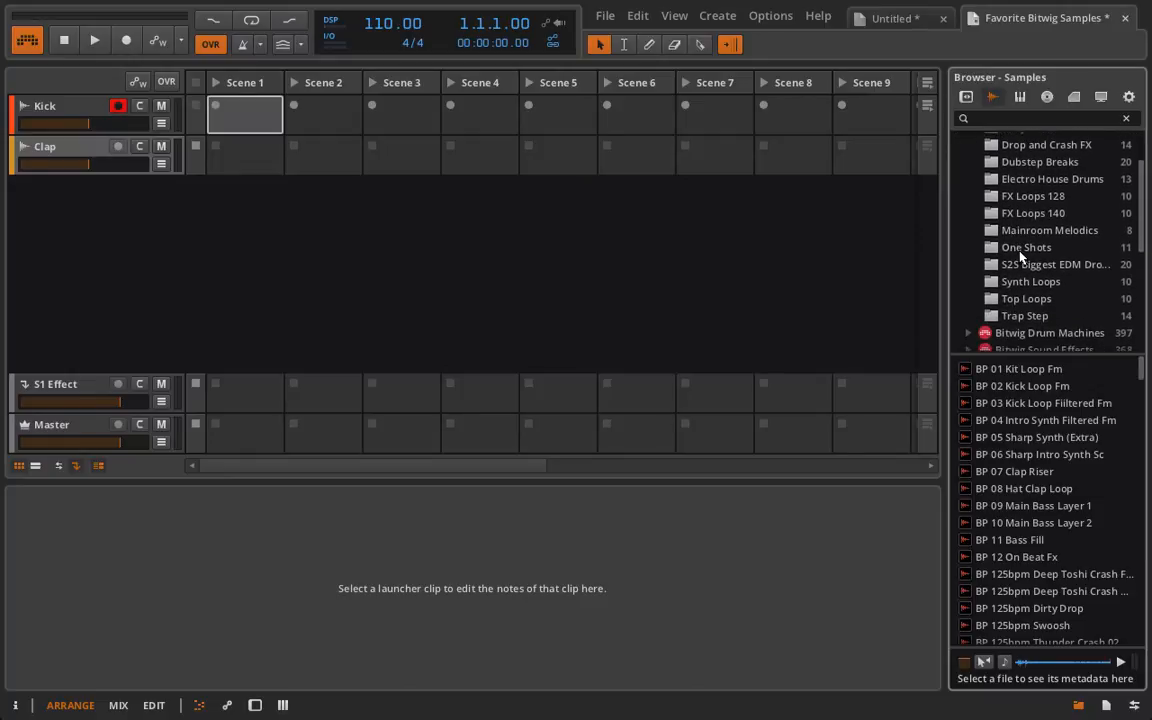
pyautogui.click(1026, 247)
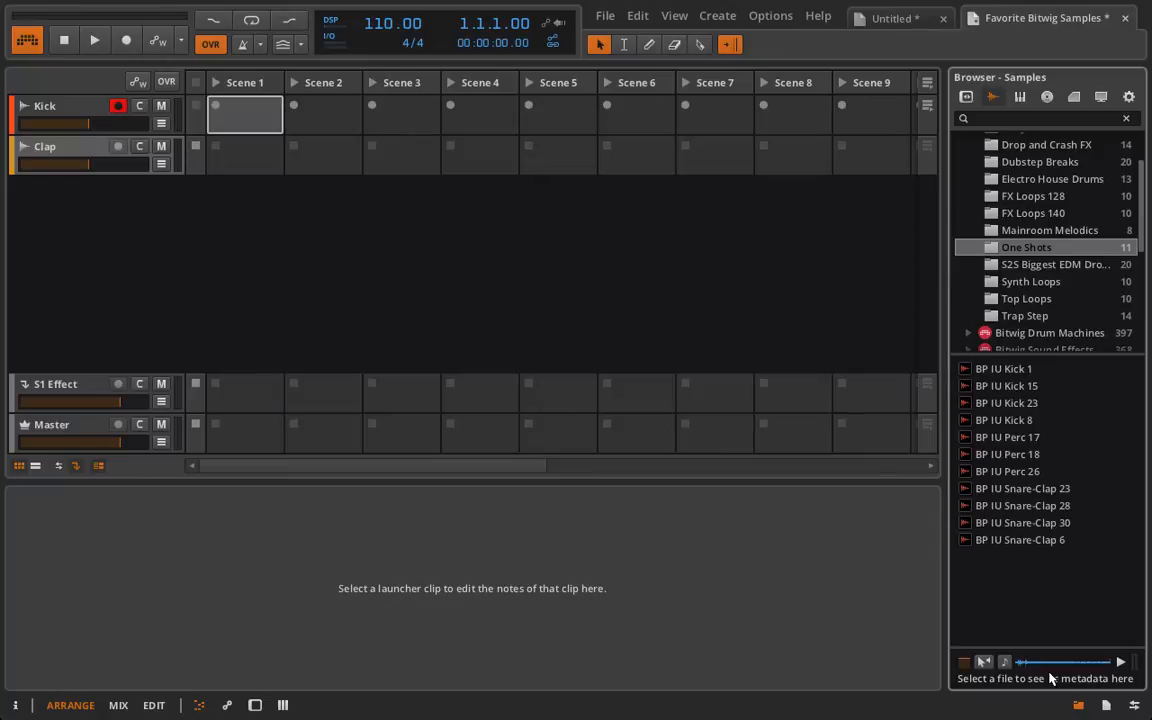
pyautogui.moveTo(1048, 681)
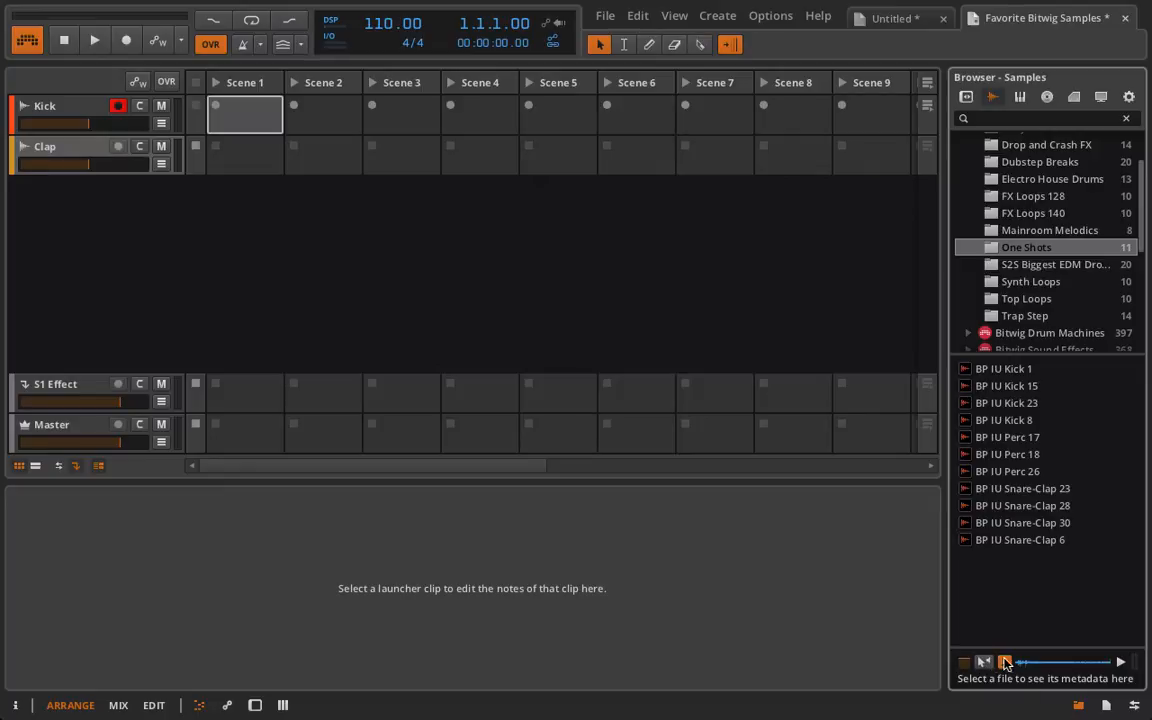
# Audition BP IU Kick 1, showing its 0.282 s stereo 16-bit details.
pyautogui.click(1003, 368)
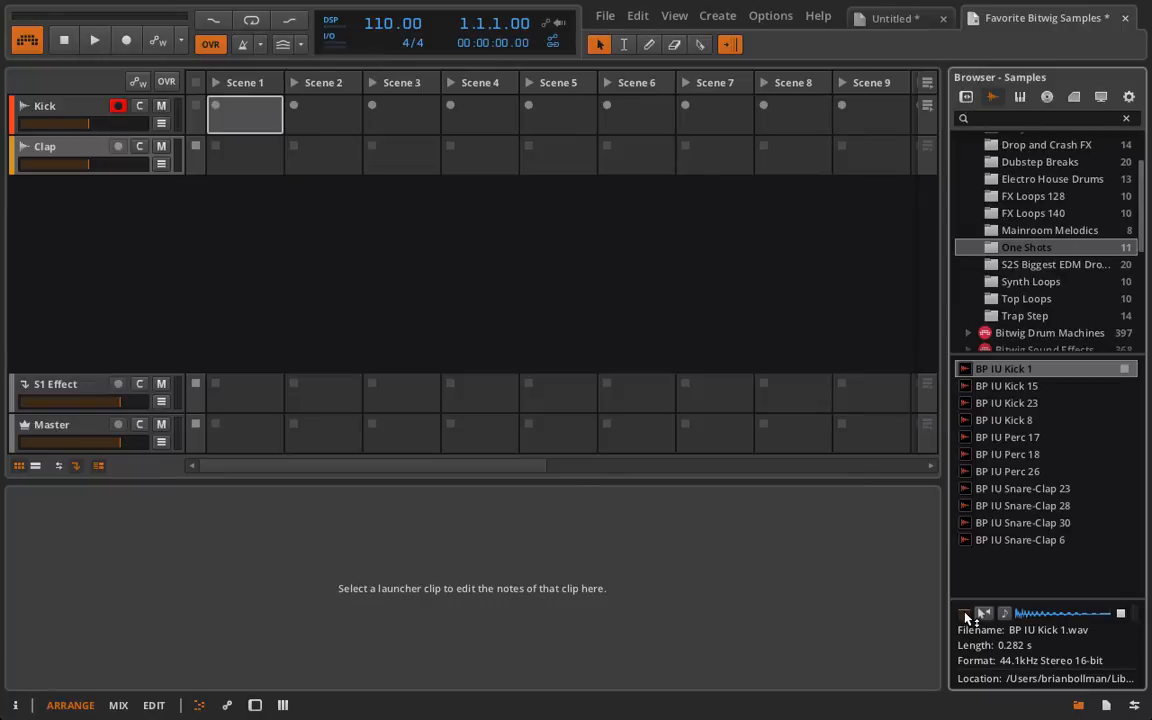
pyautogui.moveTo(608, 243)
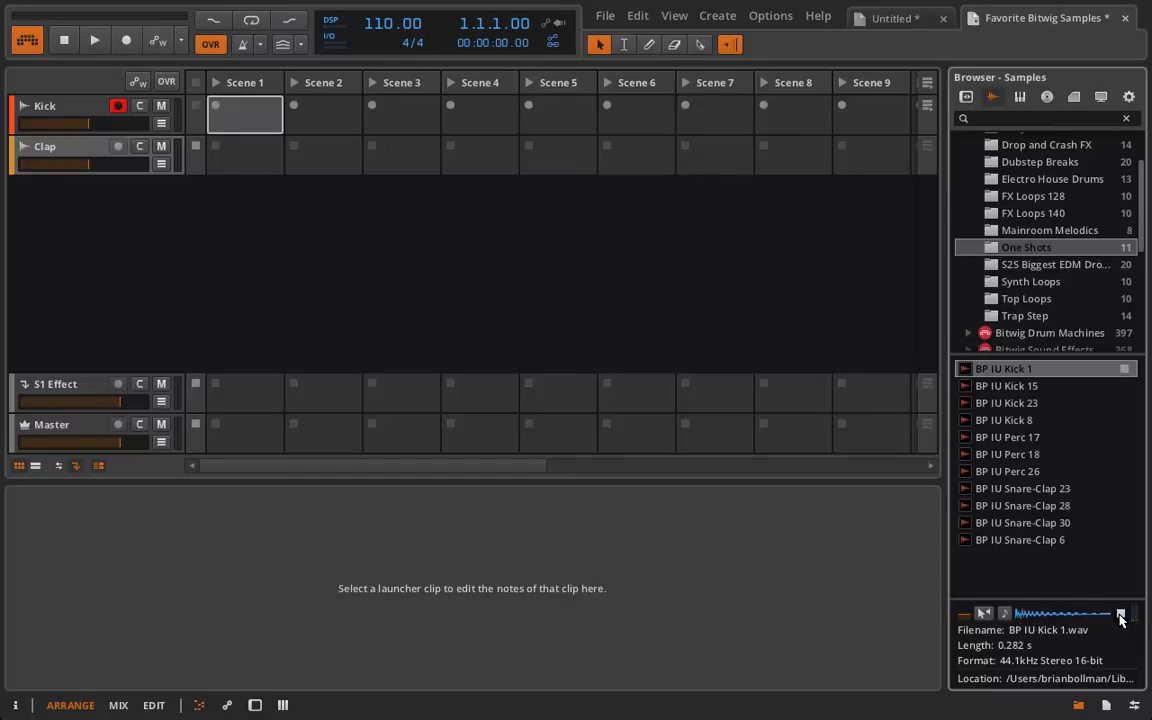
pyautogui.moveTo(958, 575)
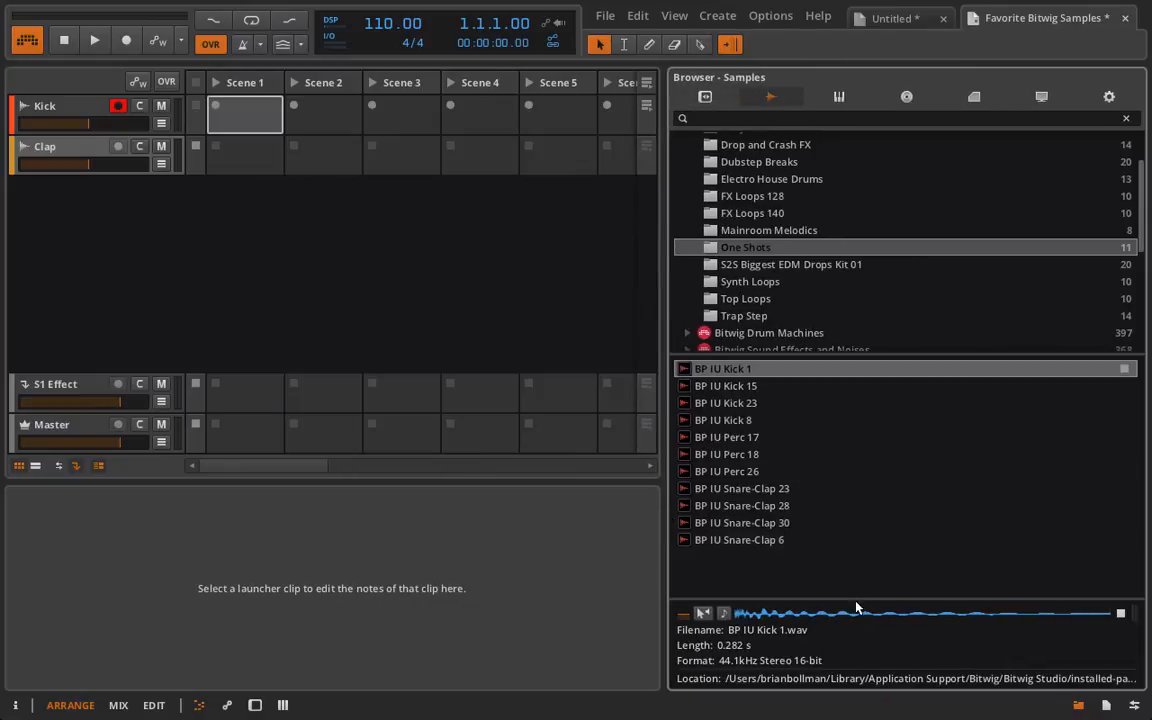
pyautogui.moveTo(703, 613)
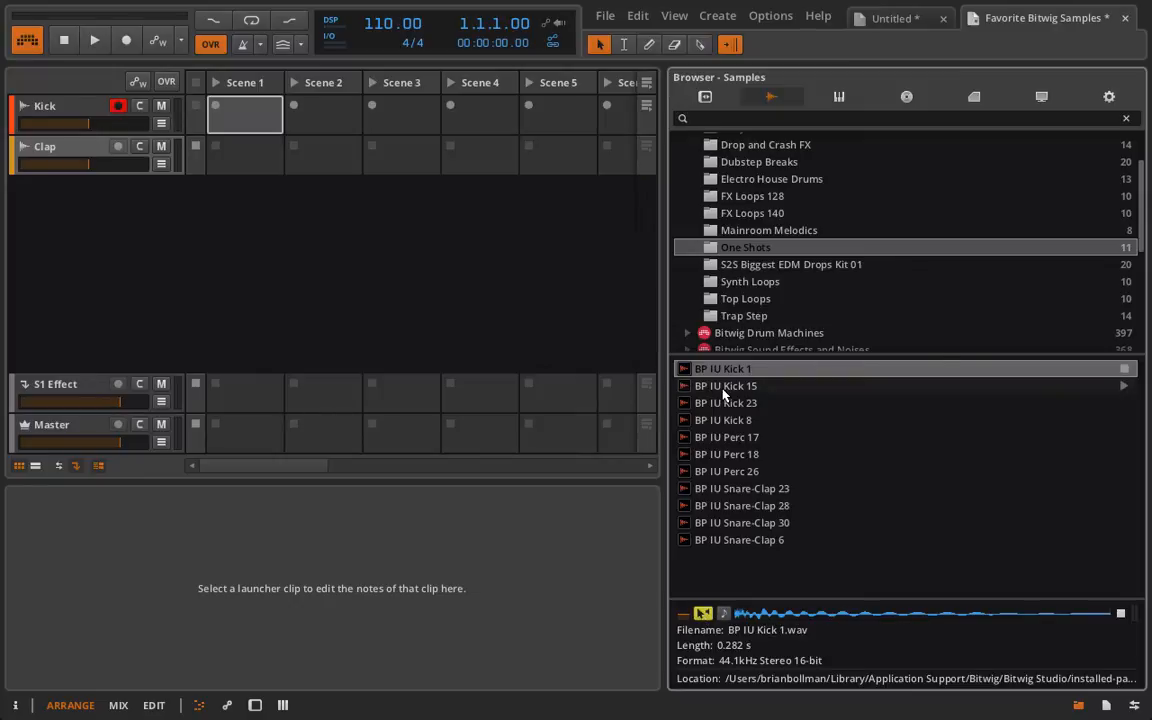
# Preview BP IU Kick 8, then BP IU Perc 18, in the widened browser.
pyautogui.click(723, 419)
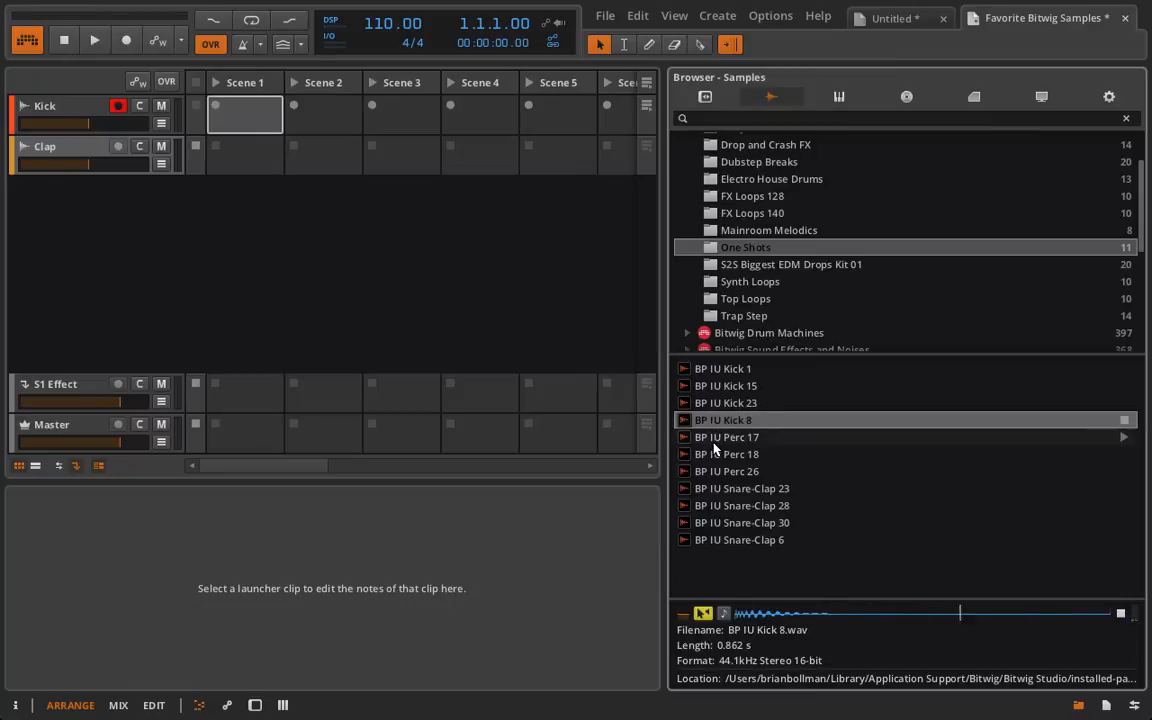
pyautogui.click(727, 454)
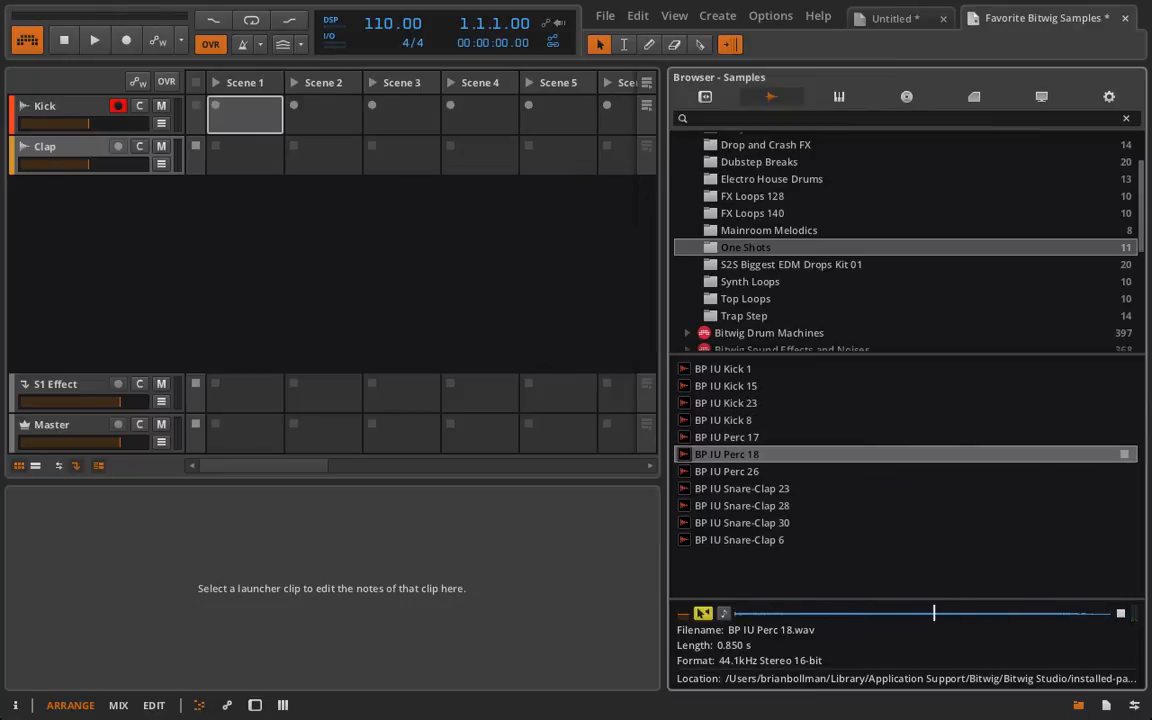
pyautogui.moveTo(922, 605)
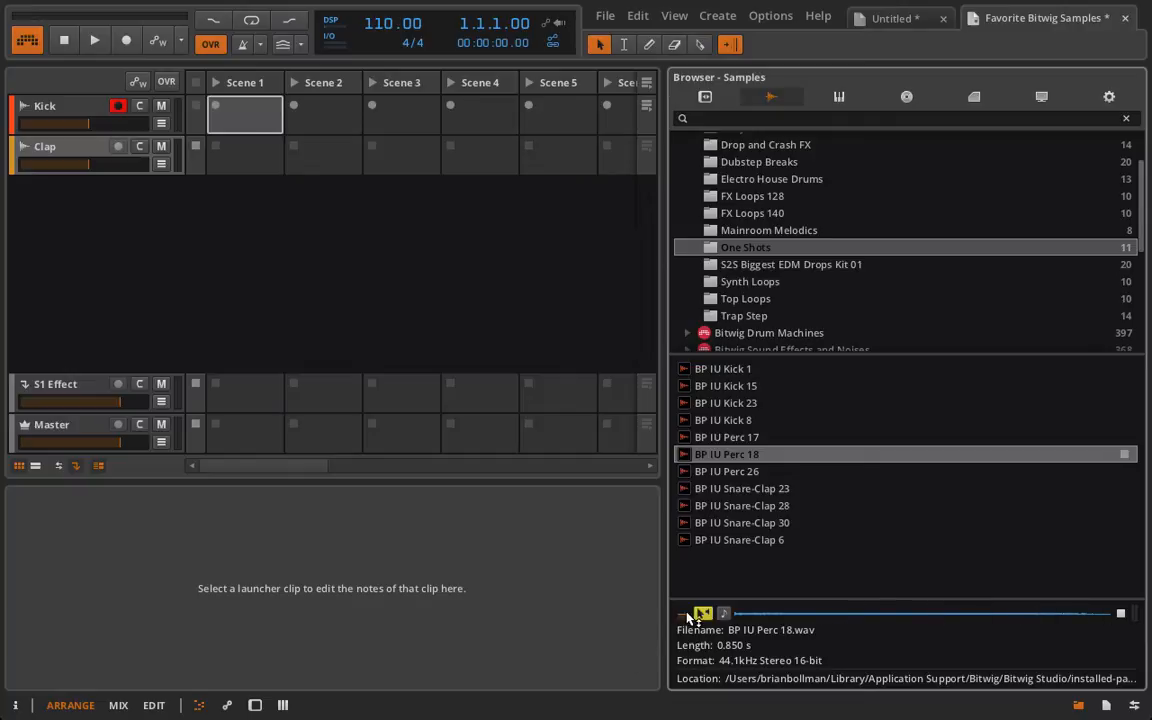
pyautogui.click(685, 613)
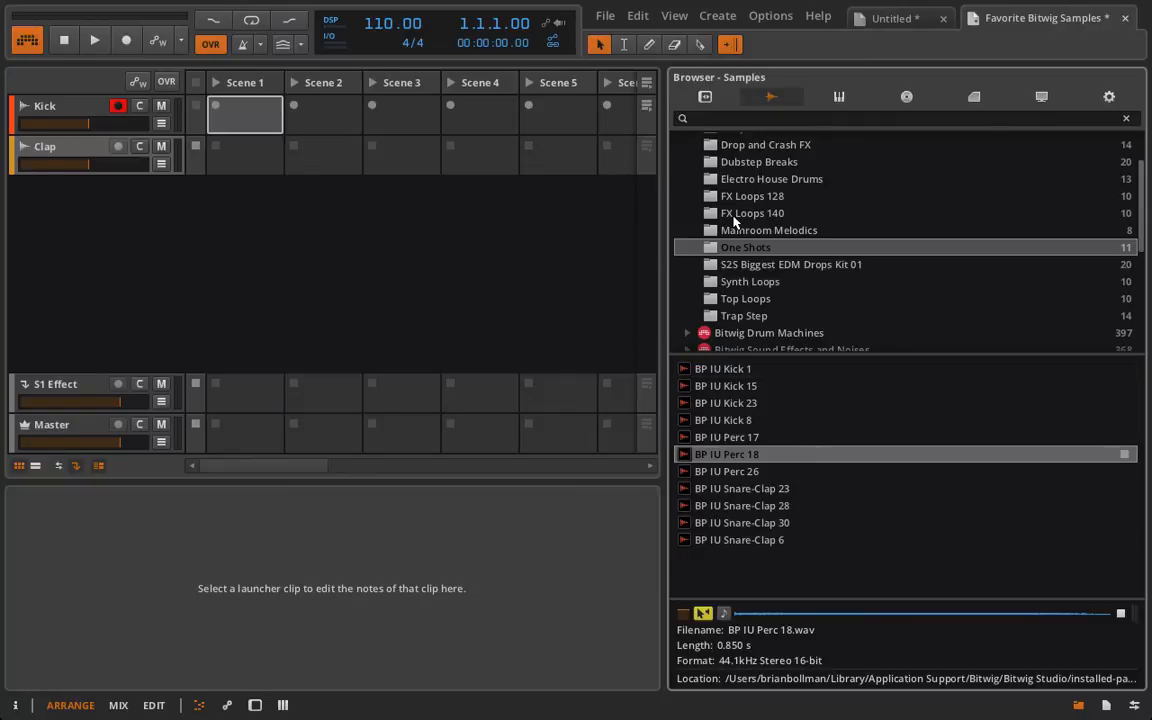
pyautogui.moveTo(760, 247)
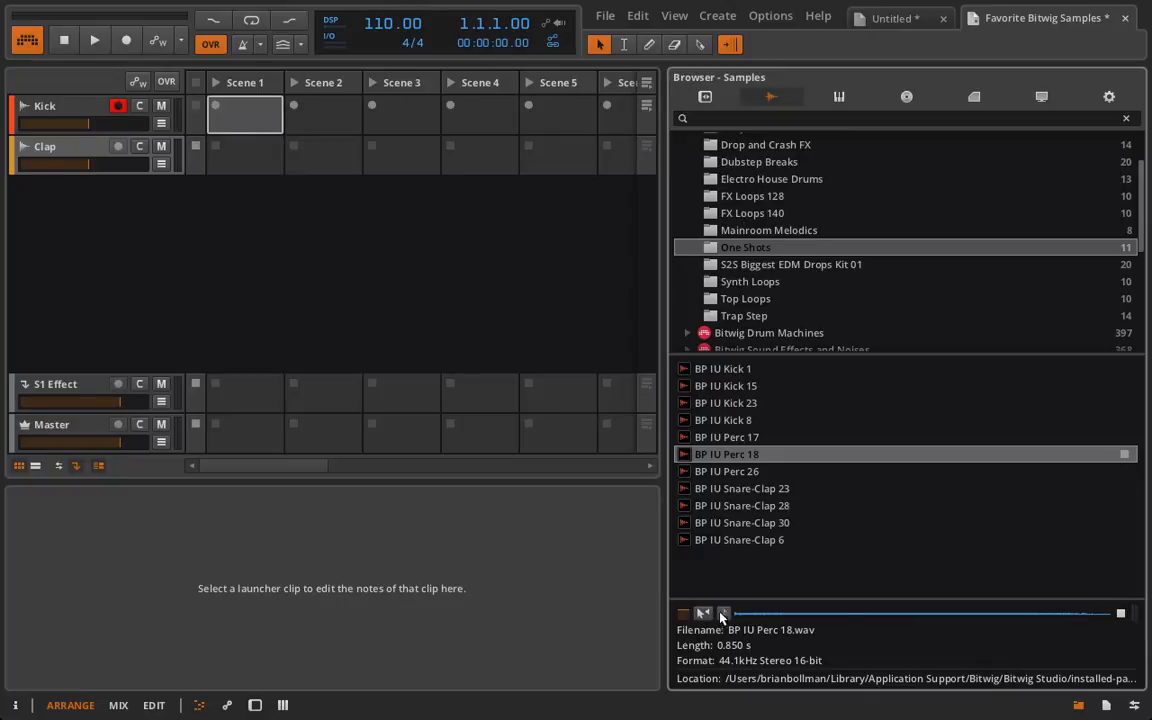
pyautogui.moveTo(724, 614)
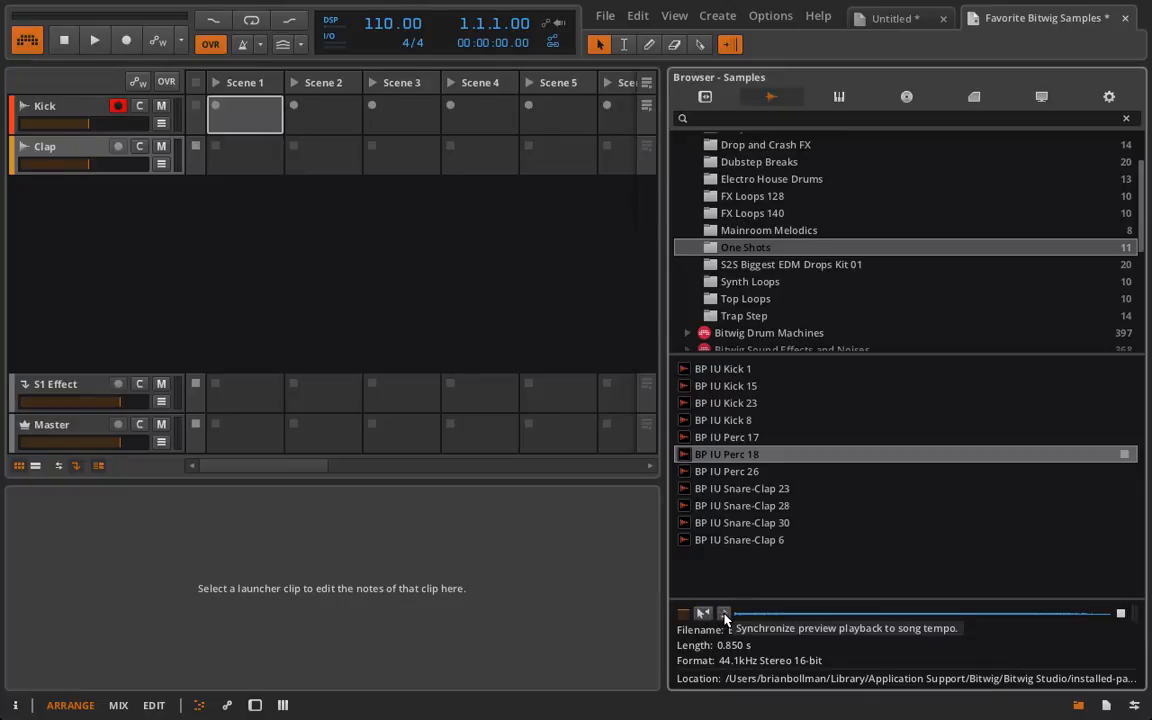
# Sync sample previews to song tempo and open the Top Loops folder.
pyautogui.click(724, 613)
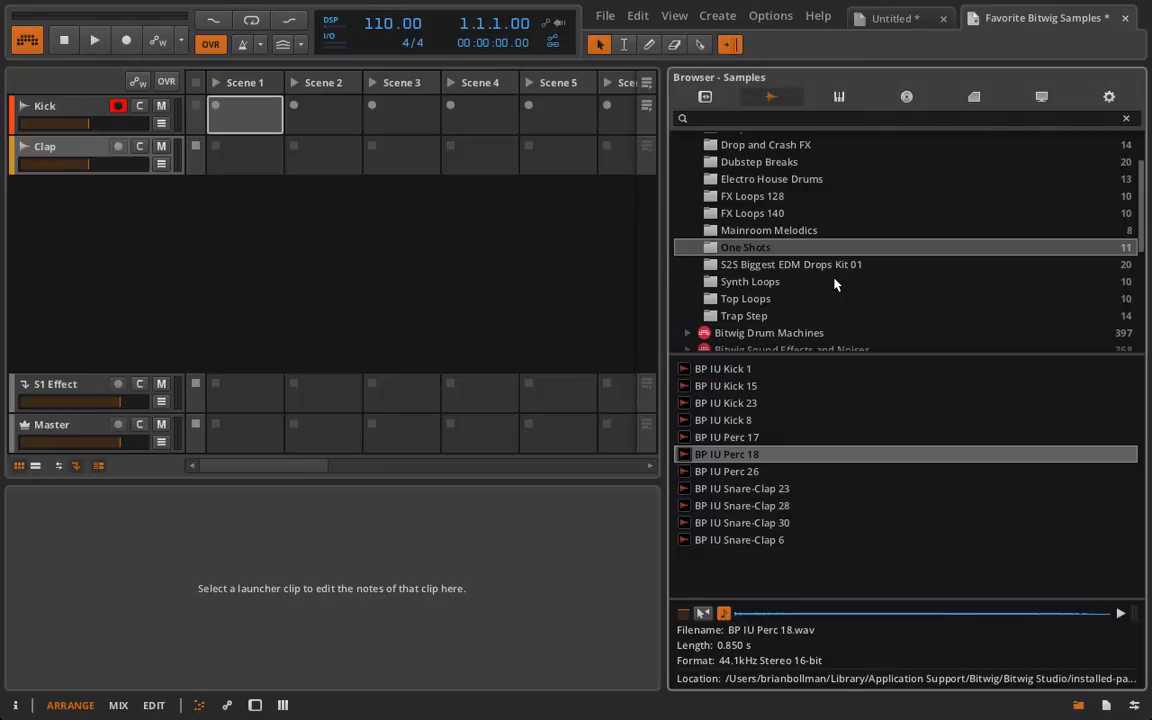
pyautogui.click(745, 298)
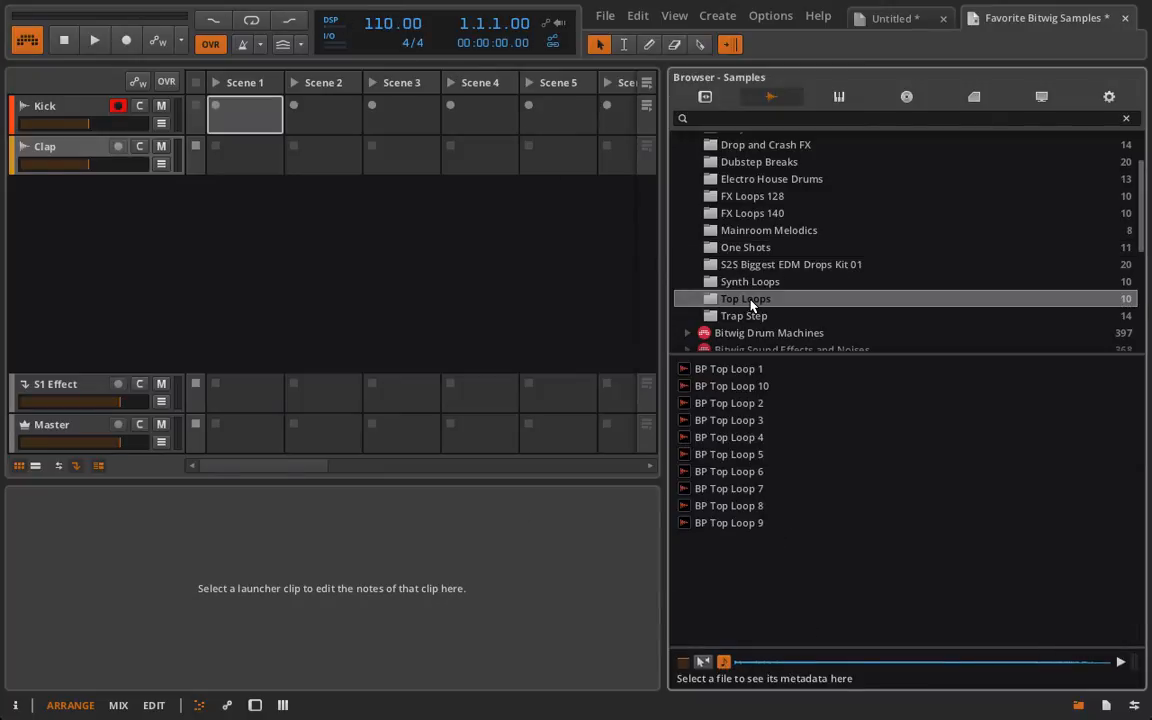
pyautogui.scroll(-3)
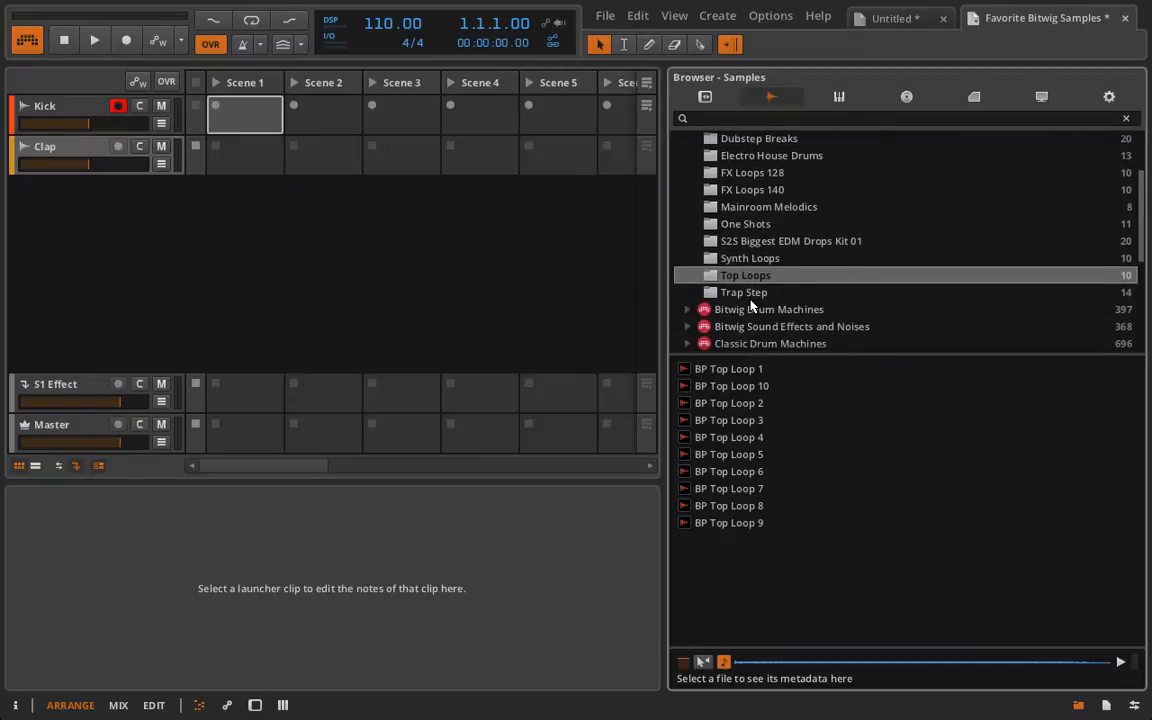
pyautogui.scroll(-3)
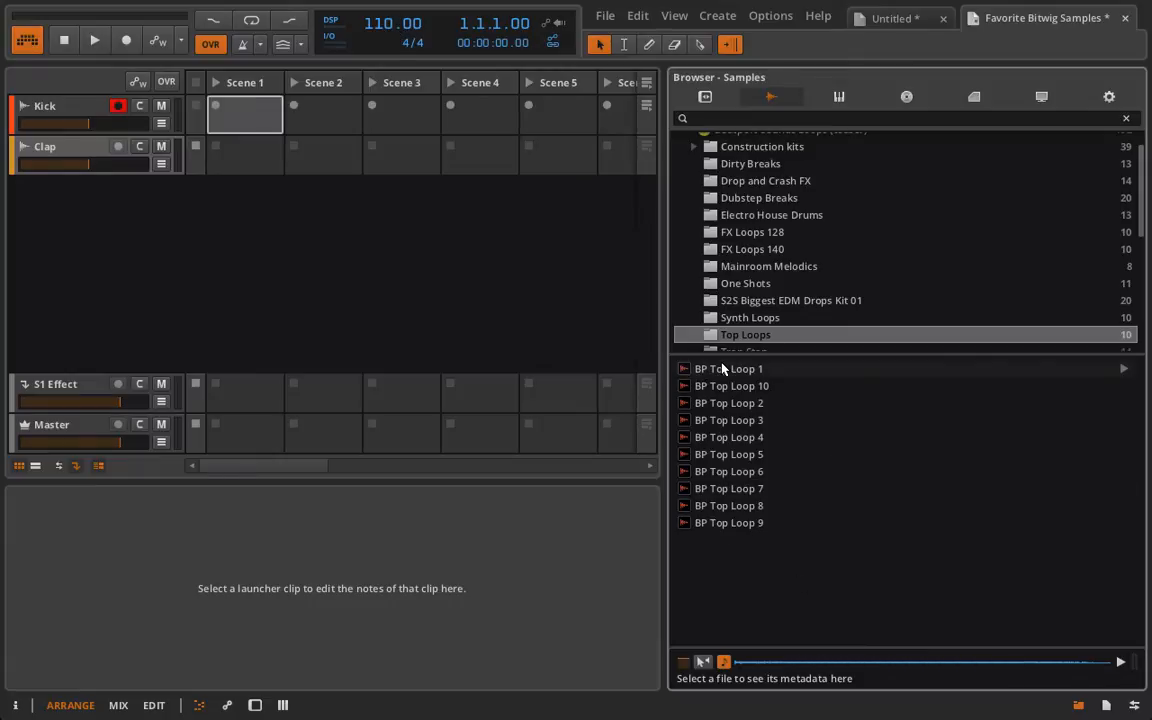
# Preview BP Top Loop 1, Top Loop 10 and Top Loop 2.
pyautogui.click(728, 368)
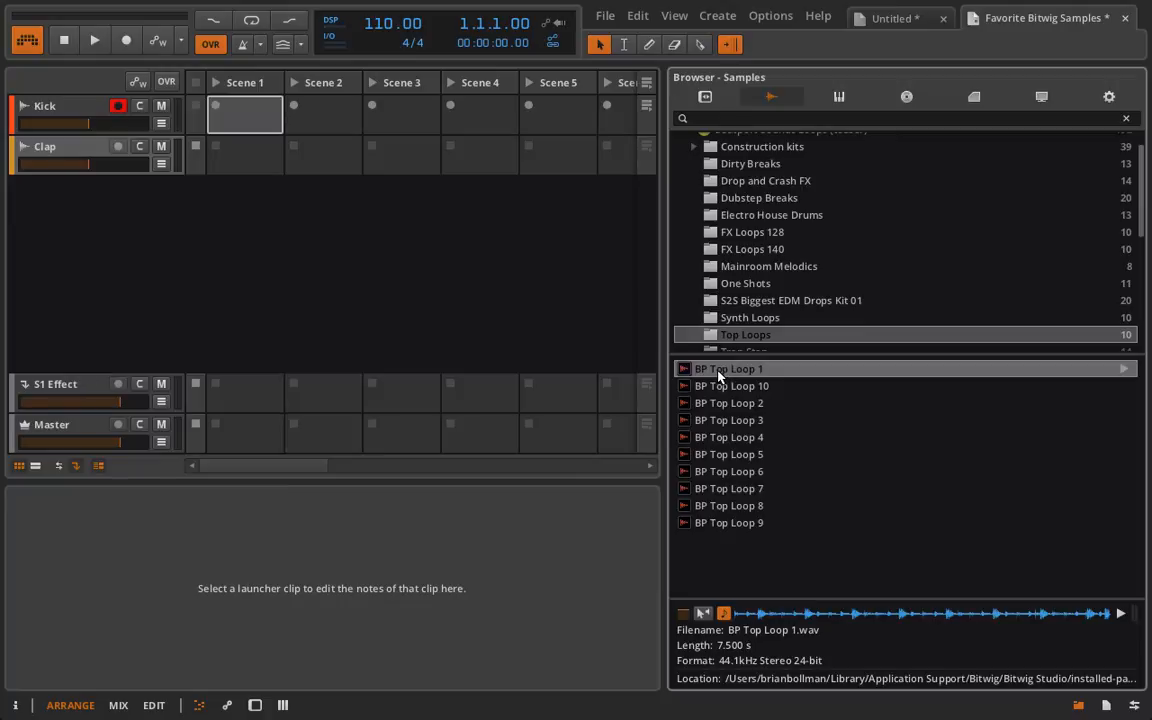
pyautogui.click(732, 385)
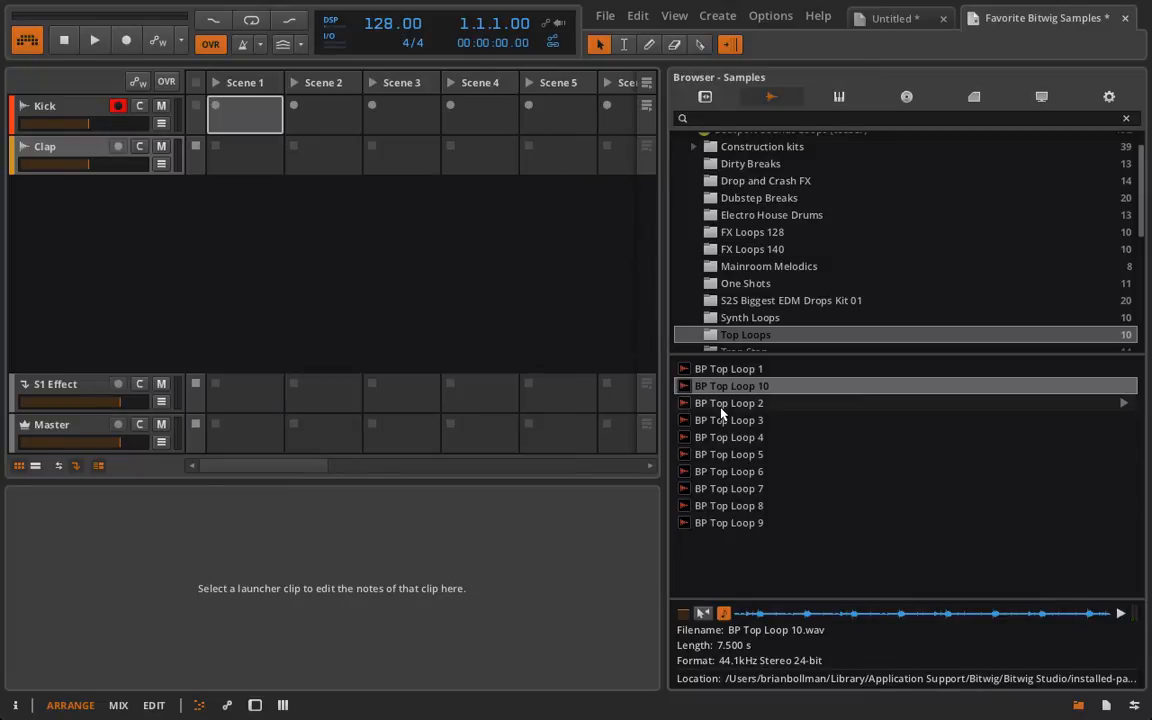
pyautogui.click(729, 402)
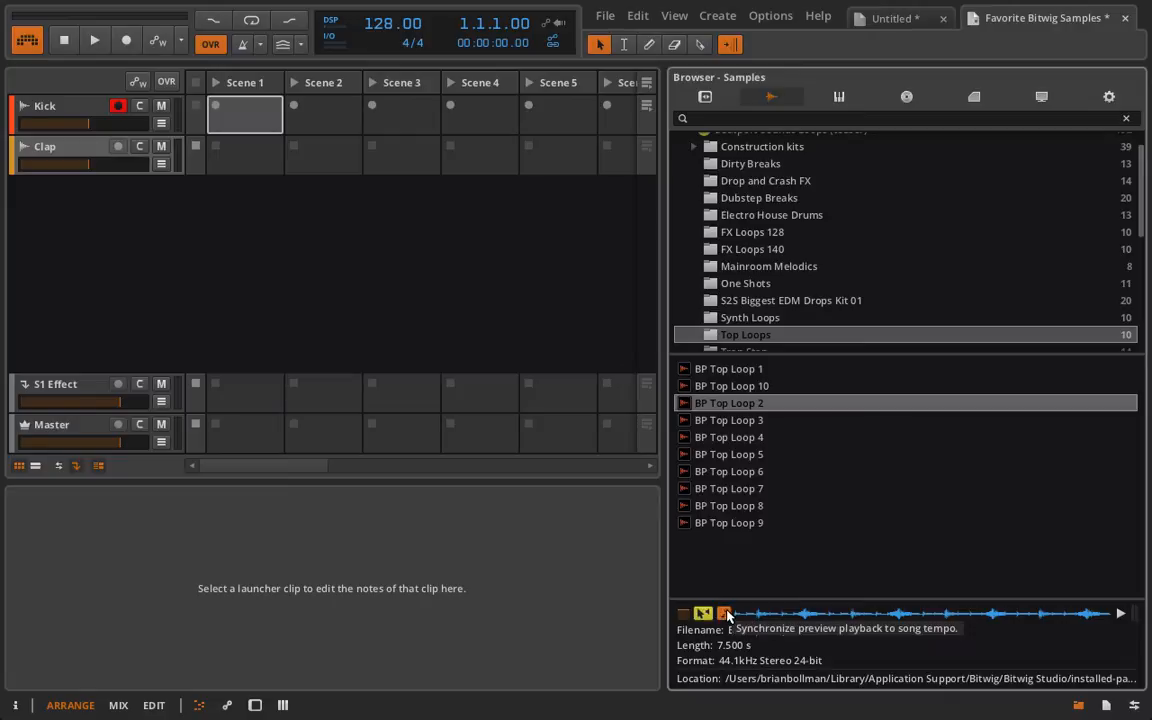
pyautogui.click(729, 419)
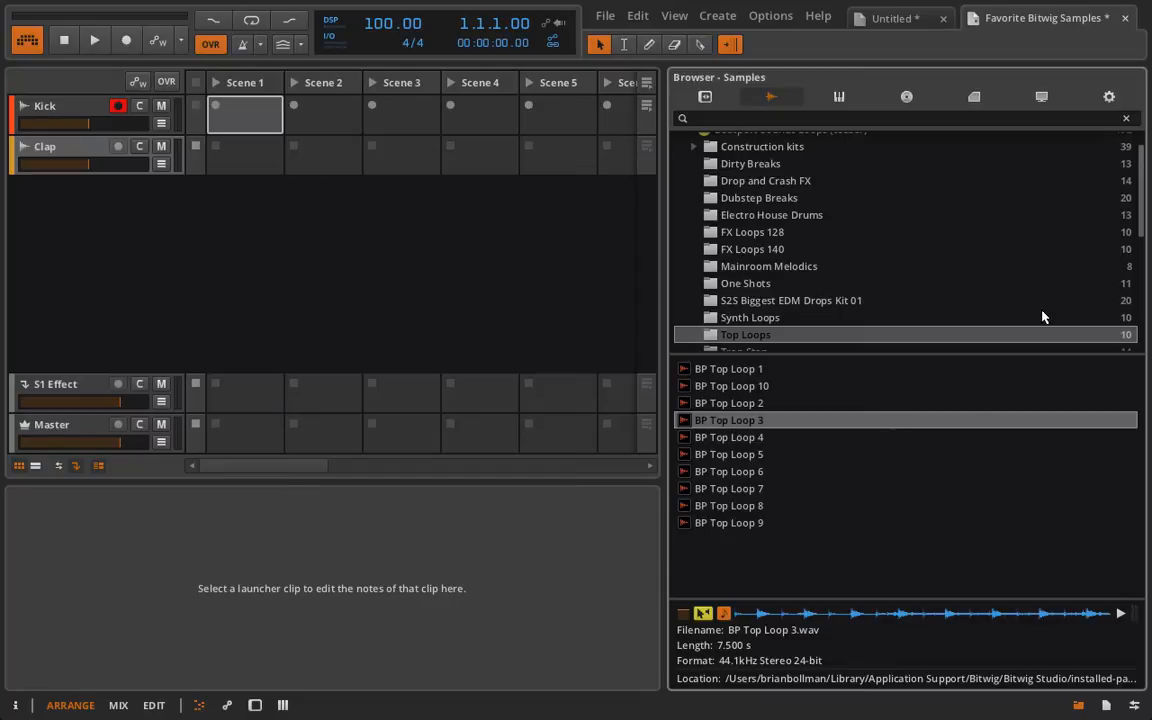
pyautogui.moveTo(735, 266)
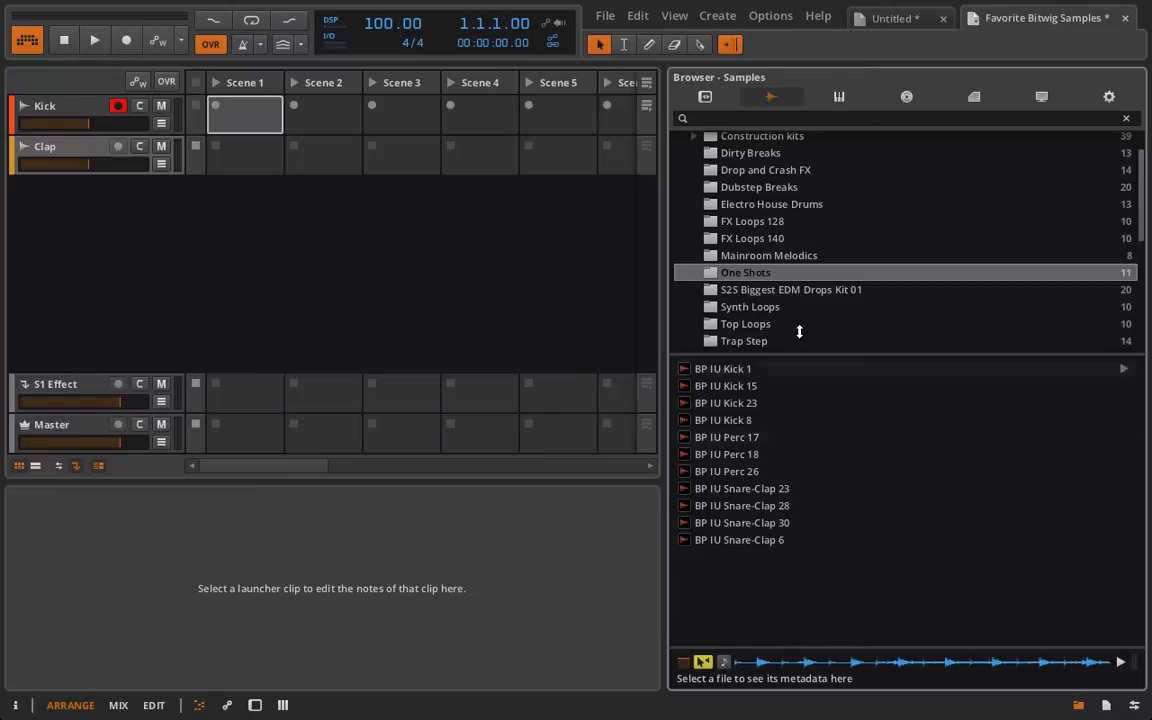
# Preview BP IU Kick 1, Kick 23 and finally Kick 8 in One Shots.
pyautogui.click(723, 368)
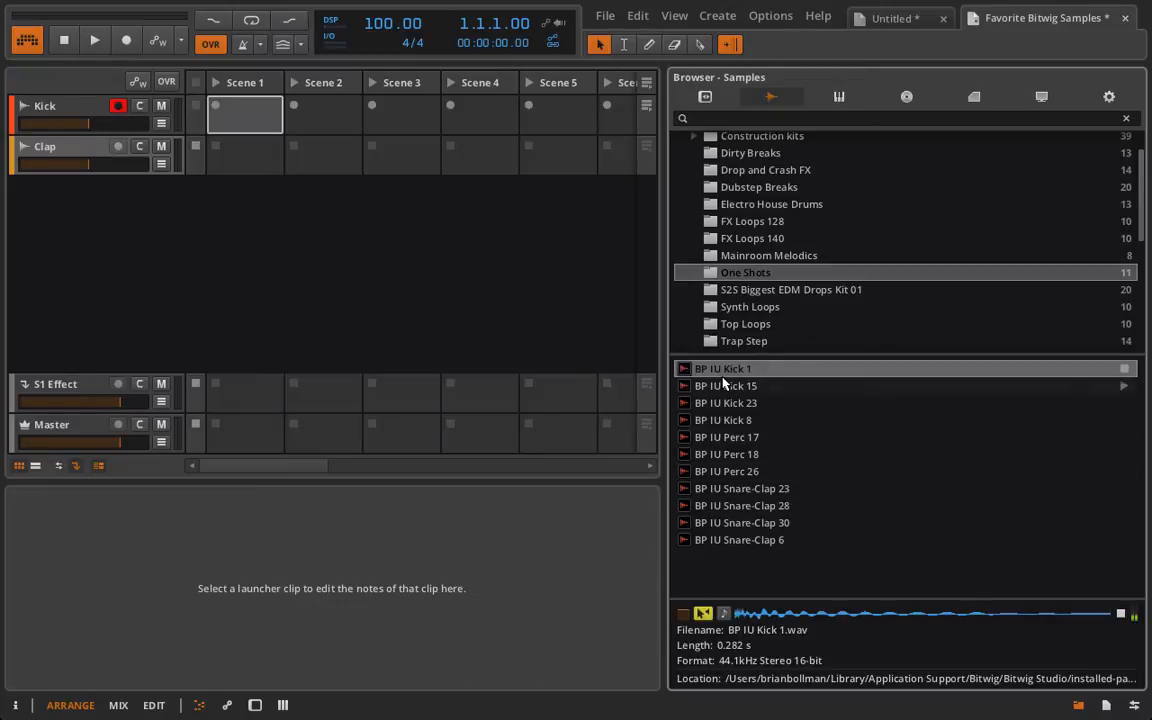
pyautogui.click(725, 402)
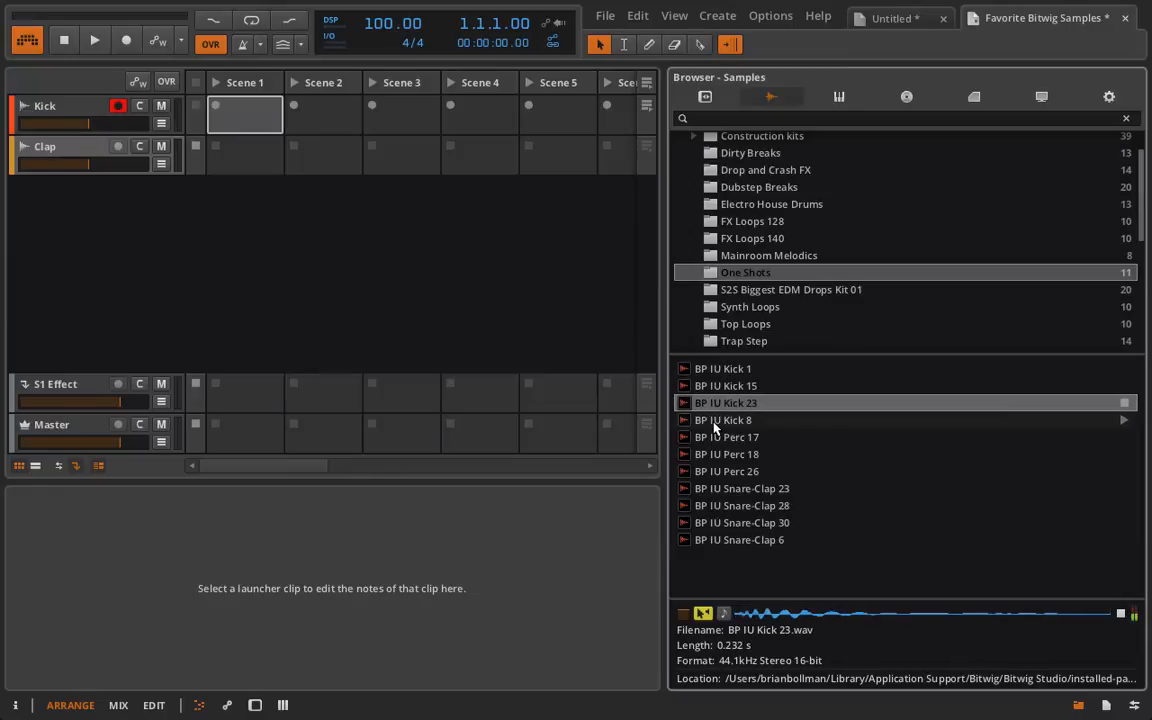
pyautogui.click(722, 420)
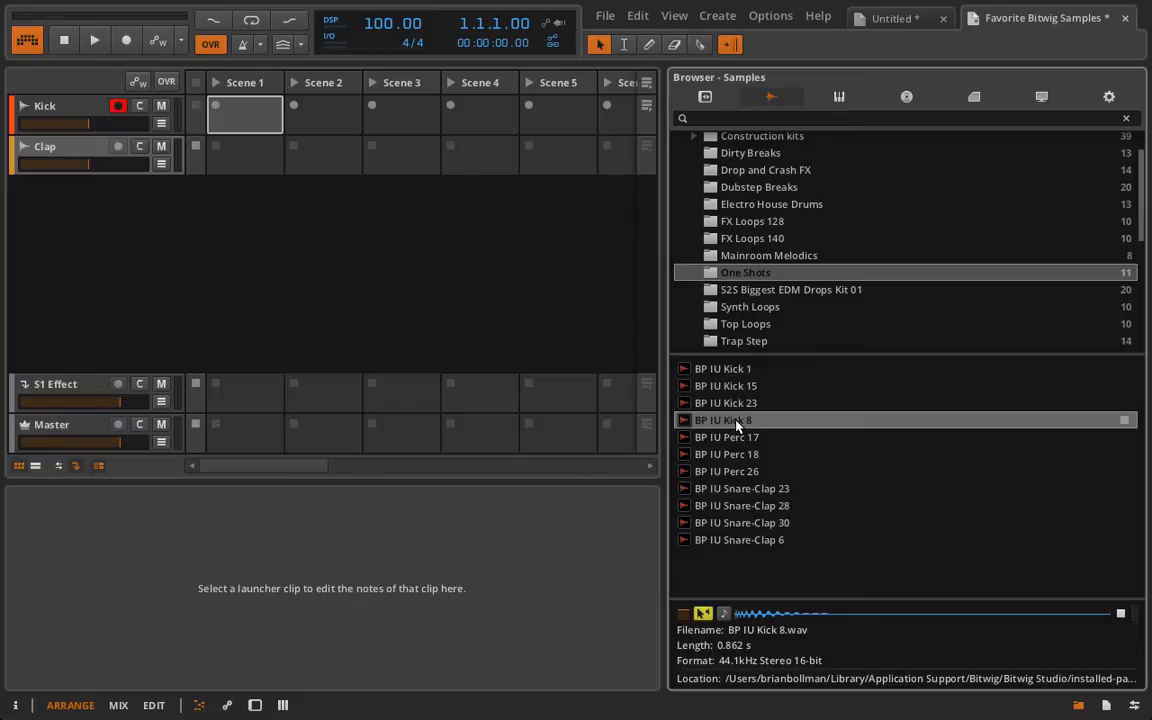
# Drop BP IU Kick 8 into Kick track Scene 1, launch it, and enable looping.
pyautogui.moveTo(722, 419); pyautogui.dragTo(245, 113)
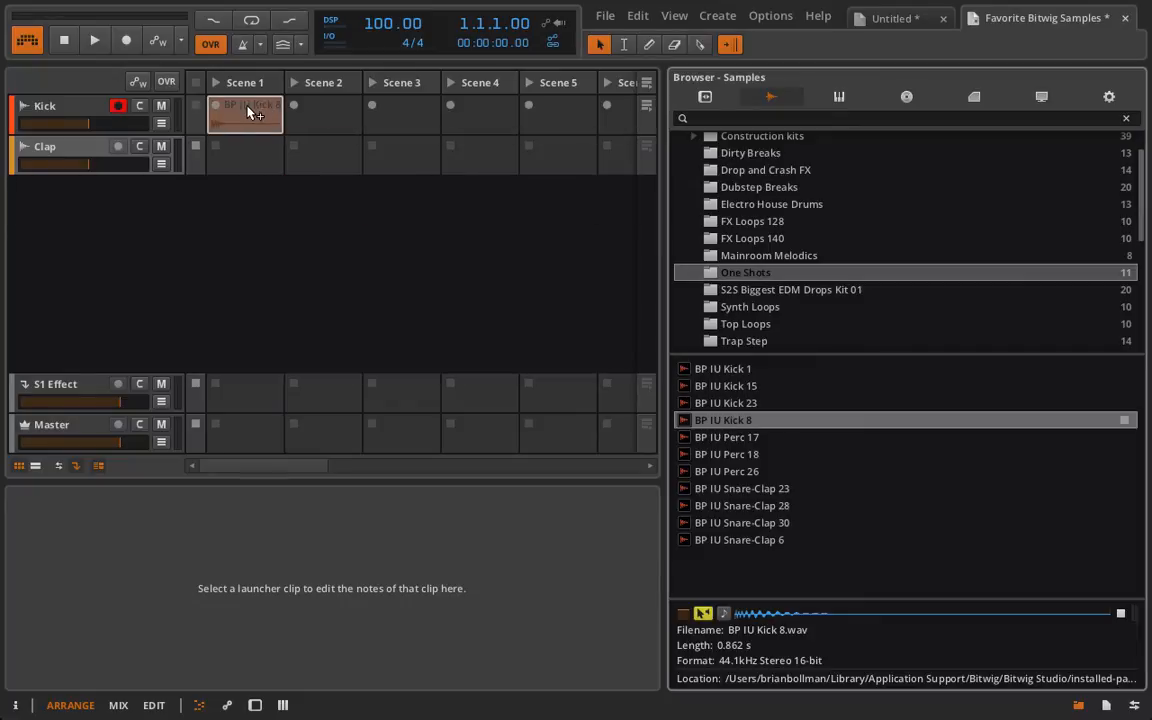
pyautogui.click(245, 113)
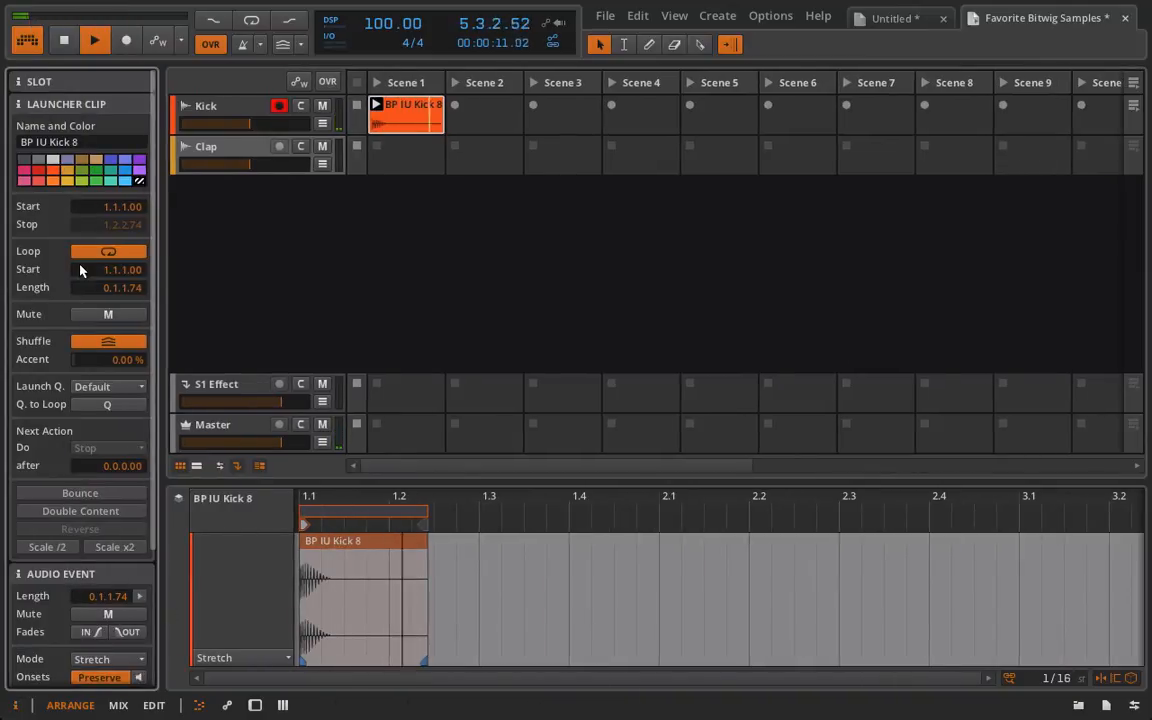
pyautogui.moveTo(108, 251)
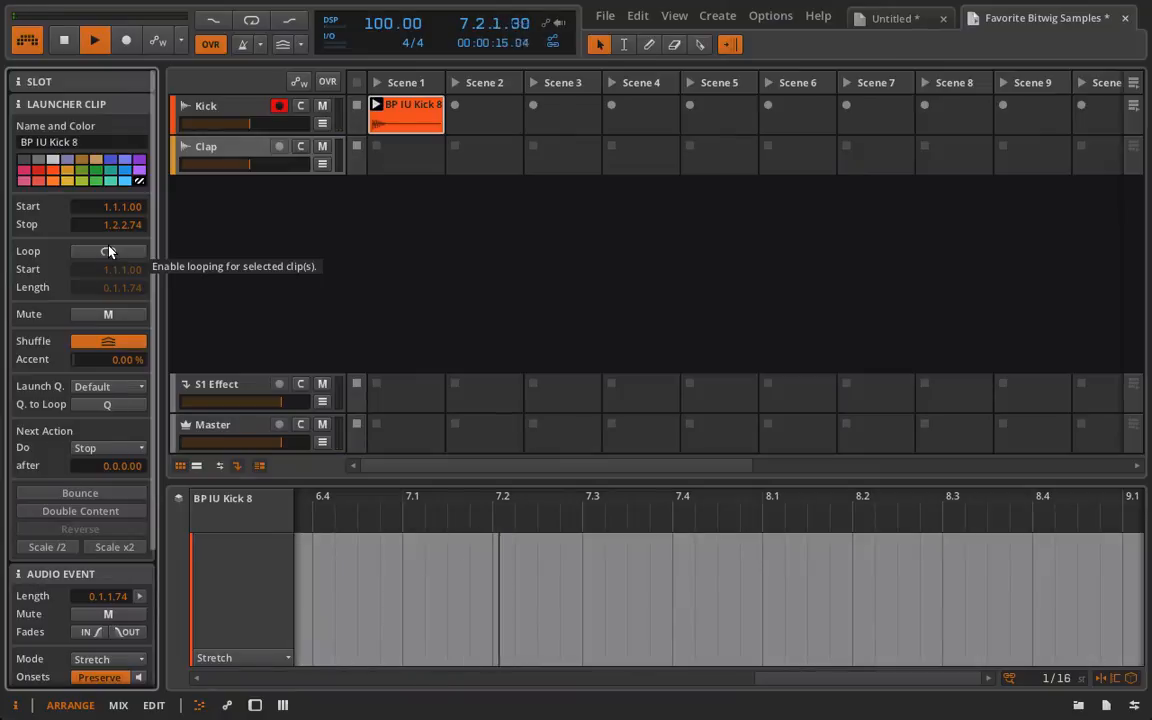
pyautogui.click(107, 251)
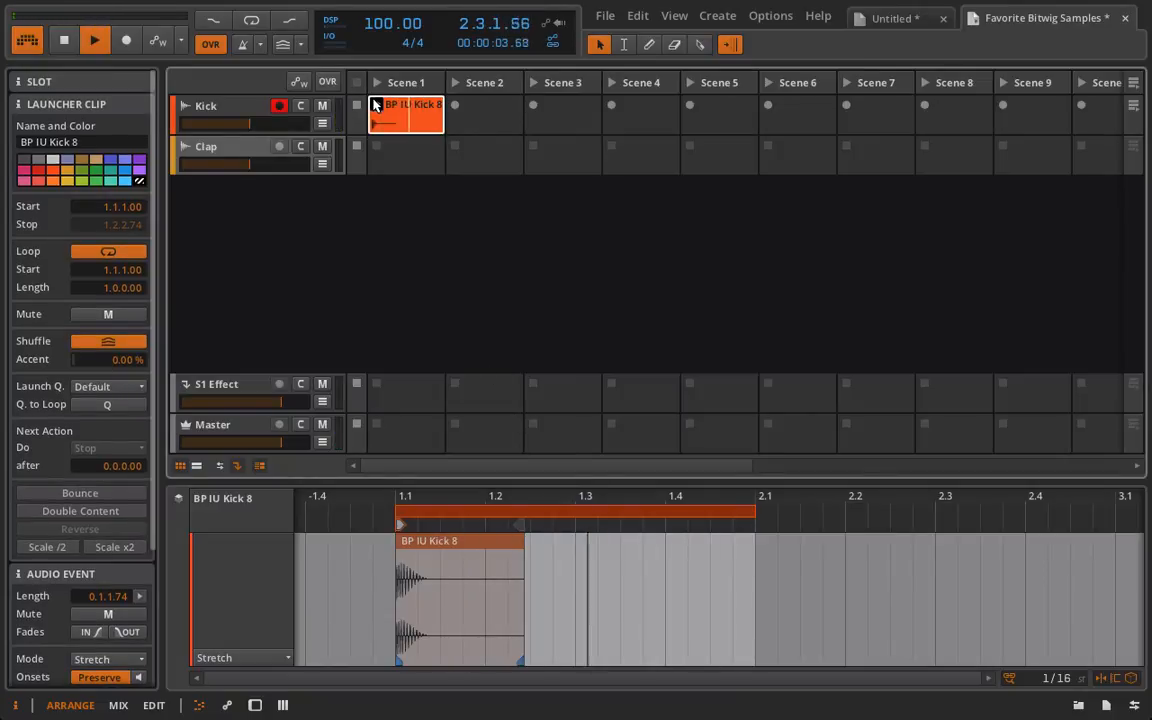
pyautogui.click(94, 39)
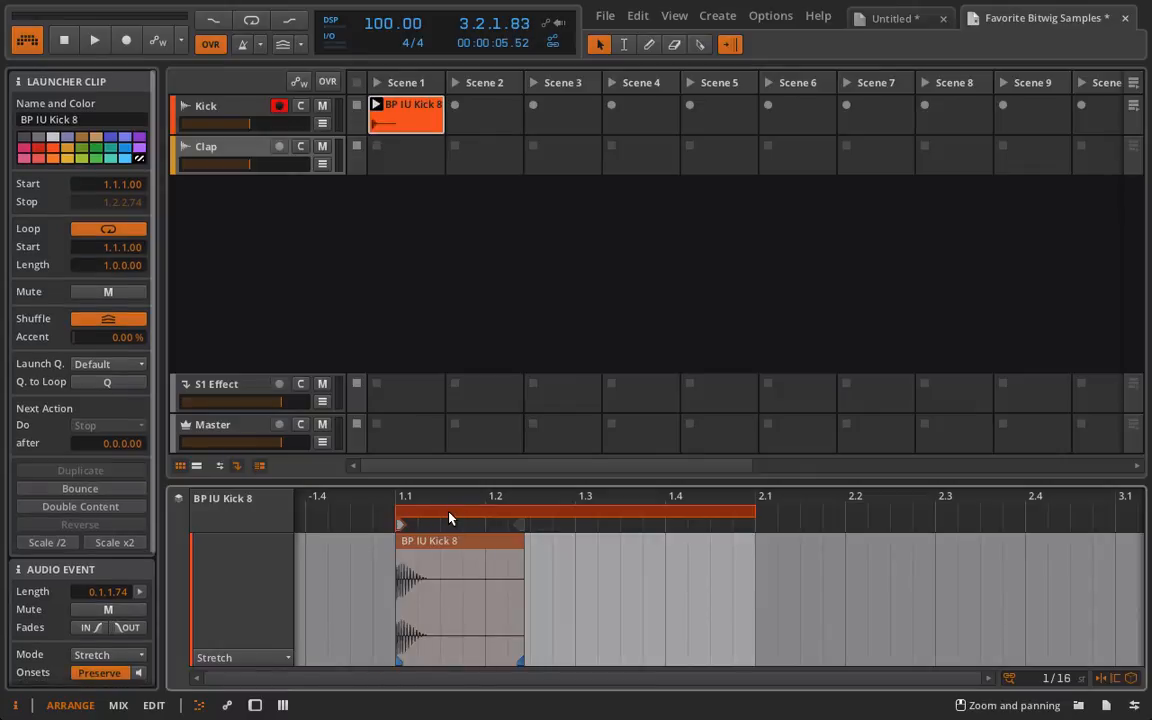
pyautogui.moveTo(428, 548)
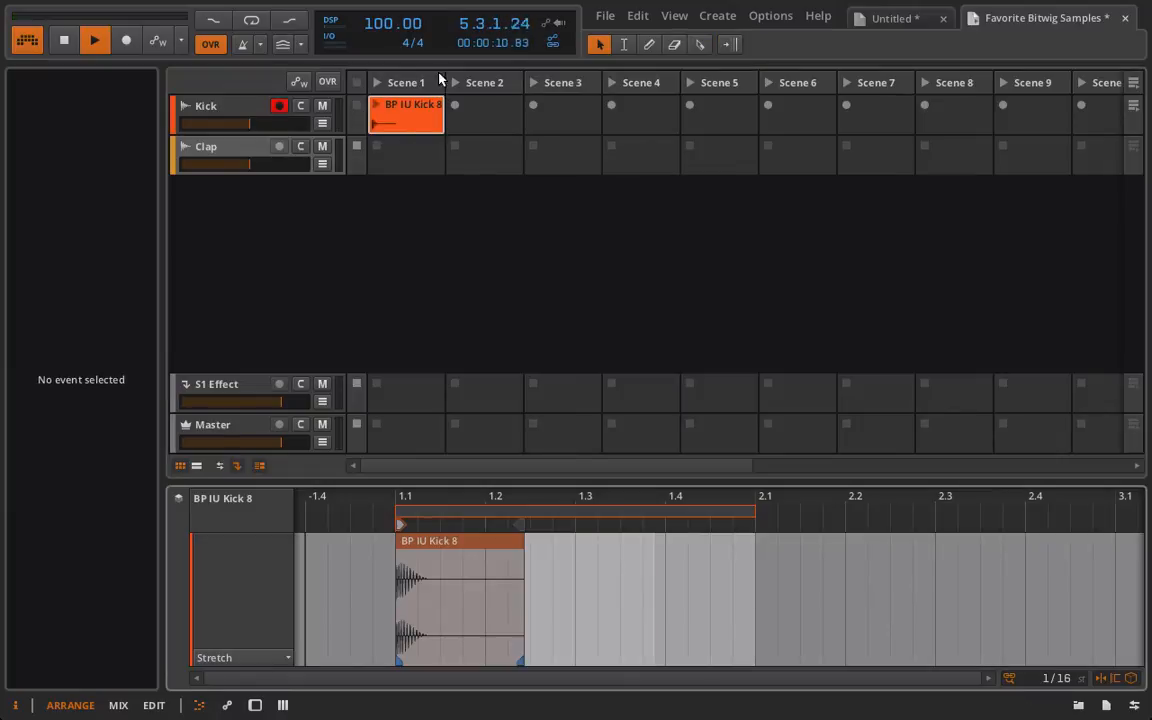
# Copy the kick clip to Scenes 2 and 3 and draw pan automation on Scene 2.
pyautogui.click(405, 112)
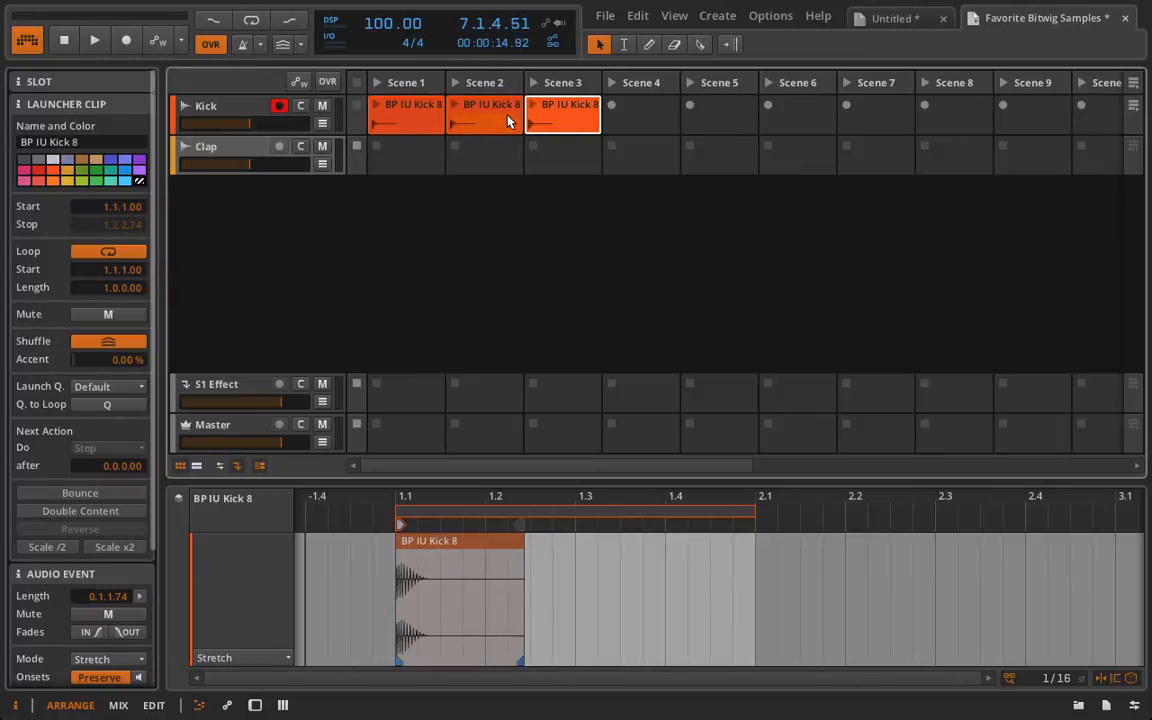
pyautogui.click(484, 104)
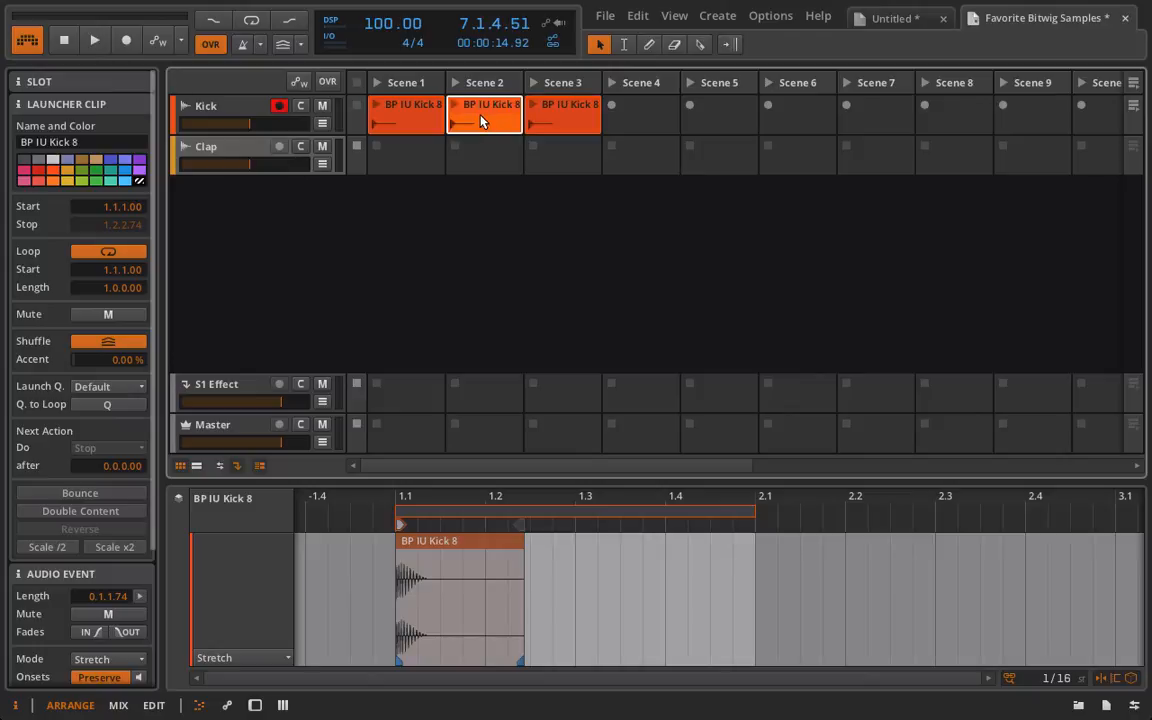
pyautogui.click(240, 657)
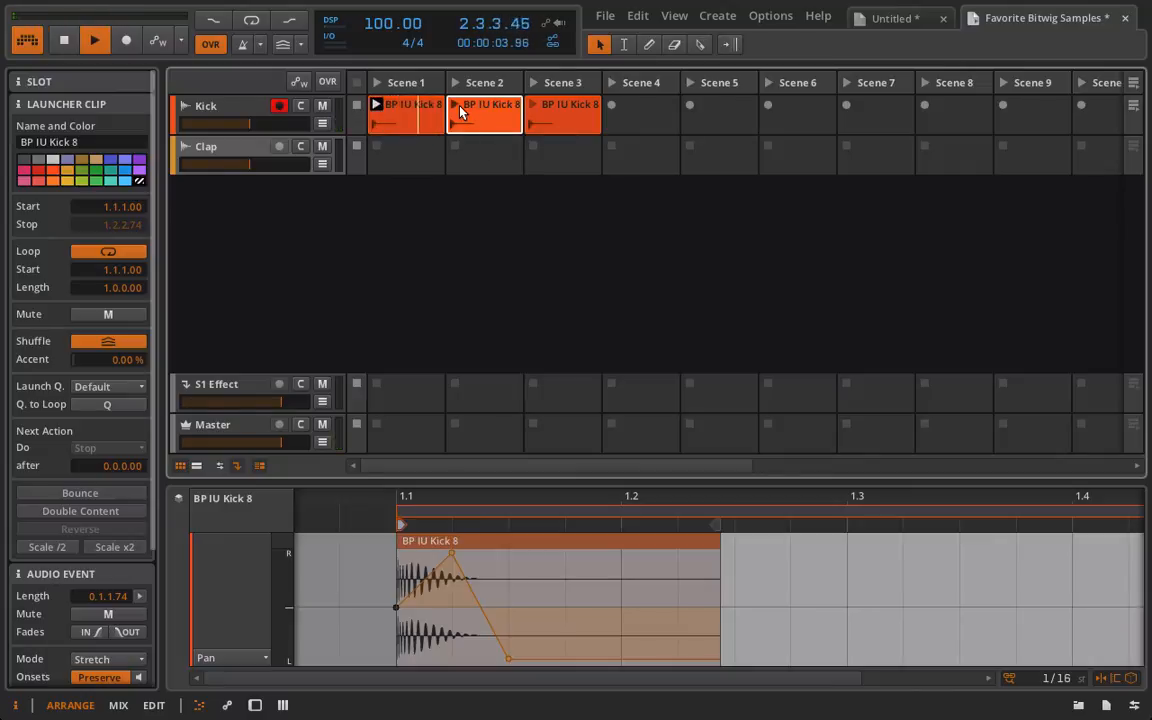
pyautogui.click(456, 104)
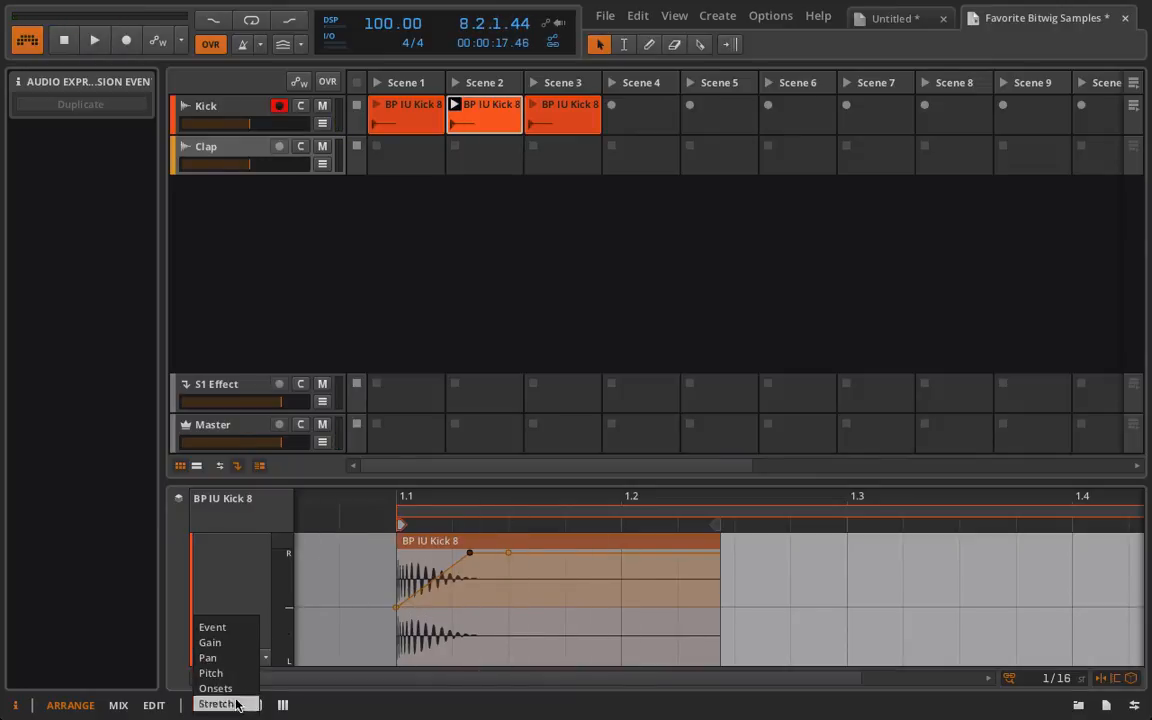
# Switch the Scene 2 kick's event editor to Stretch editing.
pyautogui.click(218, 704)
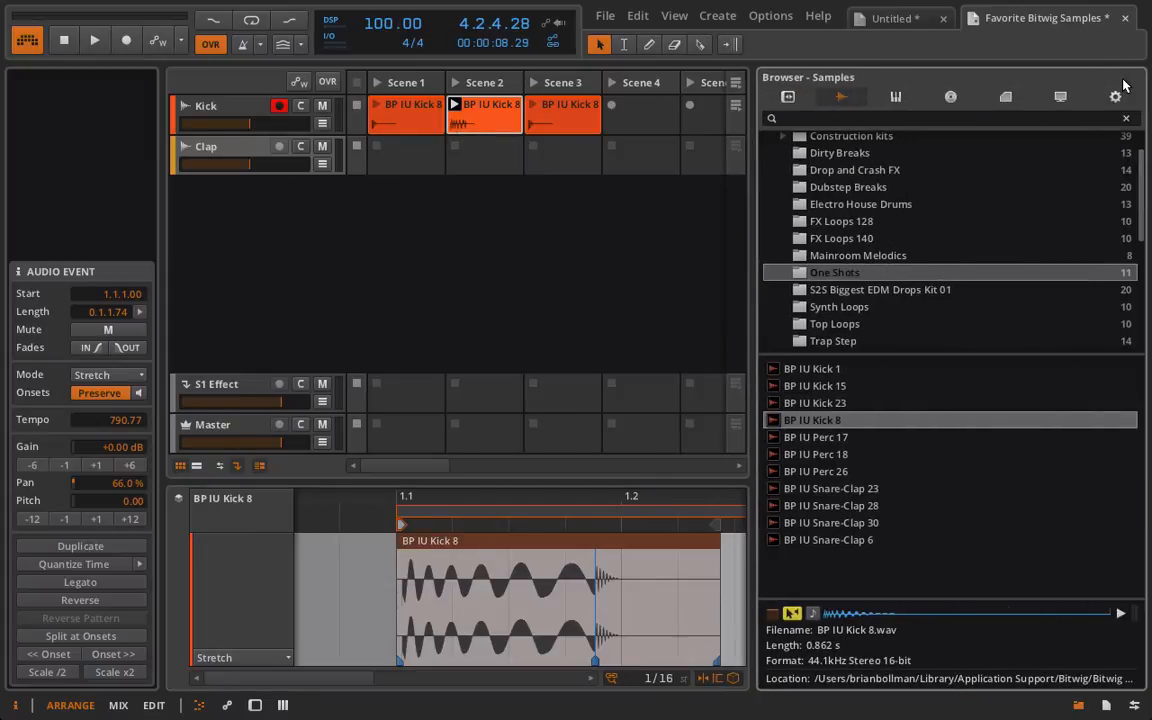
# Open the browser settings, browse the Package Manager's package list, then hide it.
pyautogui.click(1115, 96)
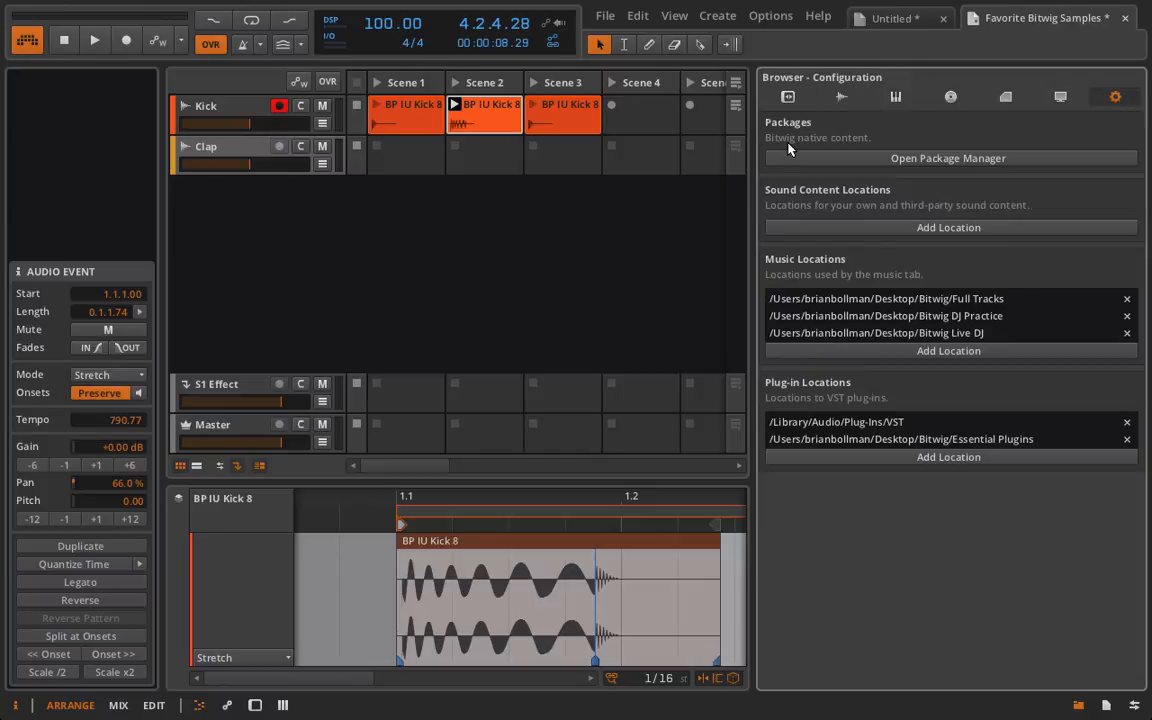
pyautogui.click(947, 158)
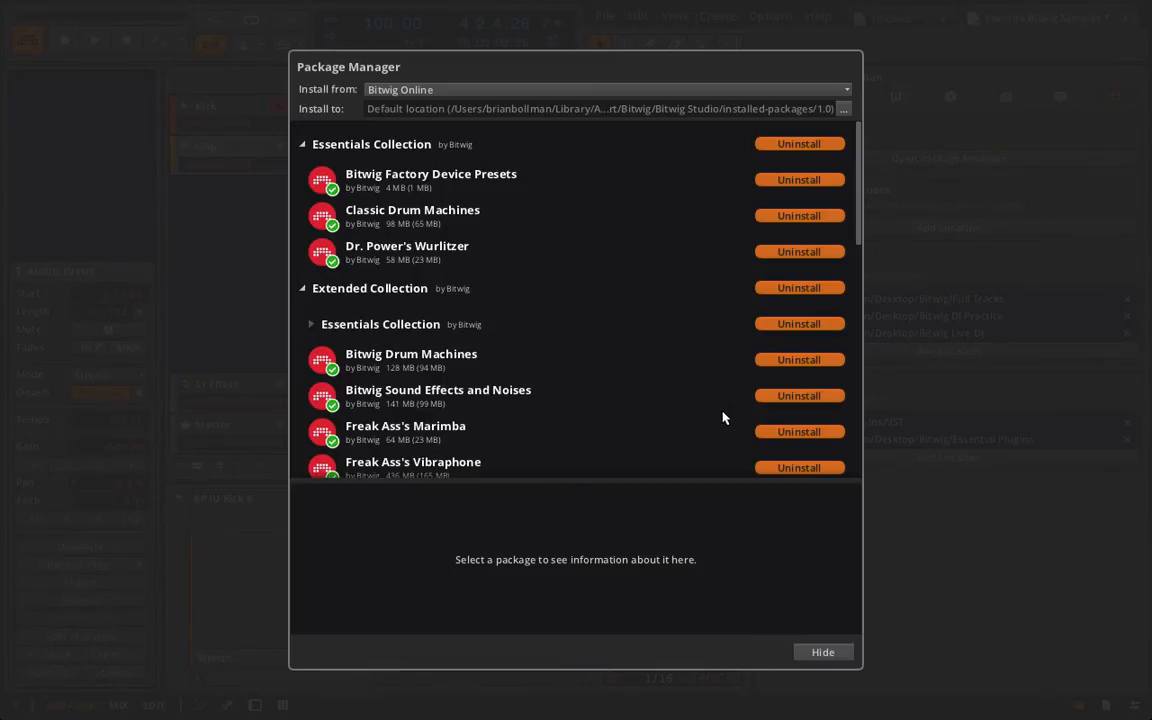
pyautogui.scroll(-3)
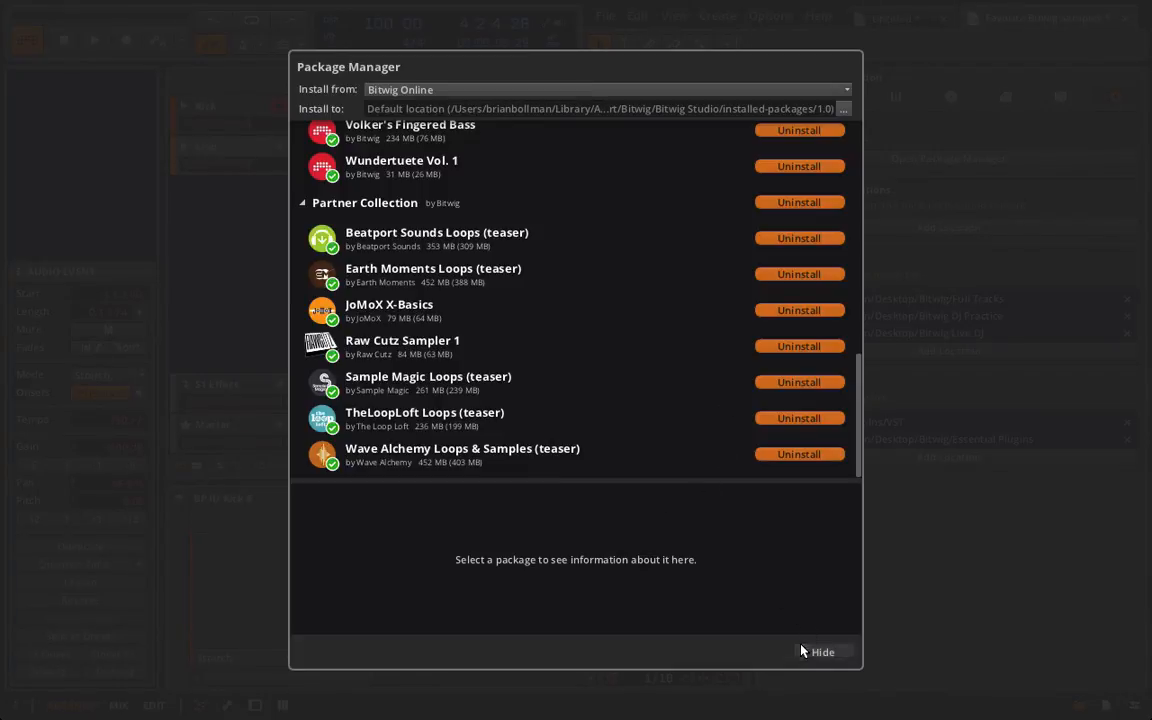
pyautogui.click(822, 651)
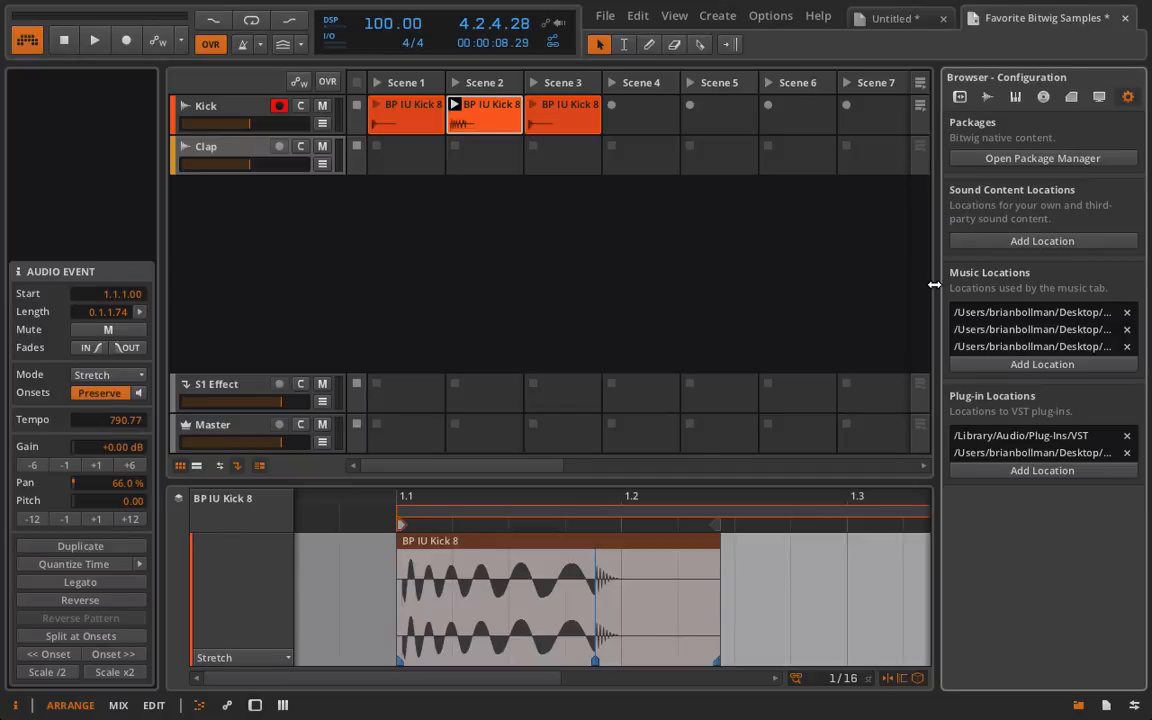
pyautogui.moveTo(985, 113)
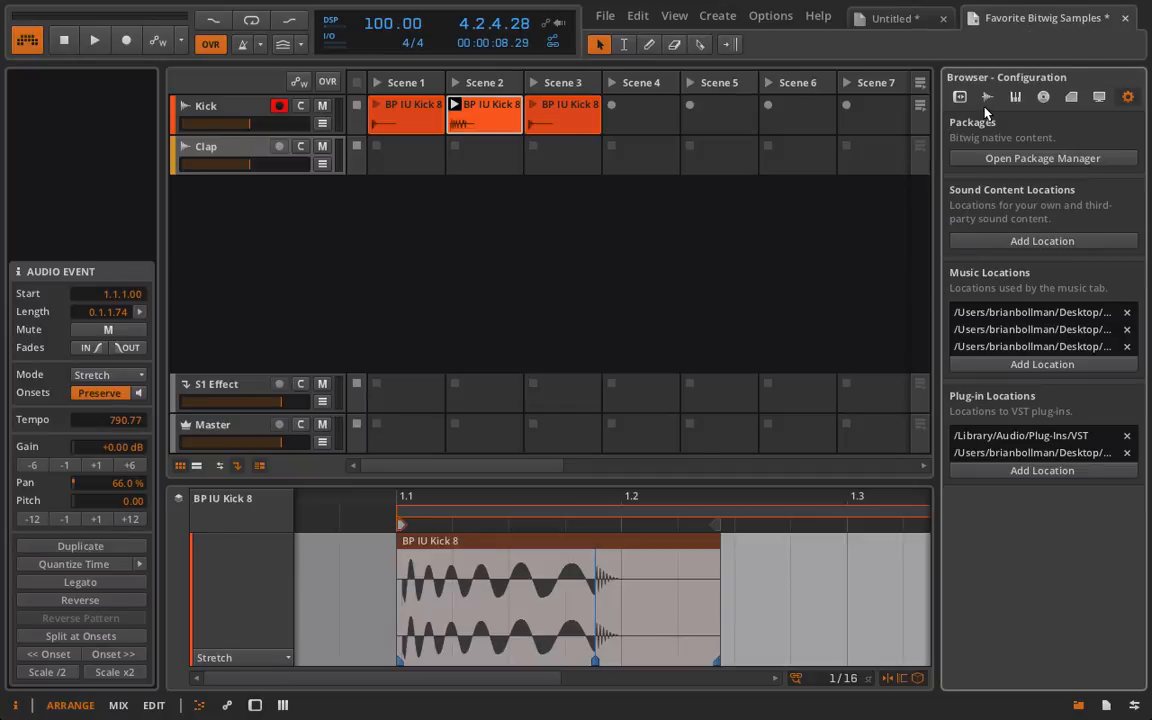
# Back in the Samples browser, open Dirty Breaks and select the Like Rubber 02 loop.
pyautogui.click(987, 96)
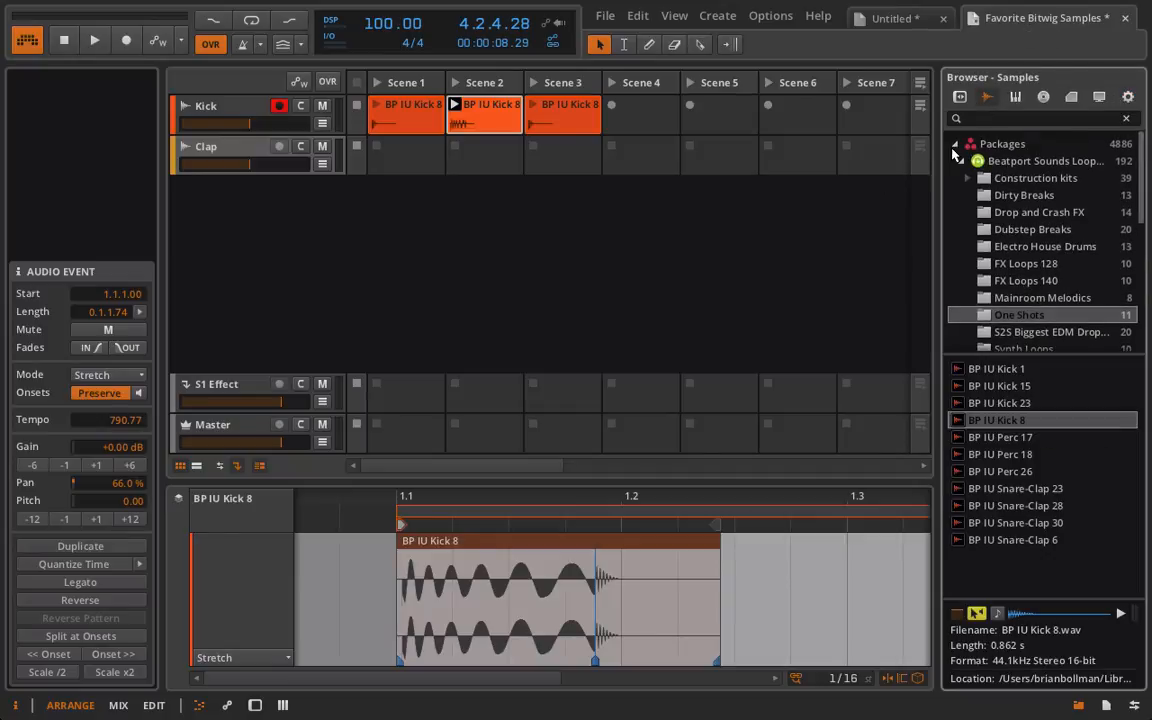
pyautogui.click(1024, 195)
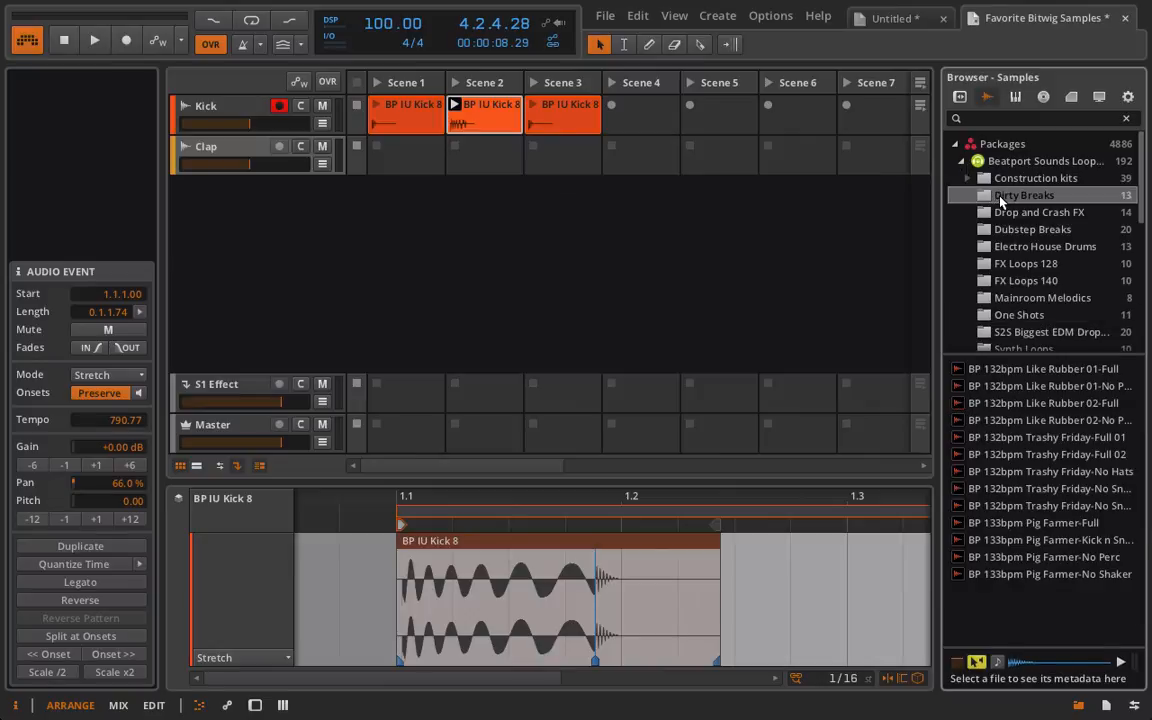
pyautogui.click(1043, 419)
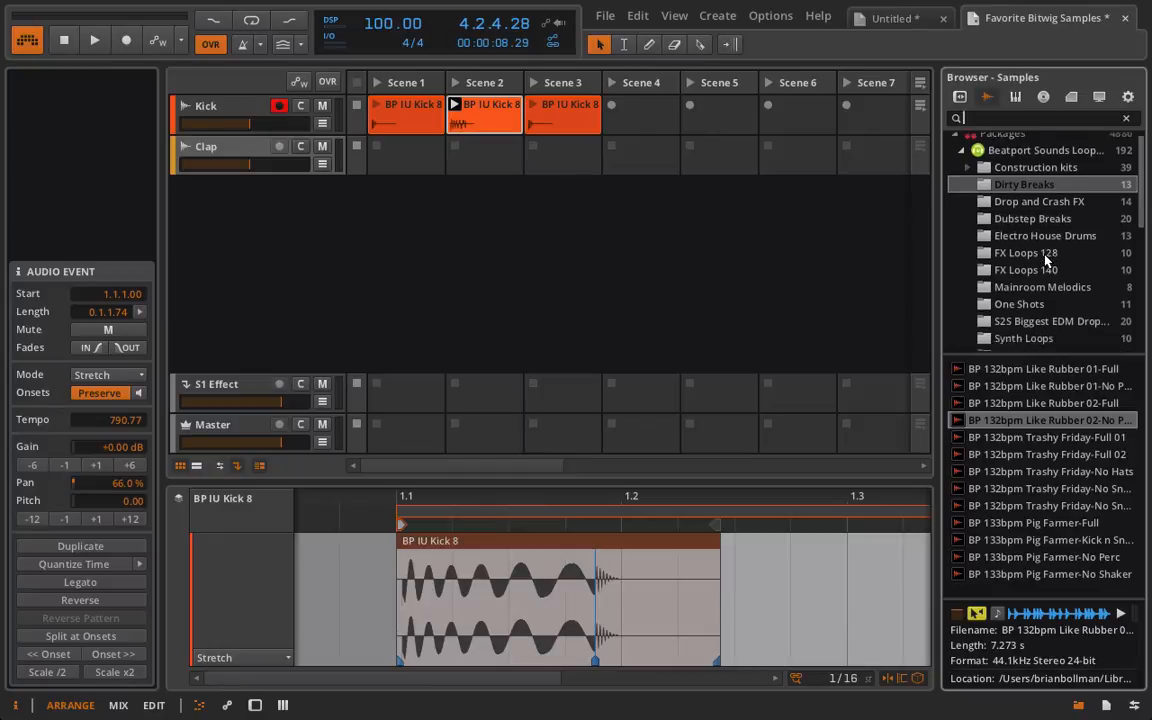
pyautogui.scroll(-3)
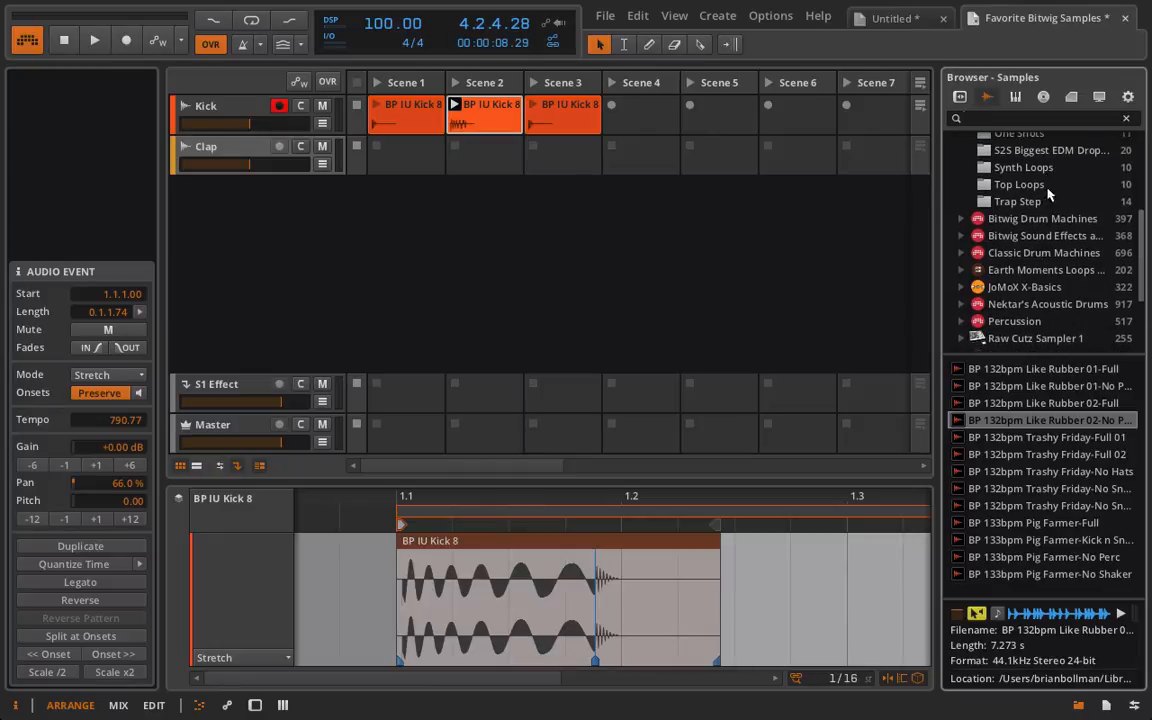
pyautogui.moveTo(1088, 233)
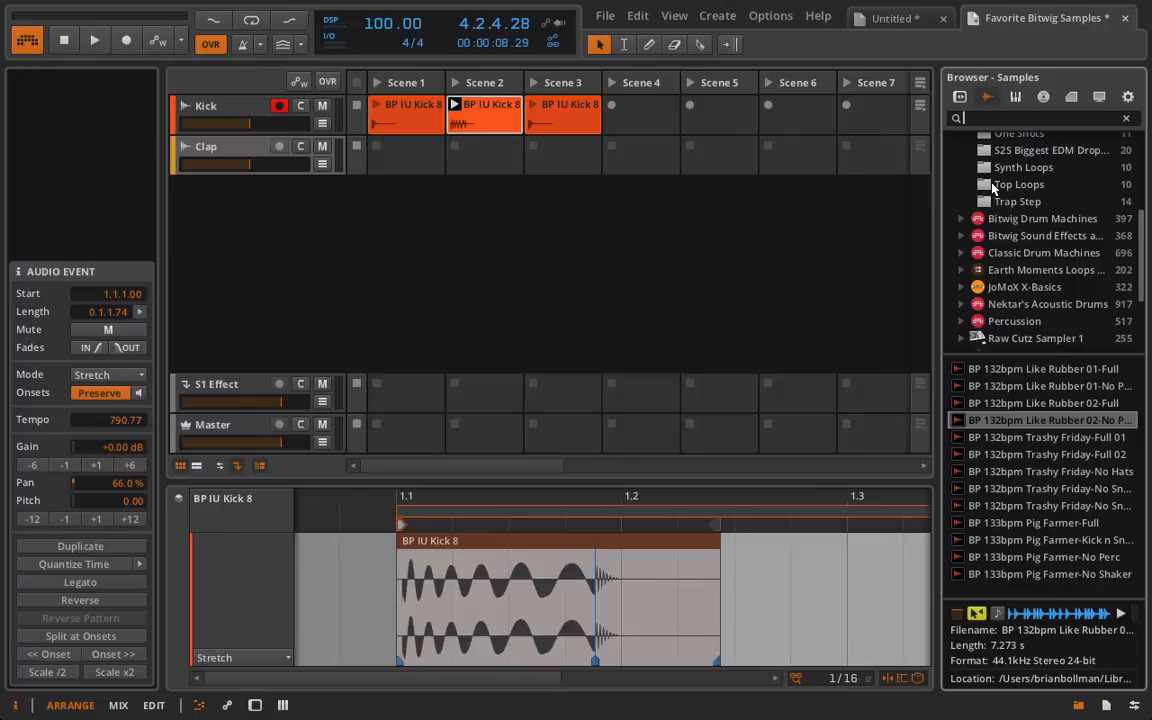
pyautogui.click(605, 16)
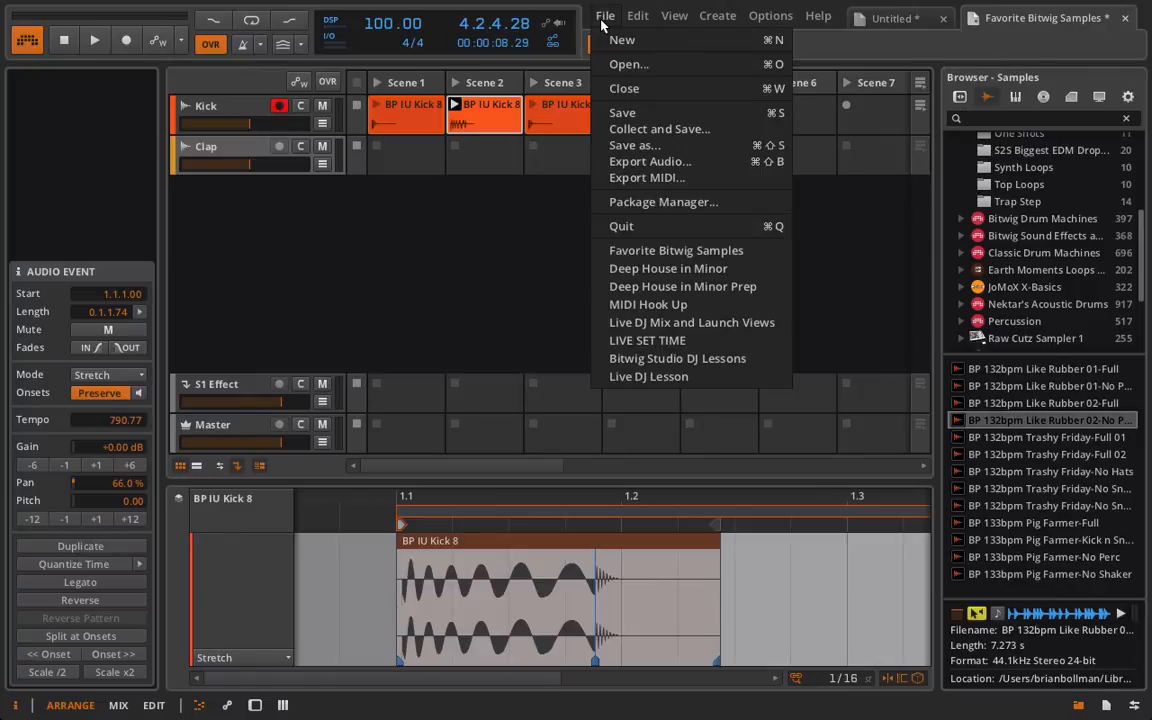
pyautogui.moveTo(684, 138)
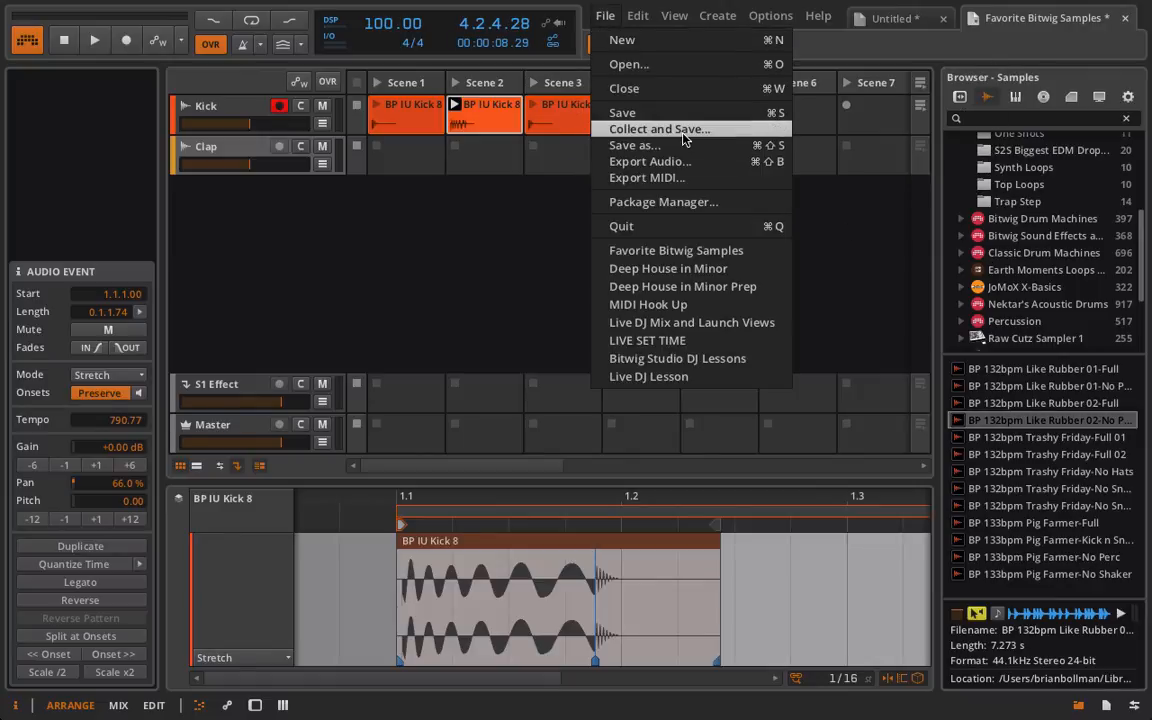
pyautogui.click(659, 128)
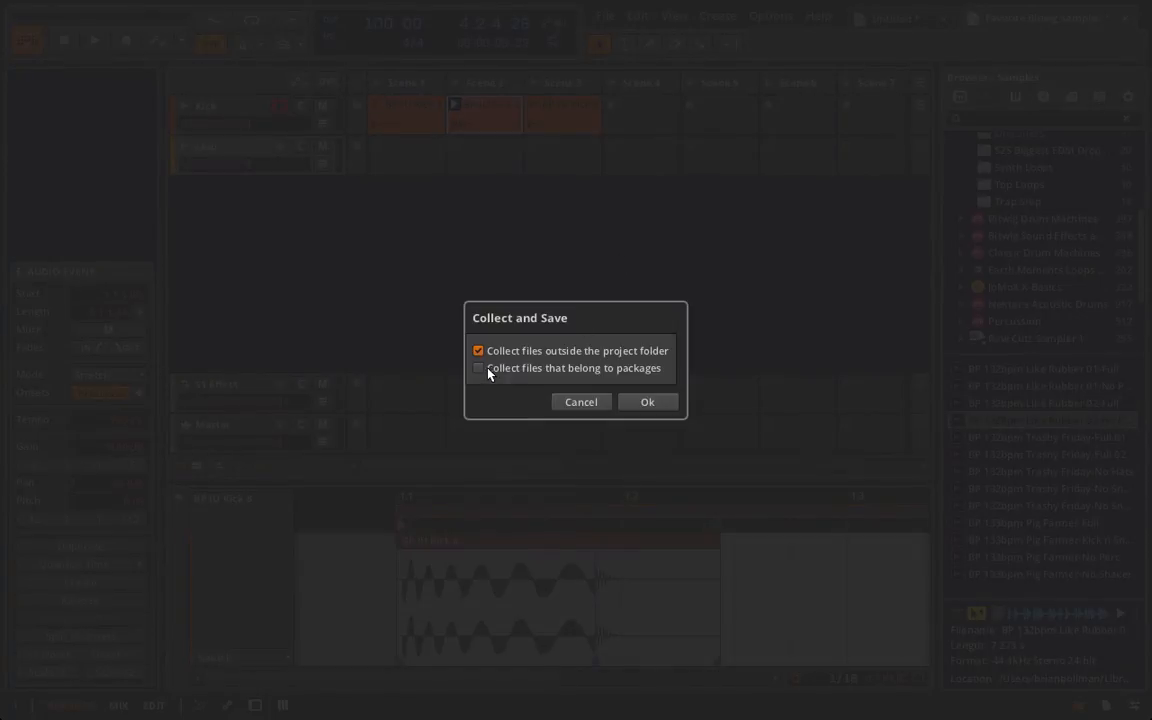
pyautogui.click(478, 368)
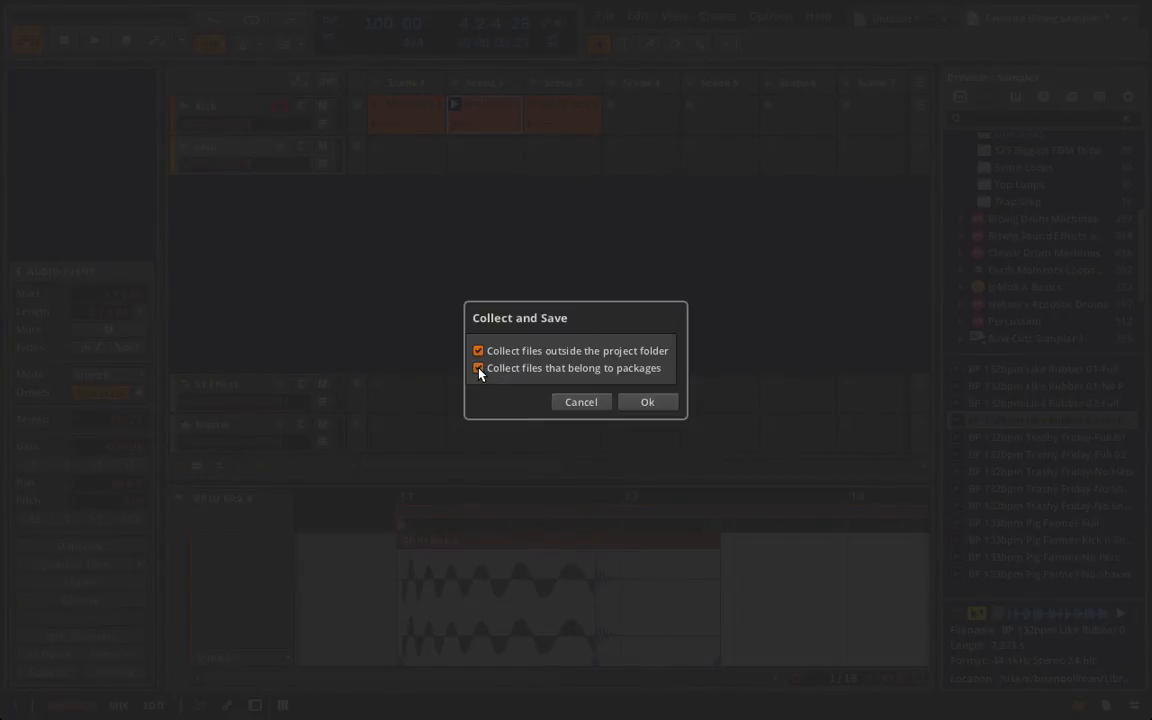
pyautogui.click(478, 368)
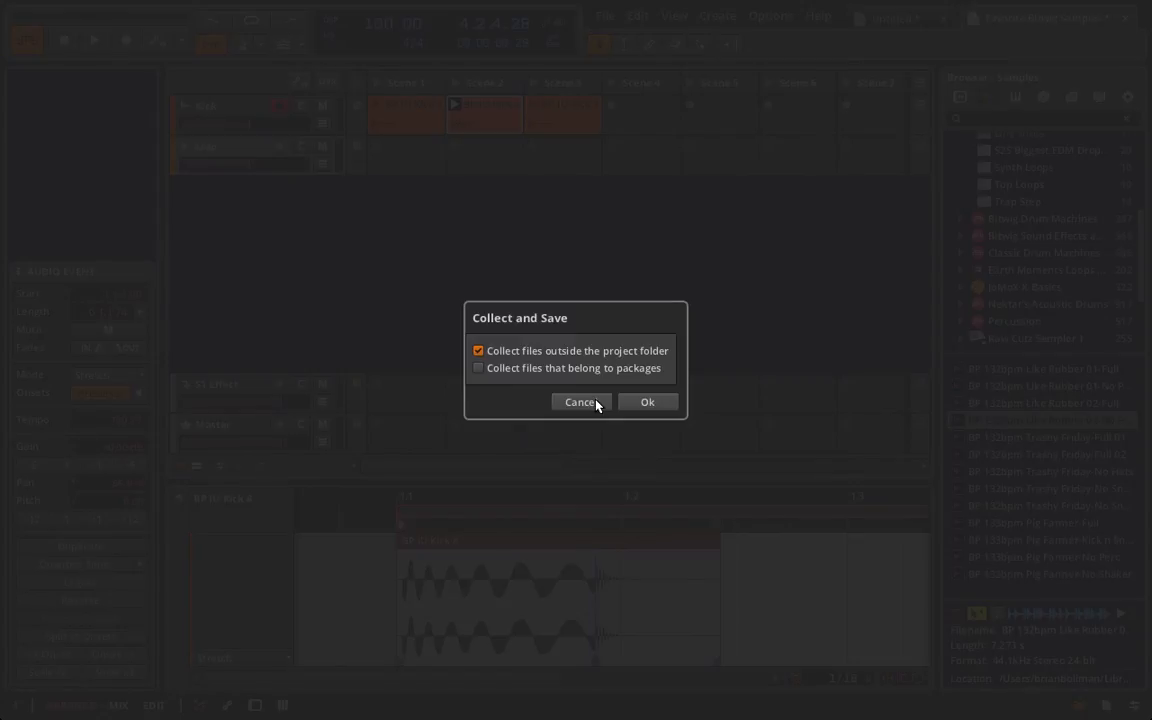
pyautogui.click(580, 401)
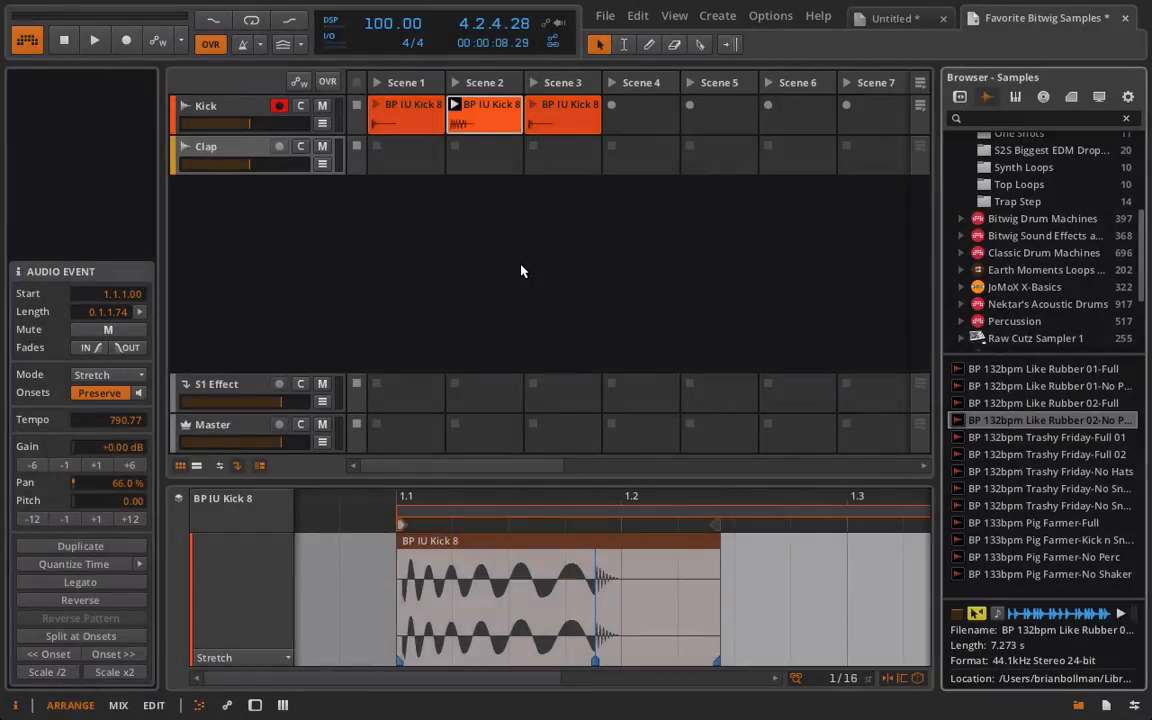